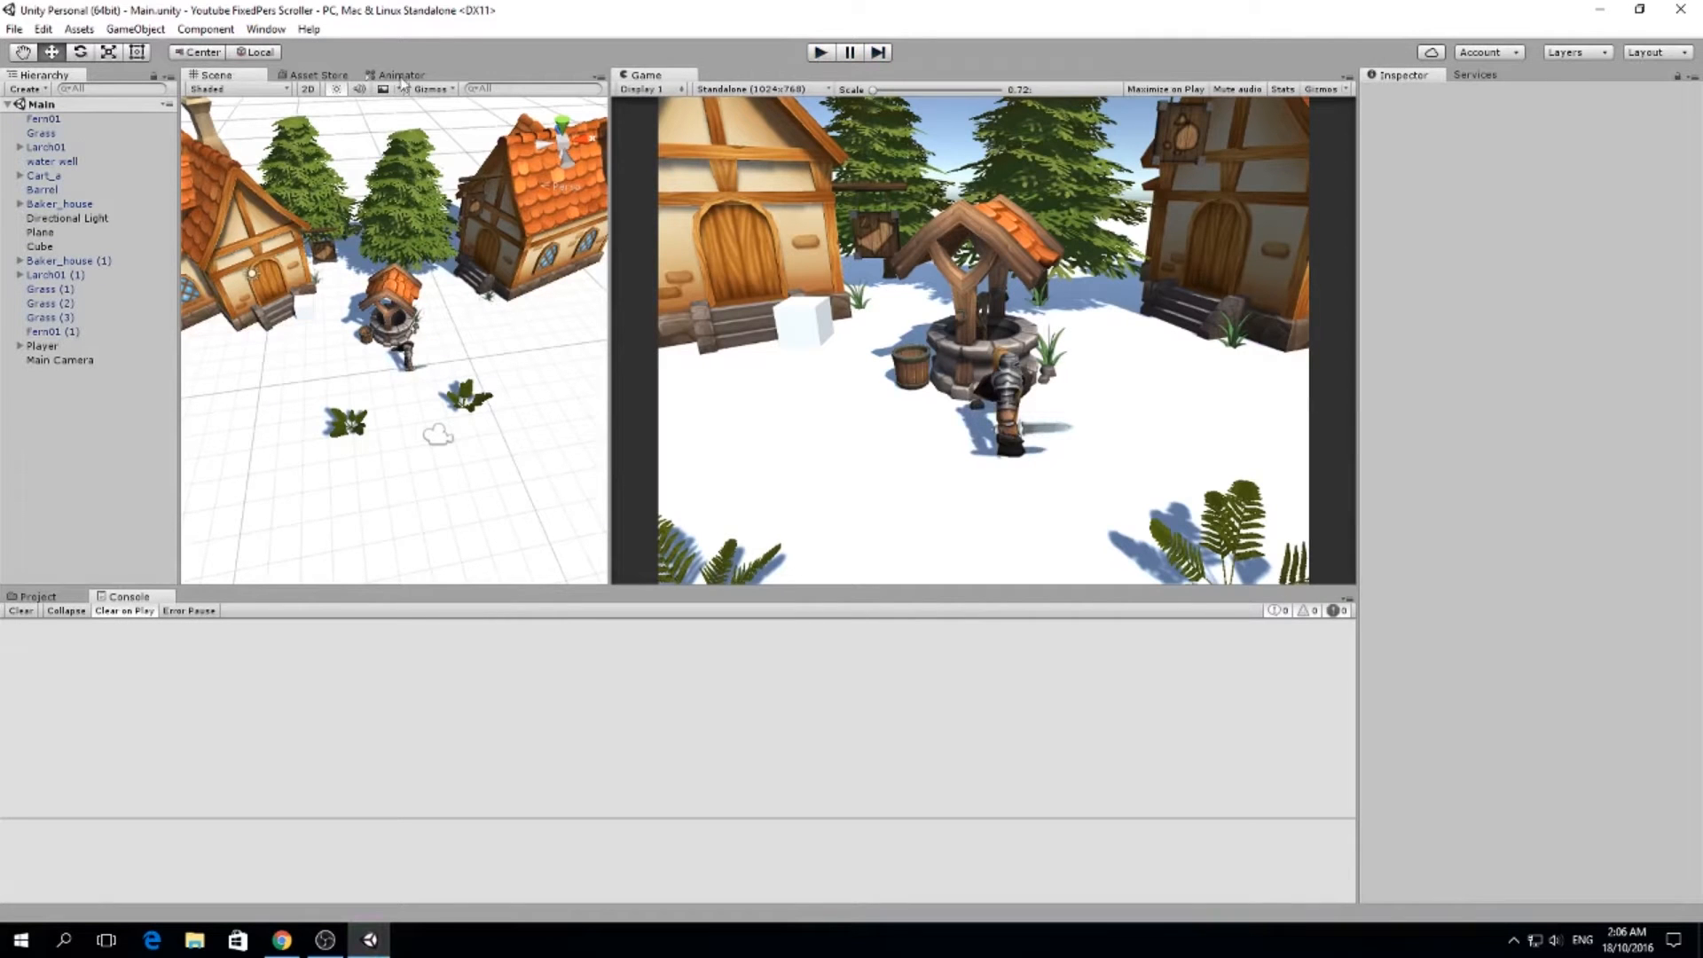
Switch from the Console to the Project panel, then bring up the Asset Store
left_click(35, 597)
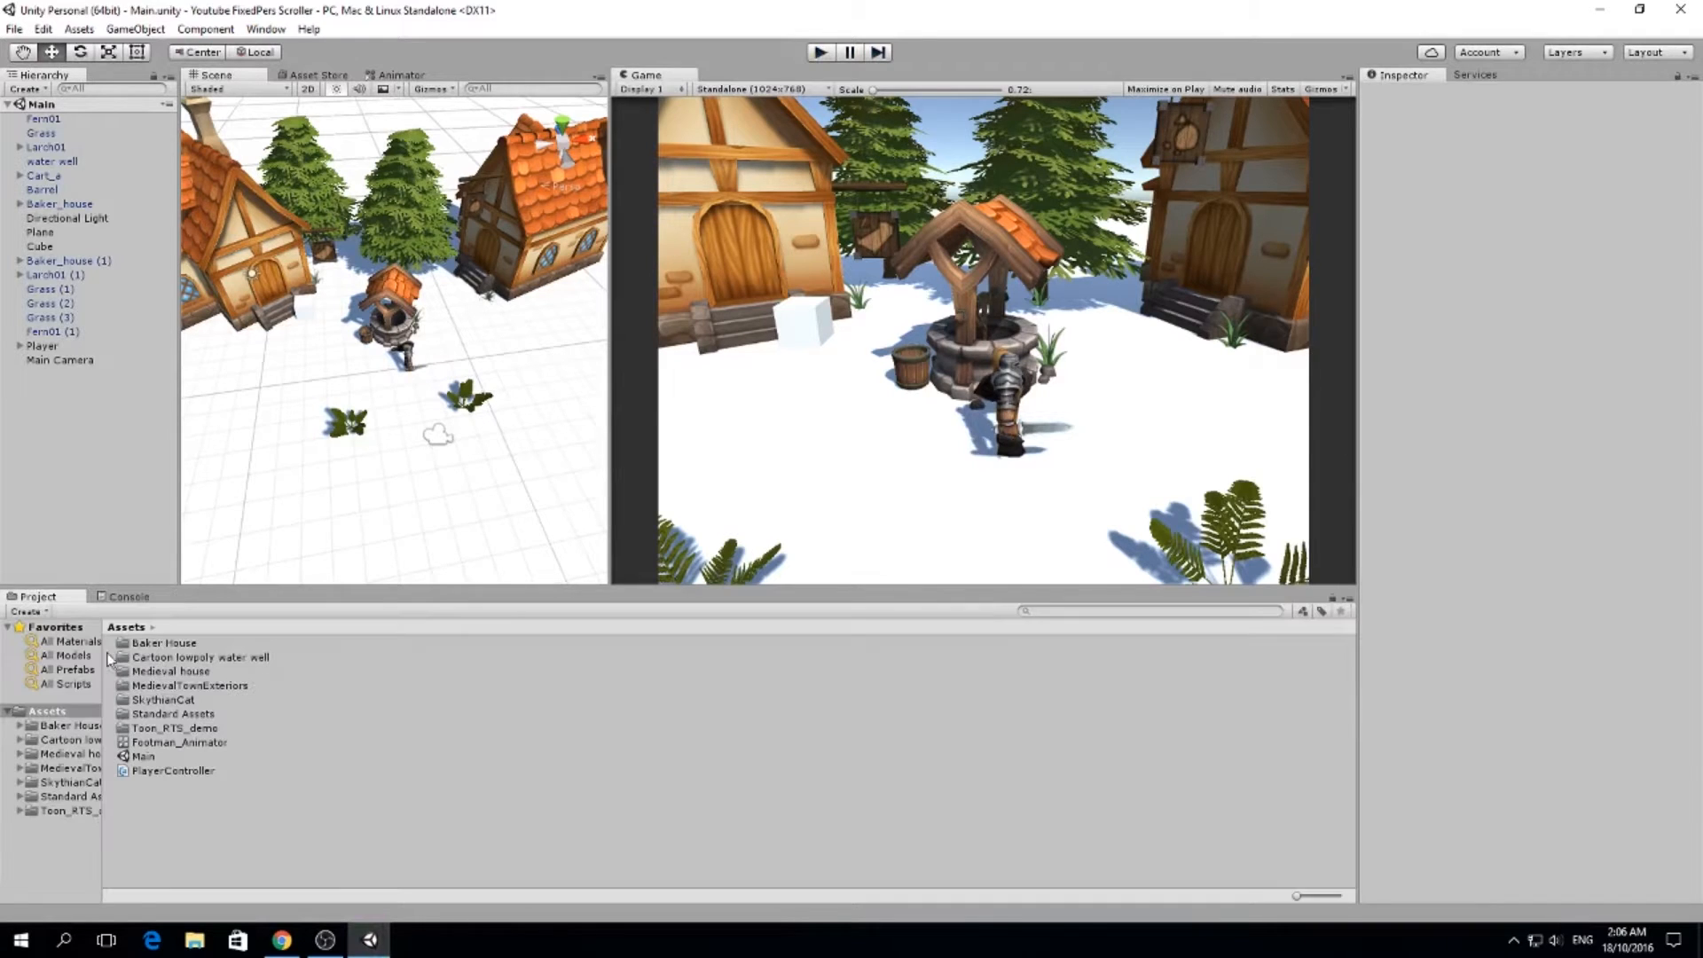
left_click(1150, 610)
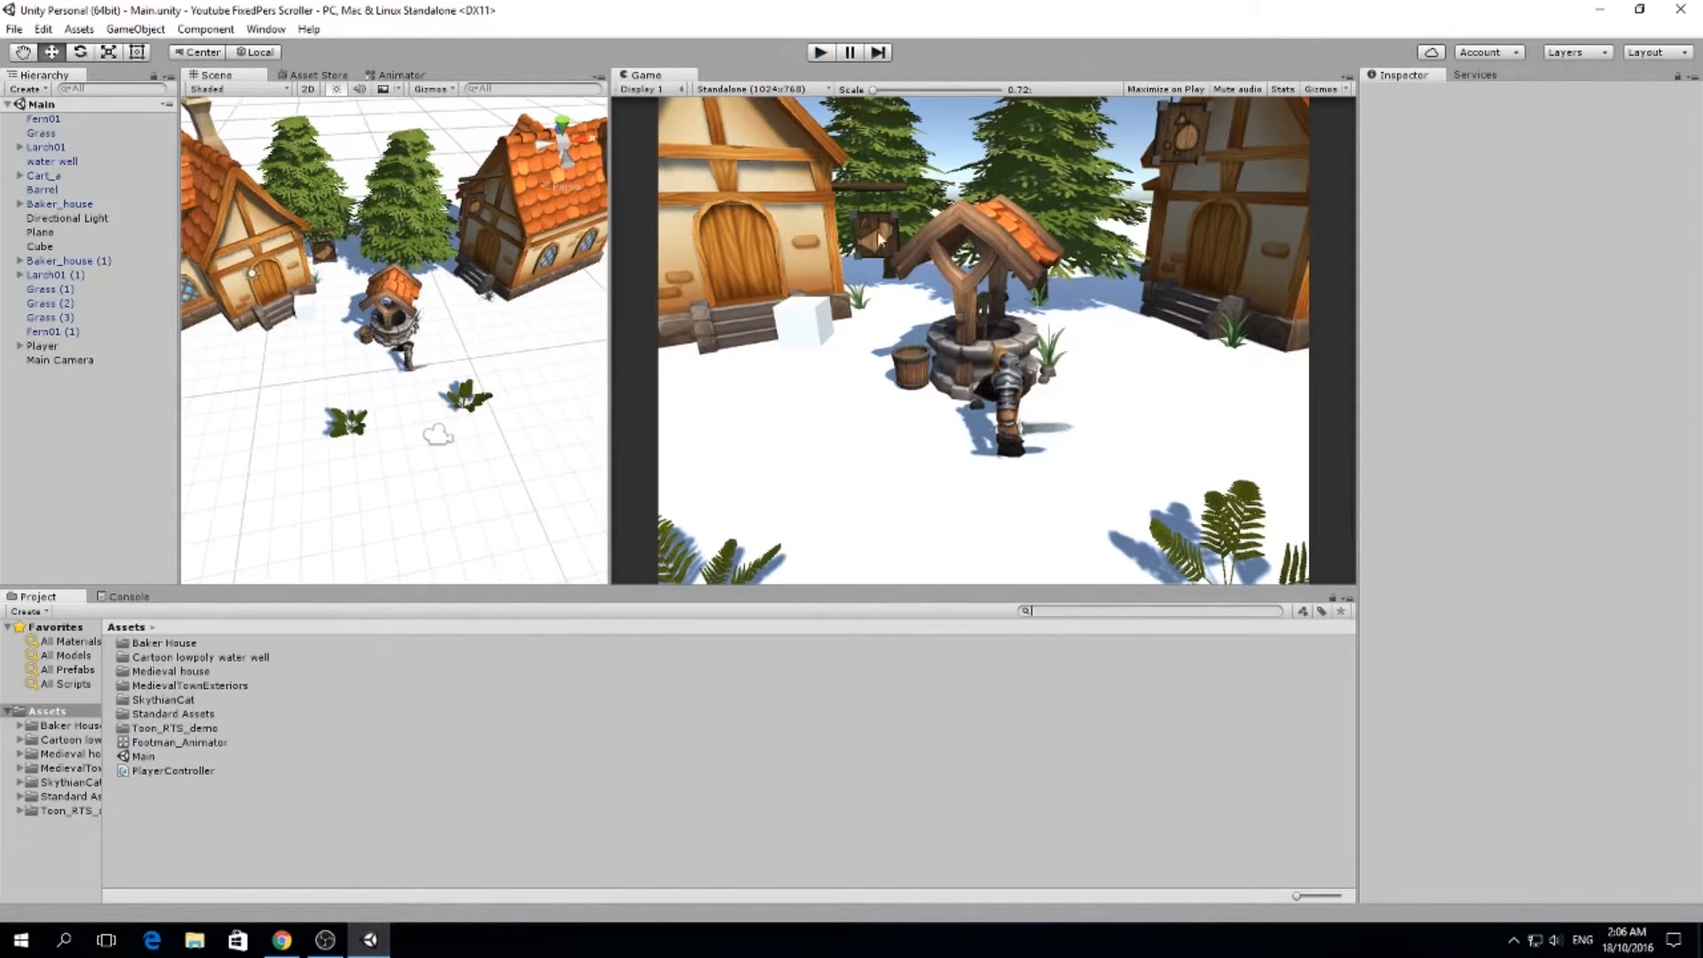
left_click(312, 75)
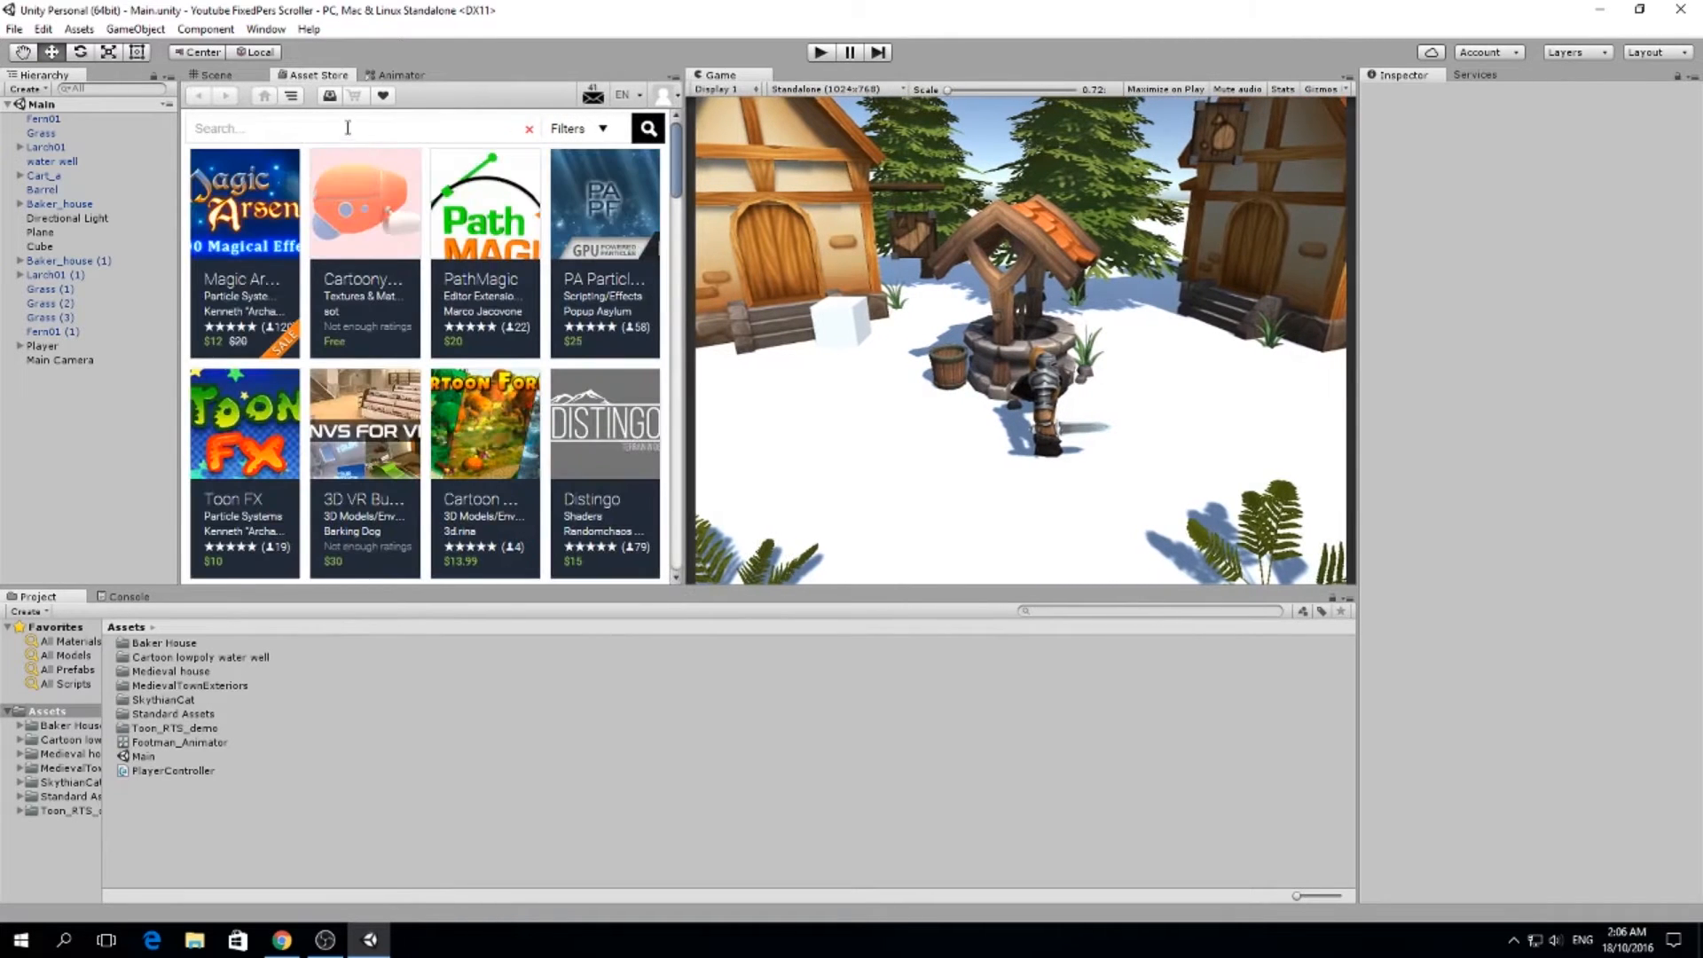
Search the Asset Store for 'itween' and import the full iTween package into the project
type("itween")
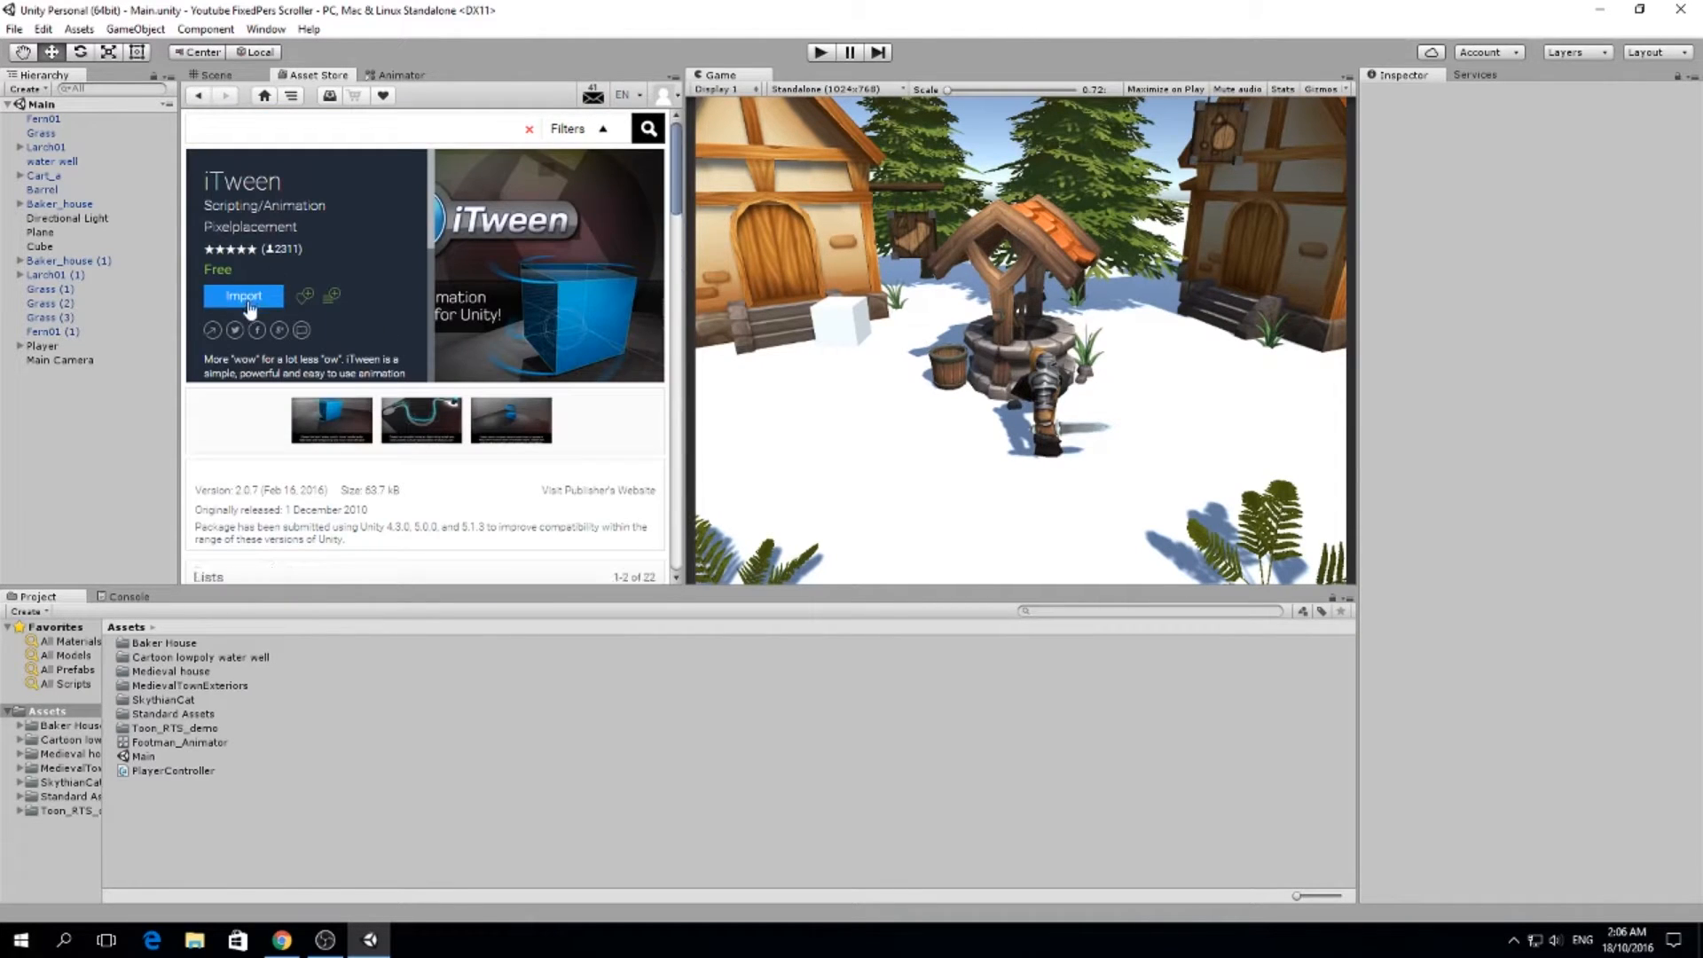
left_click(243, 294)
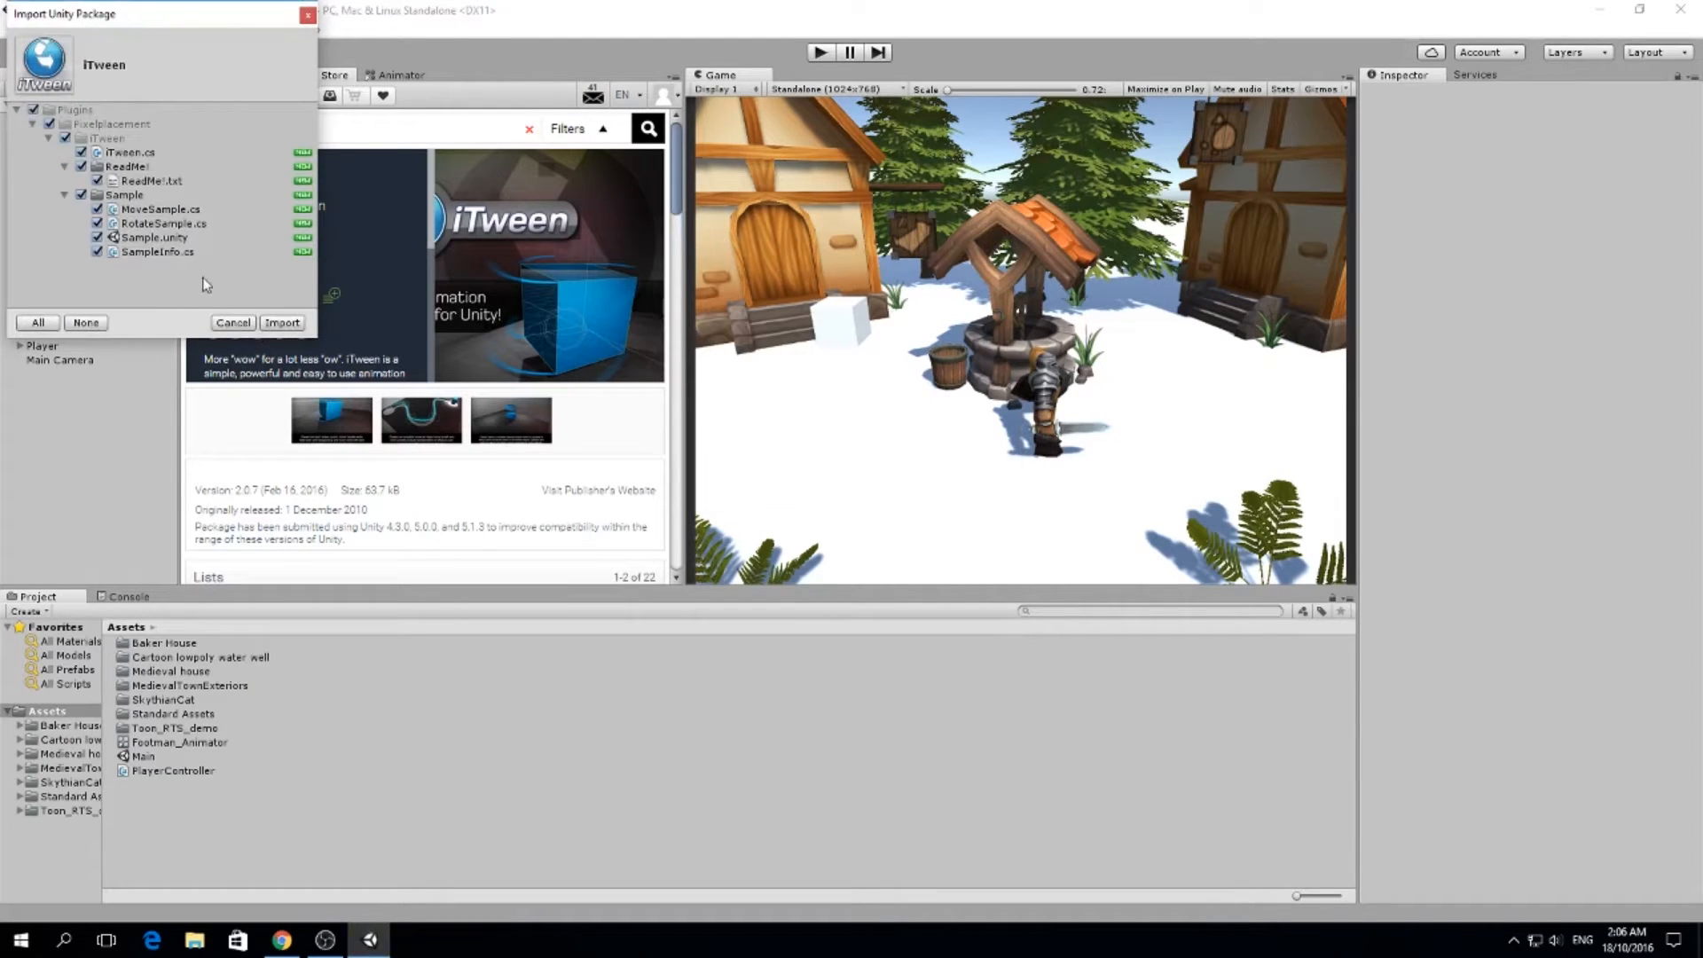
left_click(282, 323)
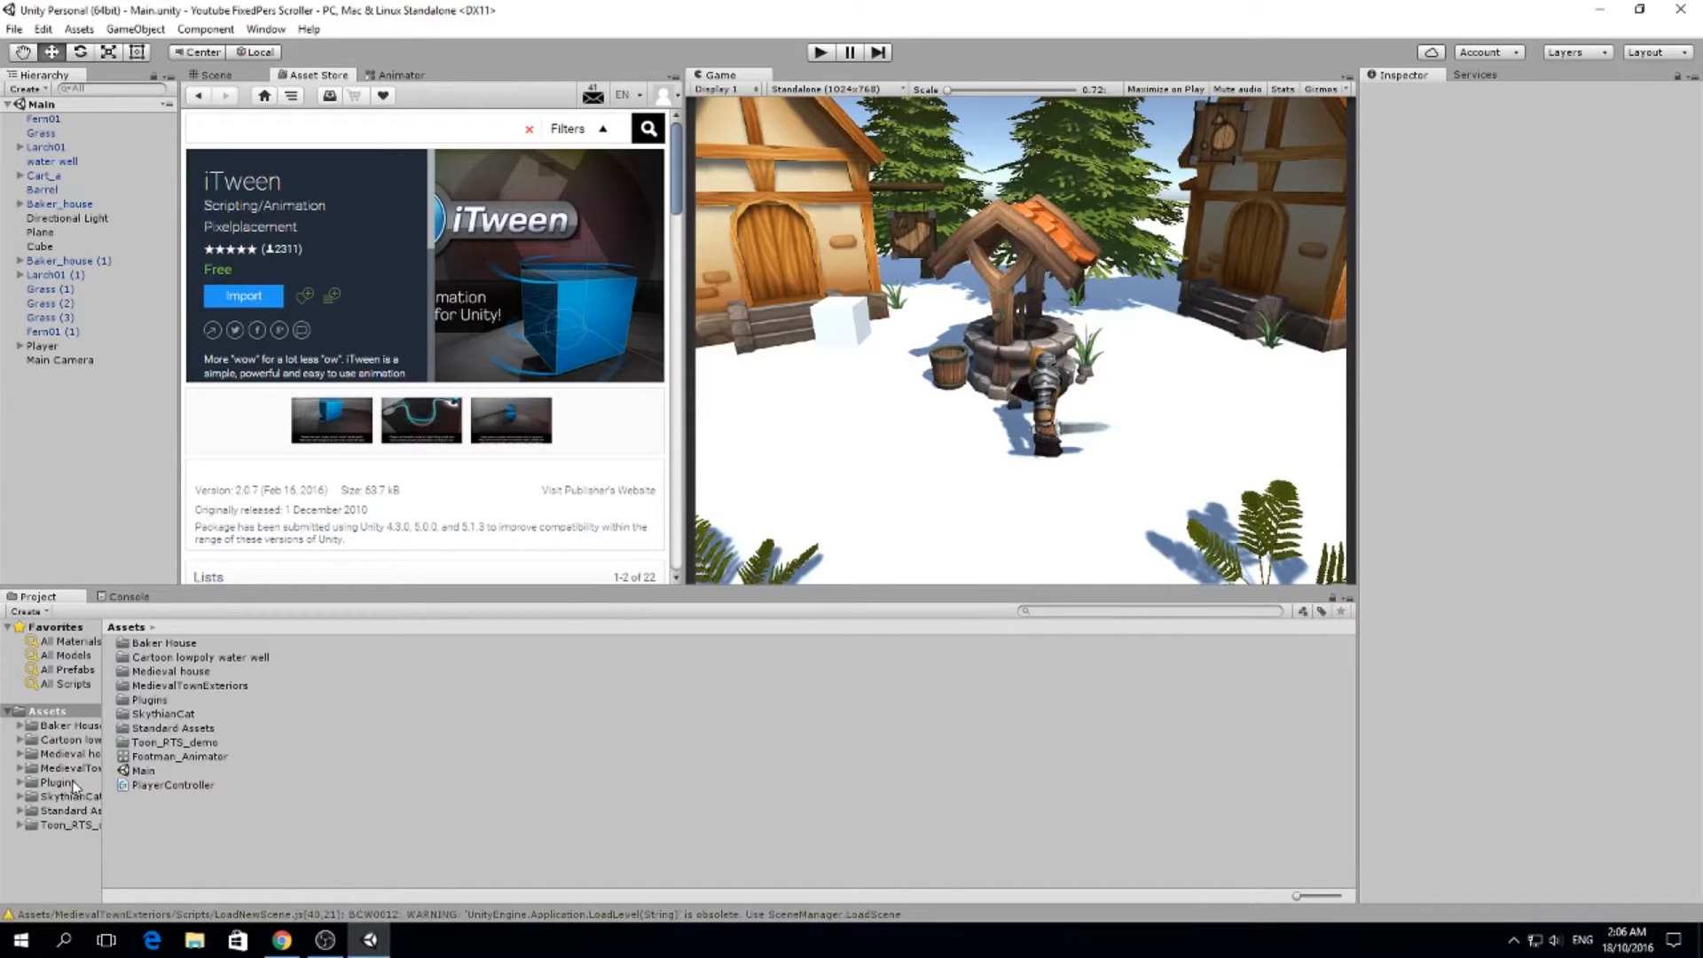
Browse into Plugins > iTween to view its ReadMe and iTween script
left_click(16, 781)
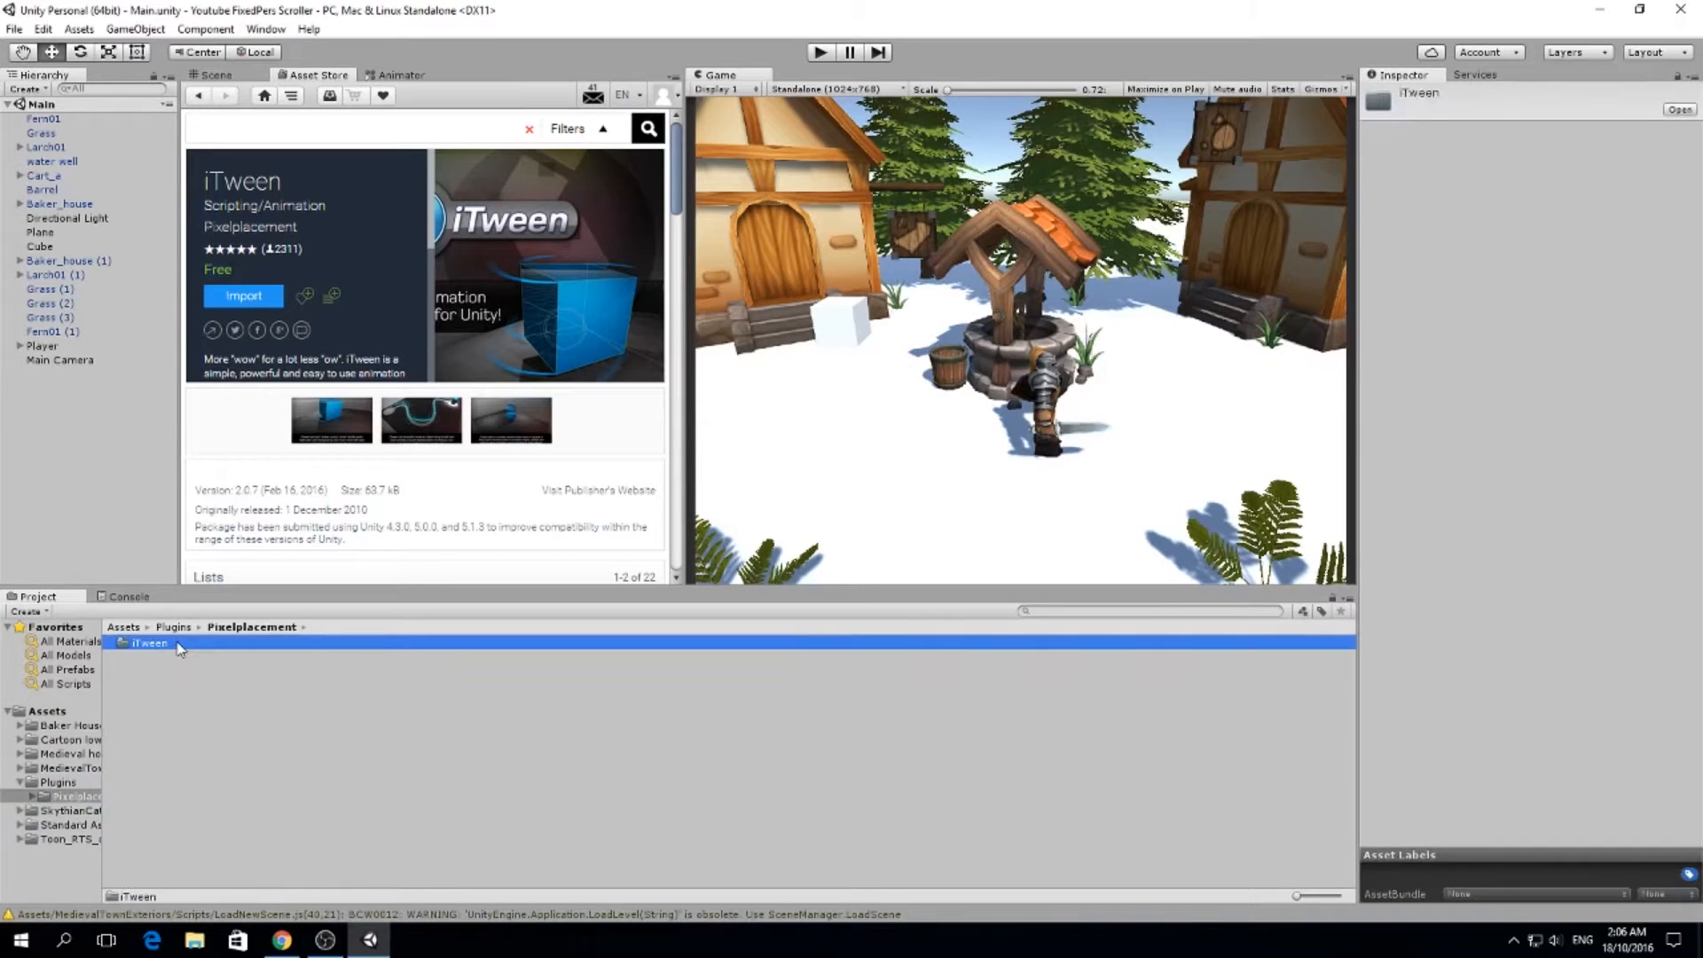
double_click(146, 644)
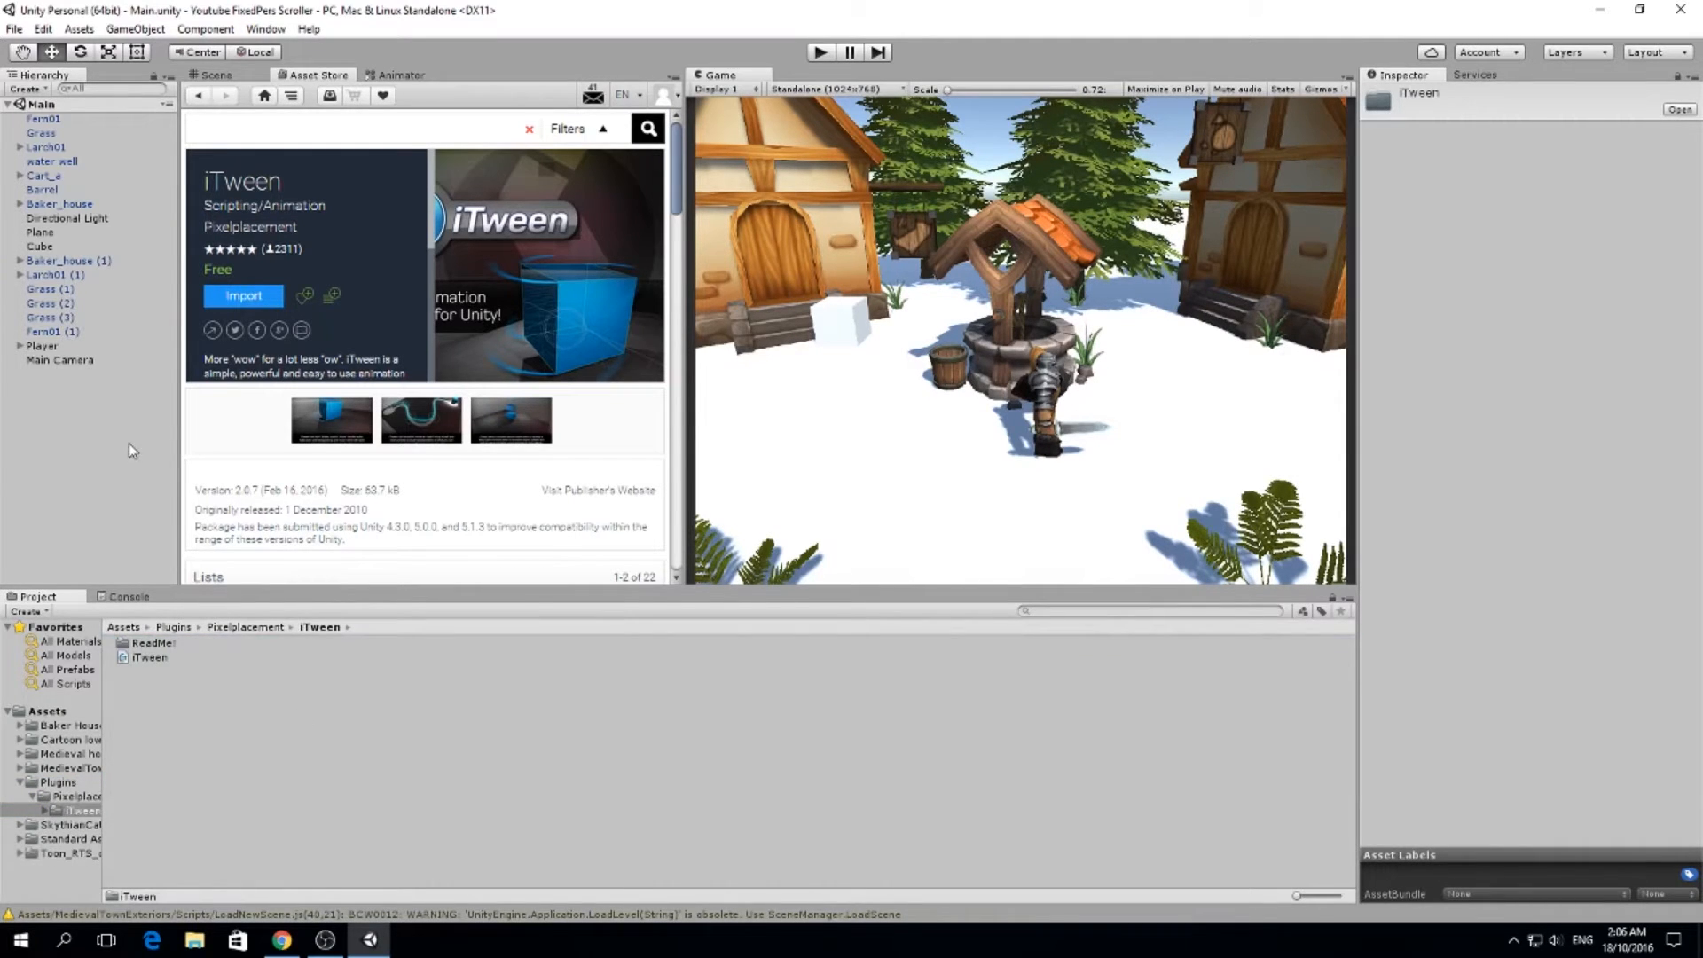
mouse_move(68, 392)
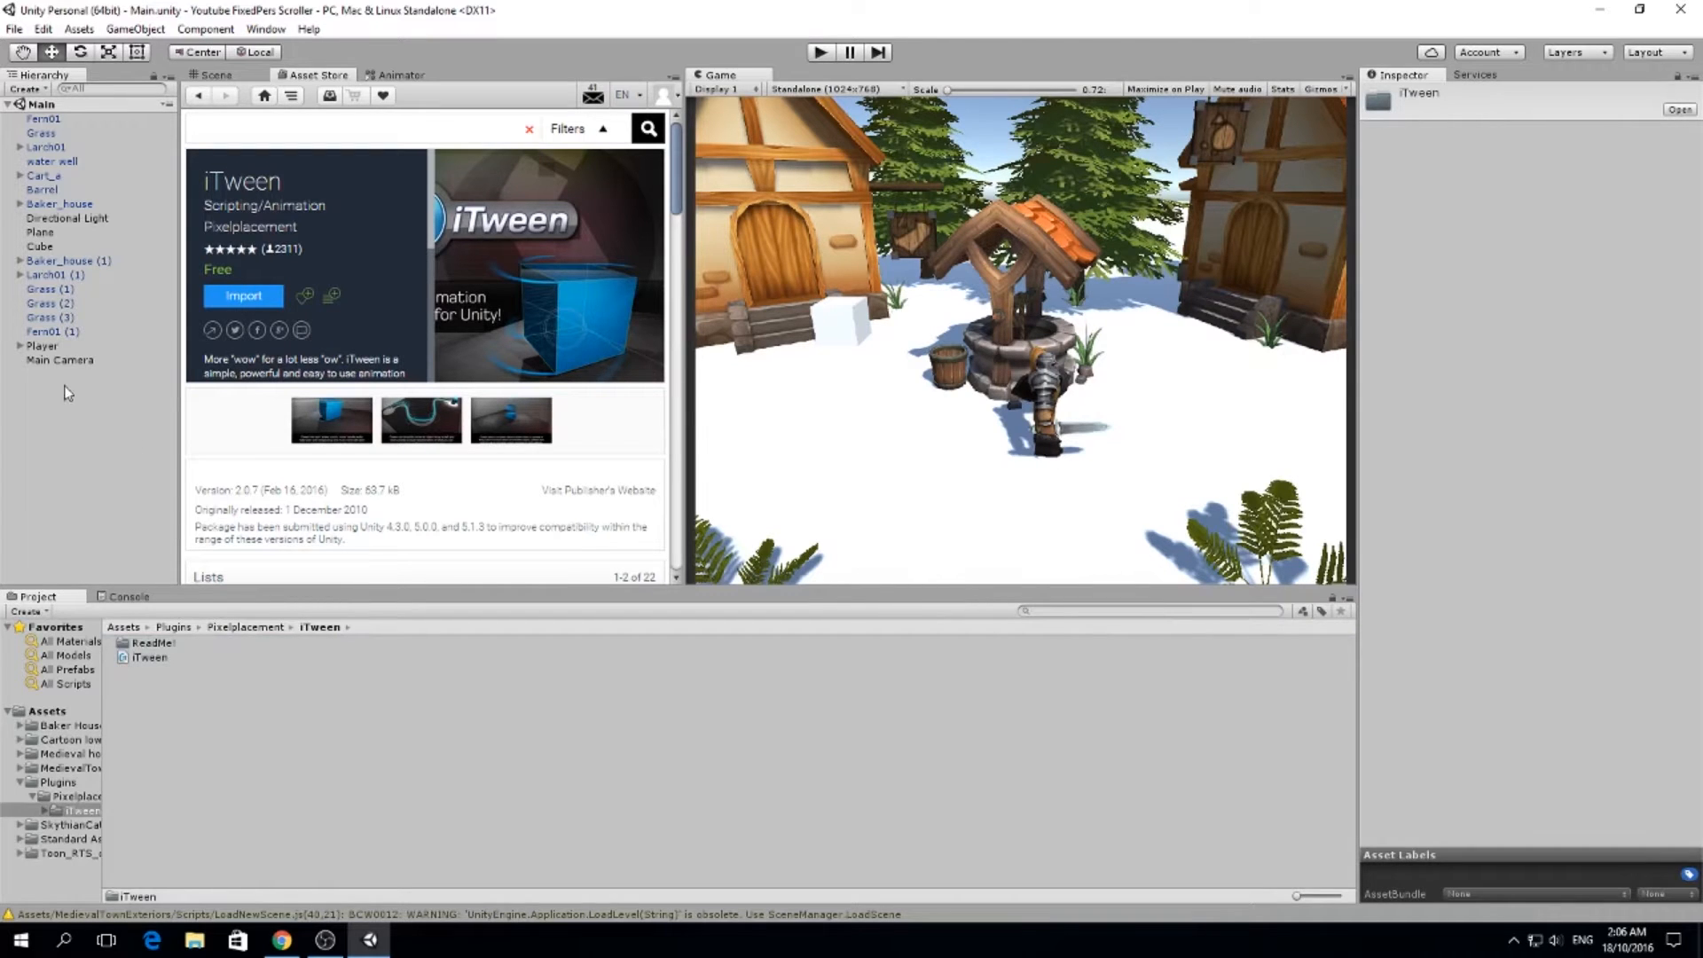
Add a new C# script named FollowTarget to the Main Camera and open it for editing
left_click(60, 358)
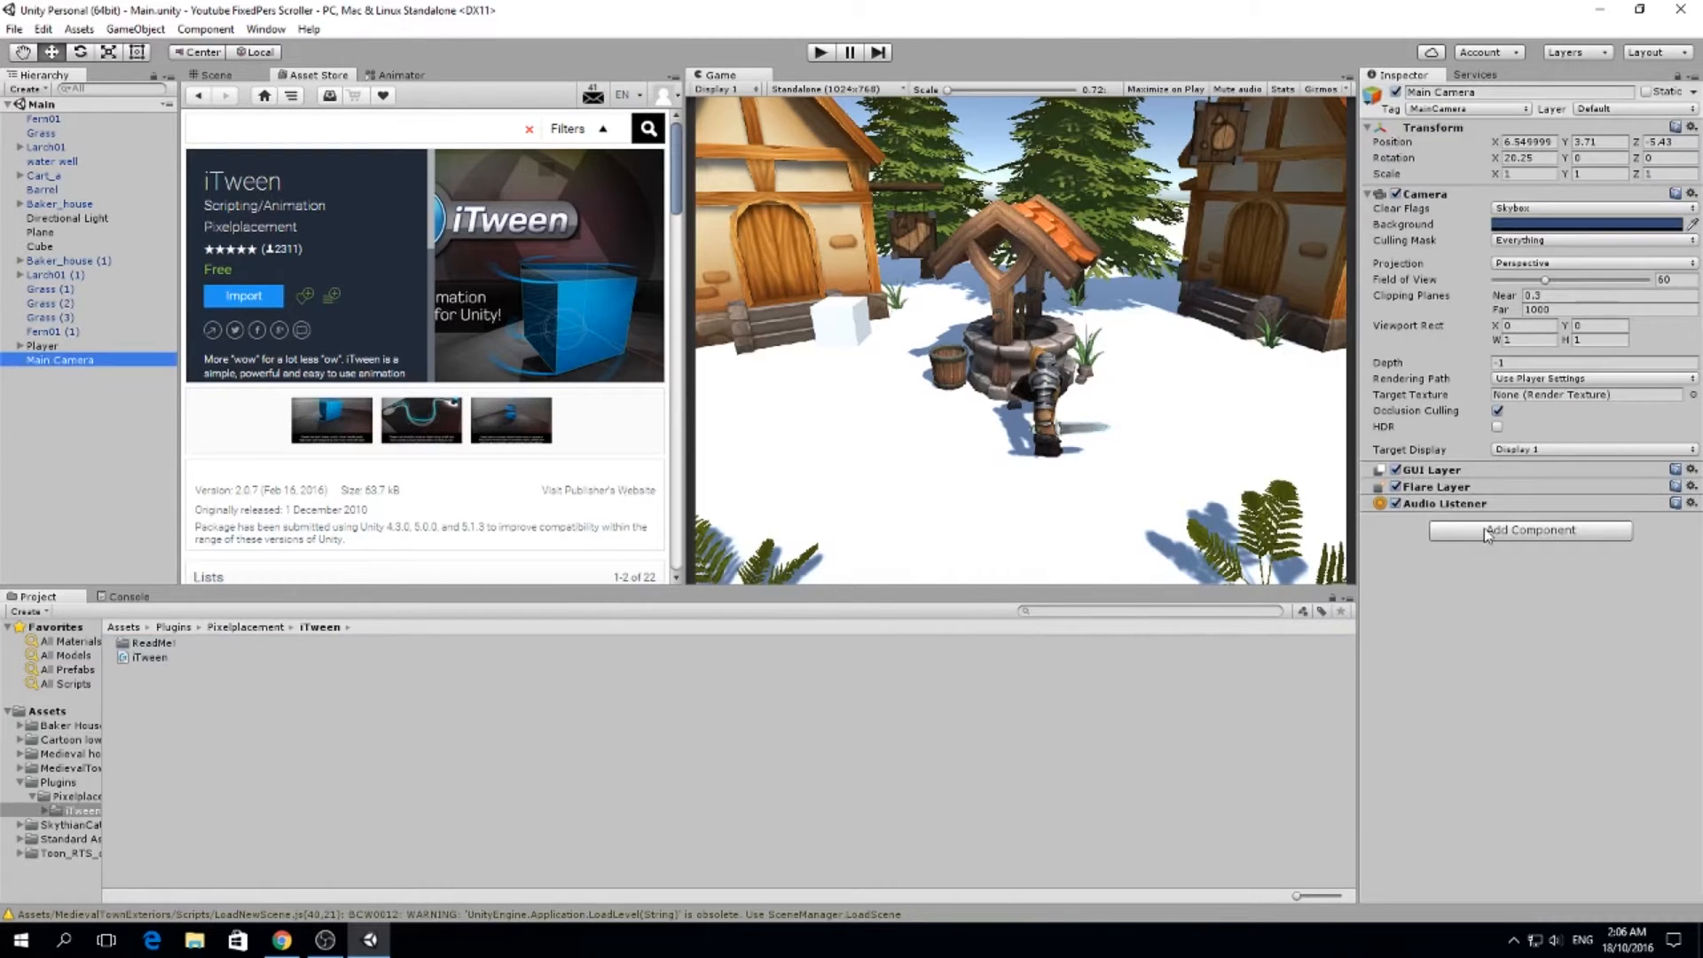
left_click(1530, 530)
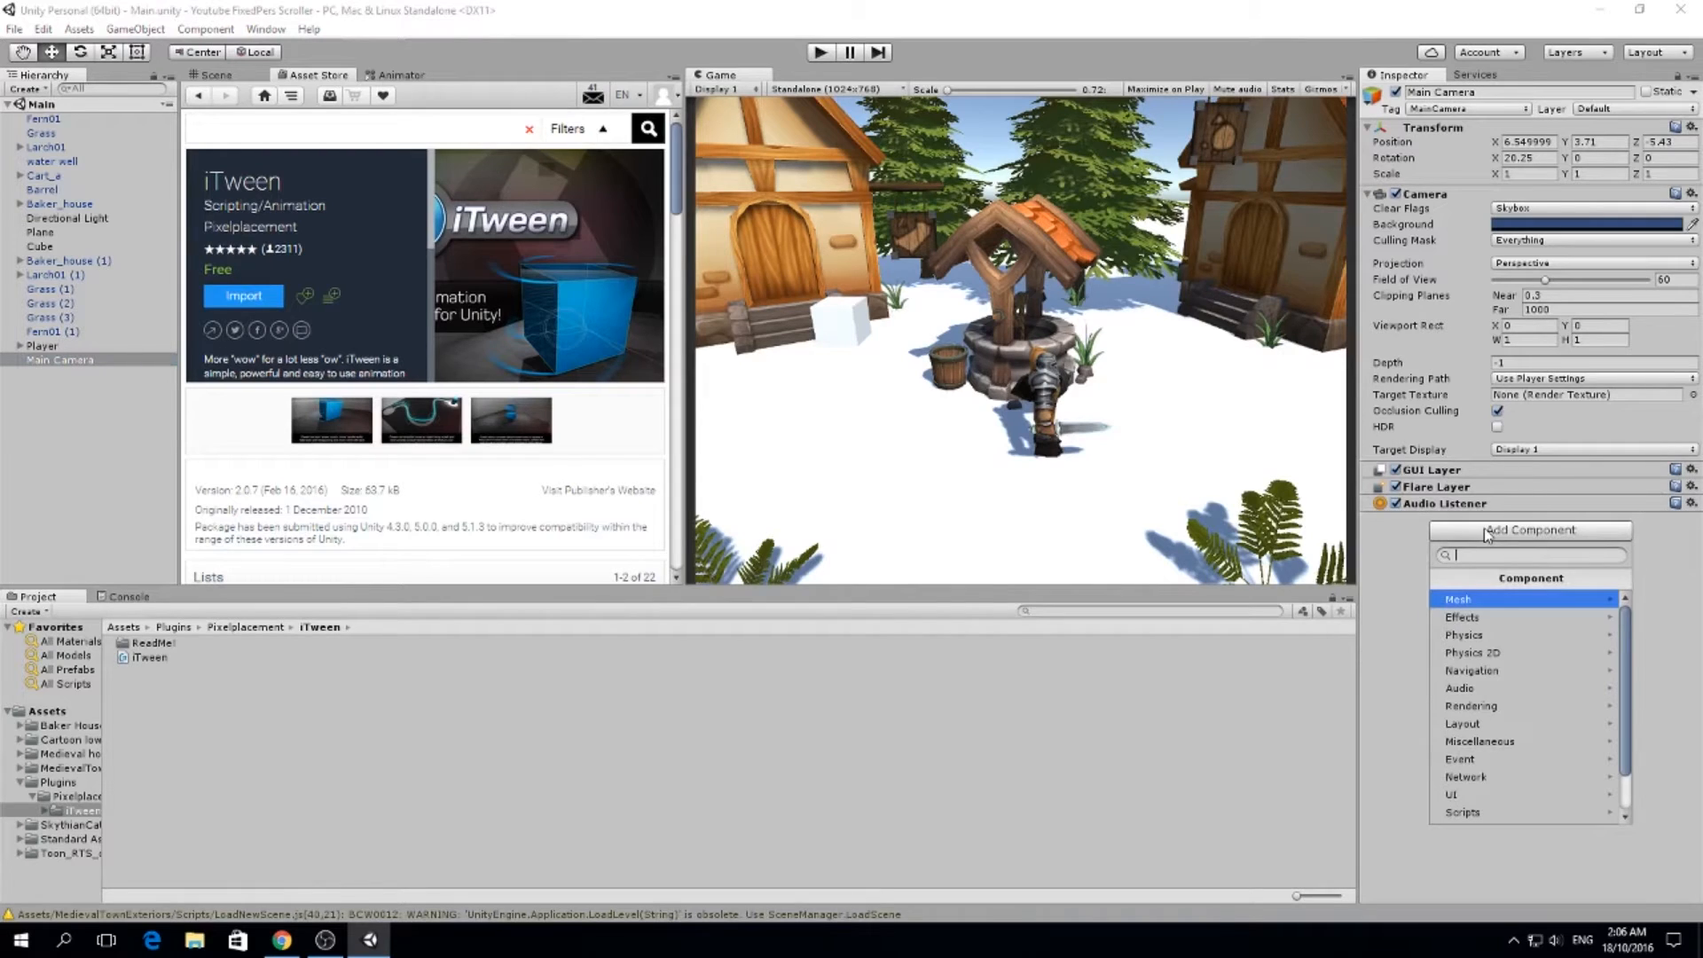
type("FollowTarget")
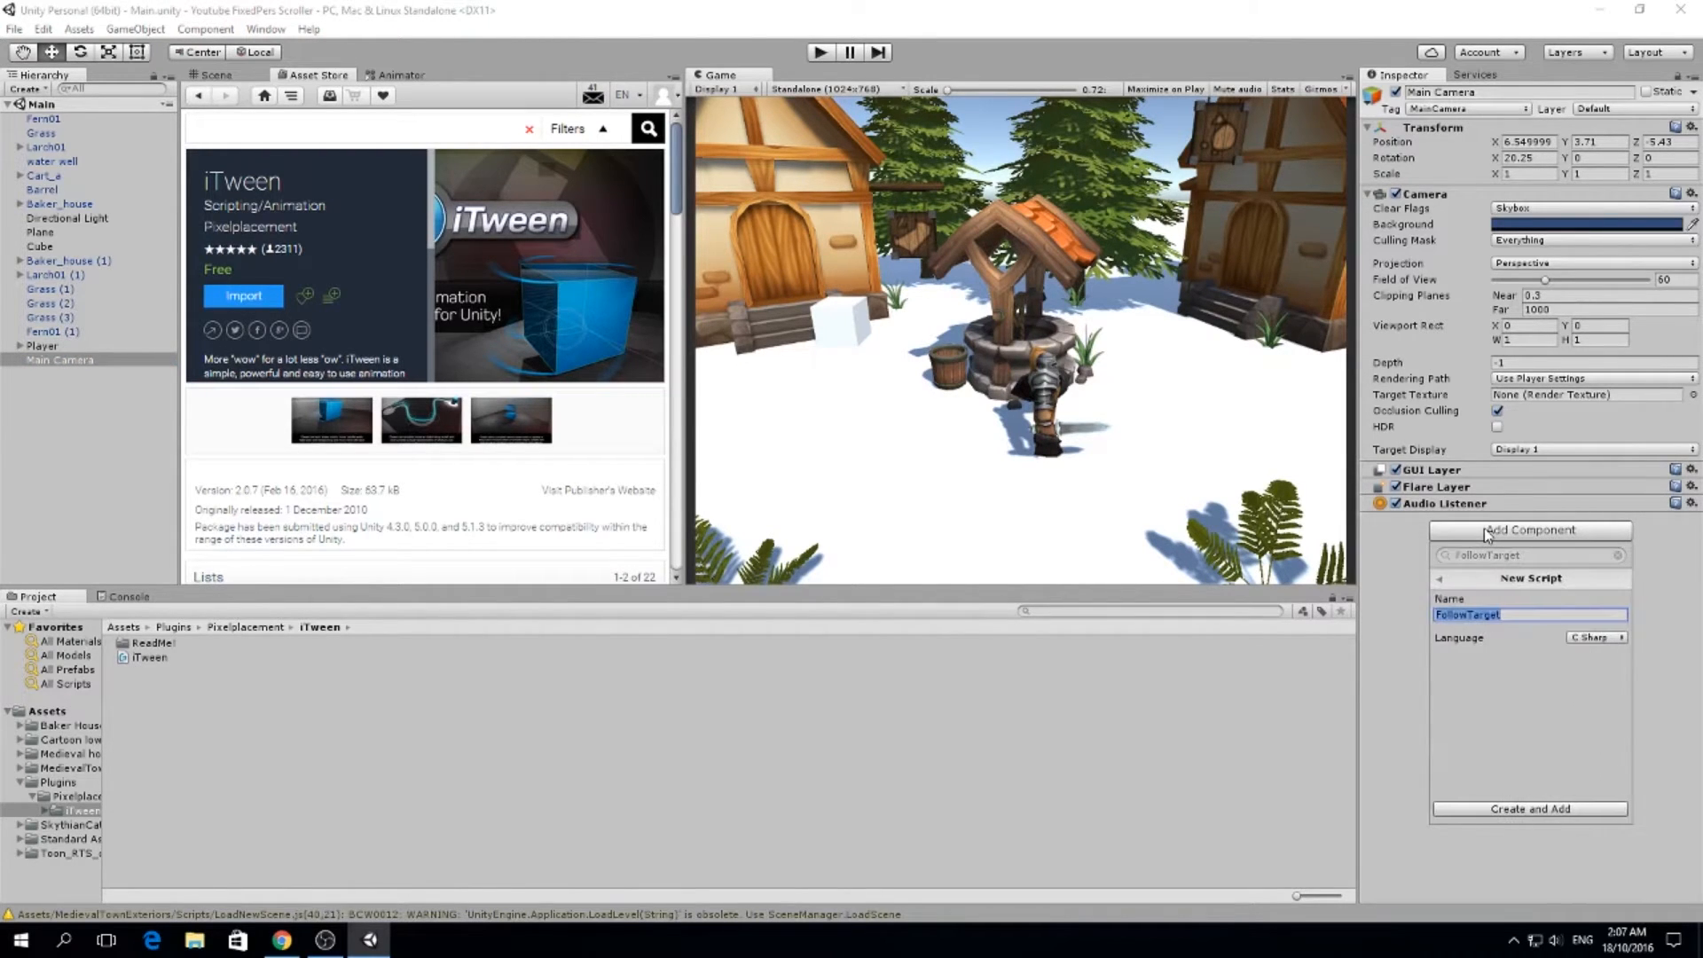
left_click(1530, 809)
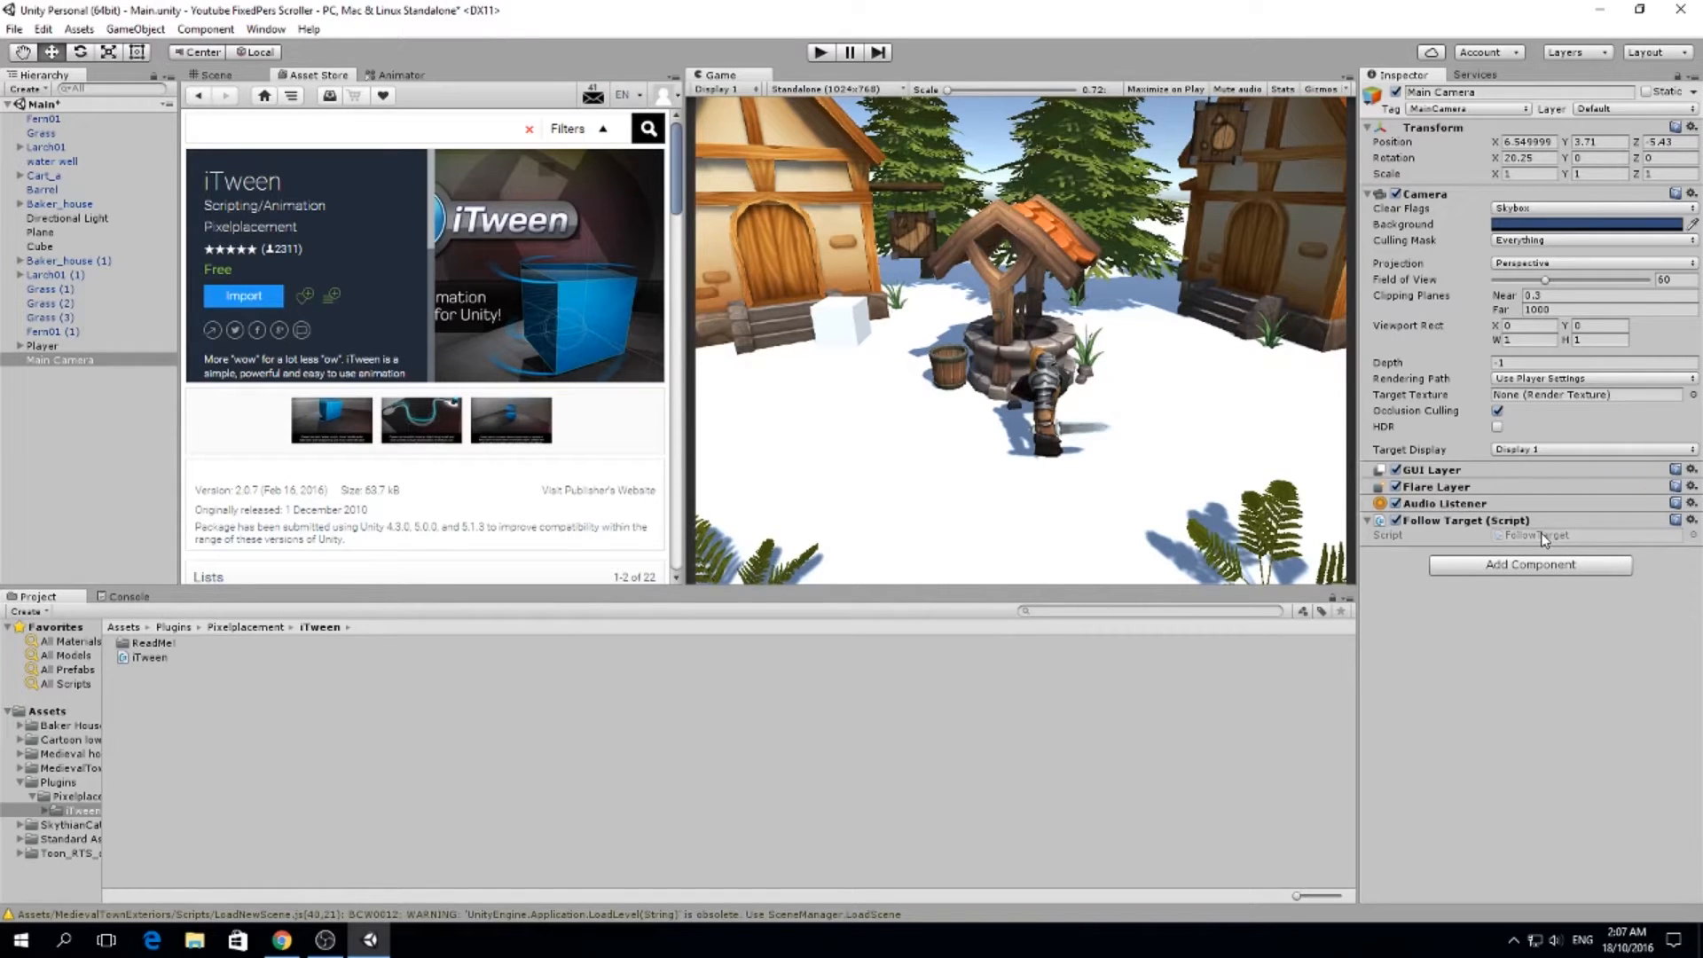
mouse_move(1411, 687)
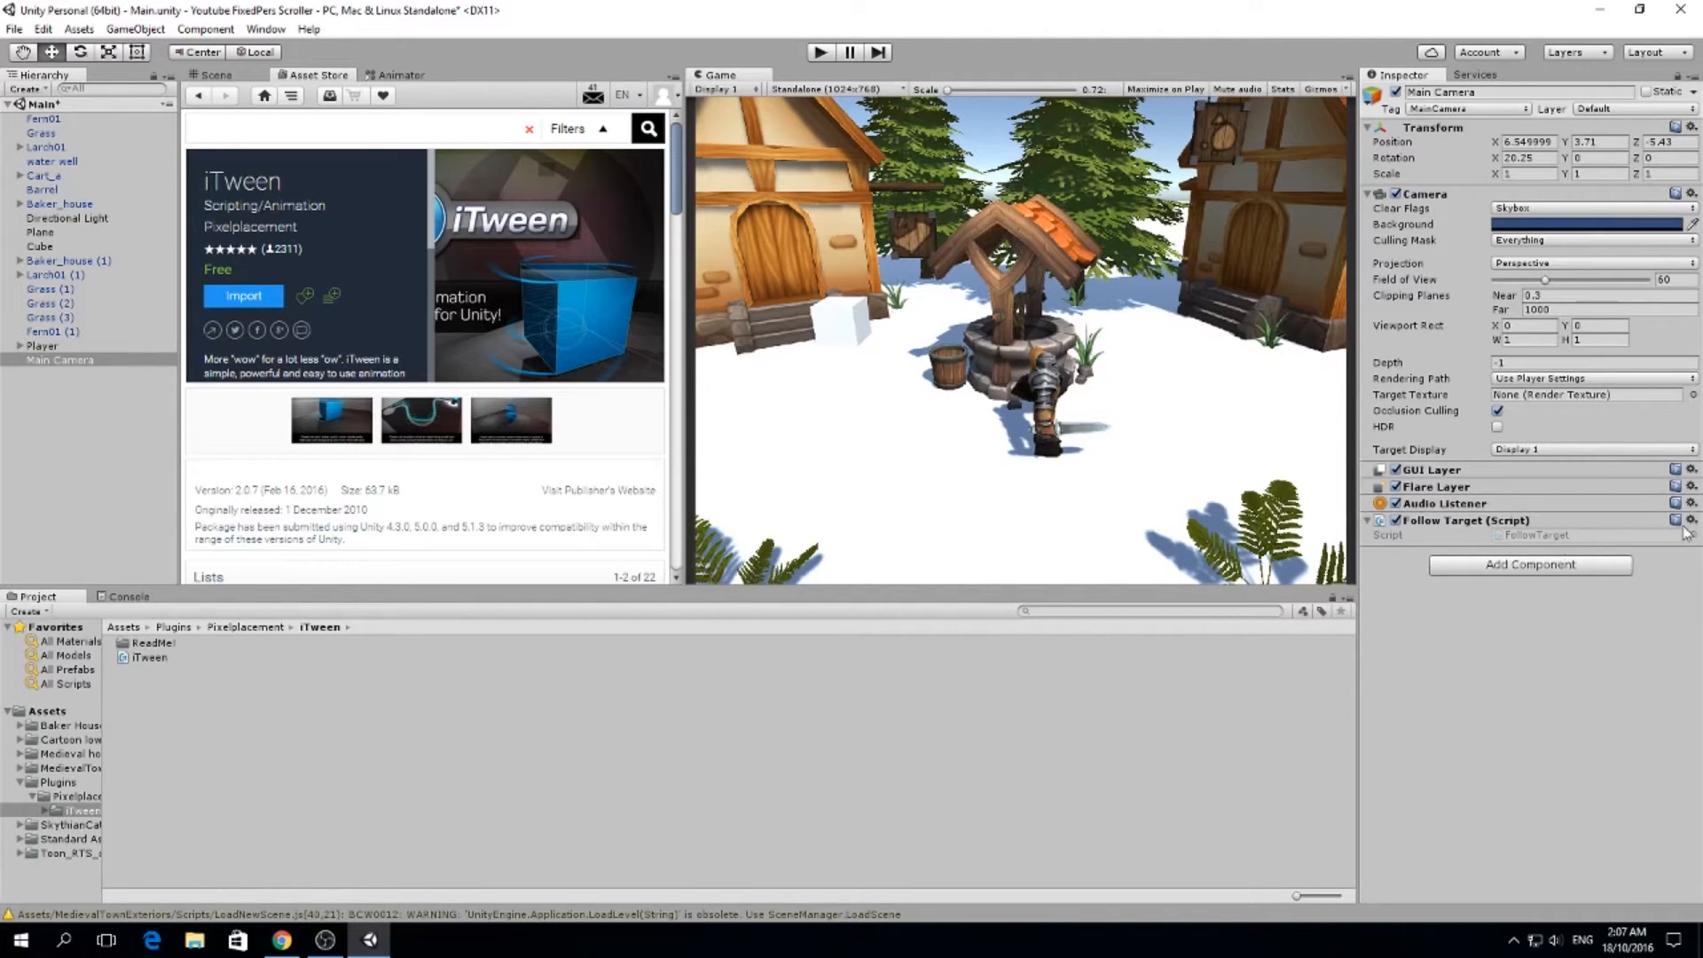
left_click(43, 710)
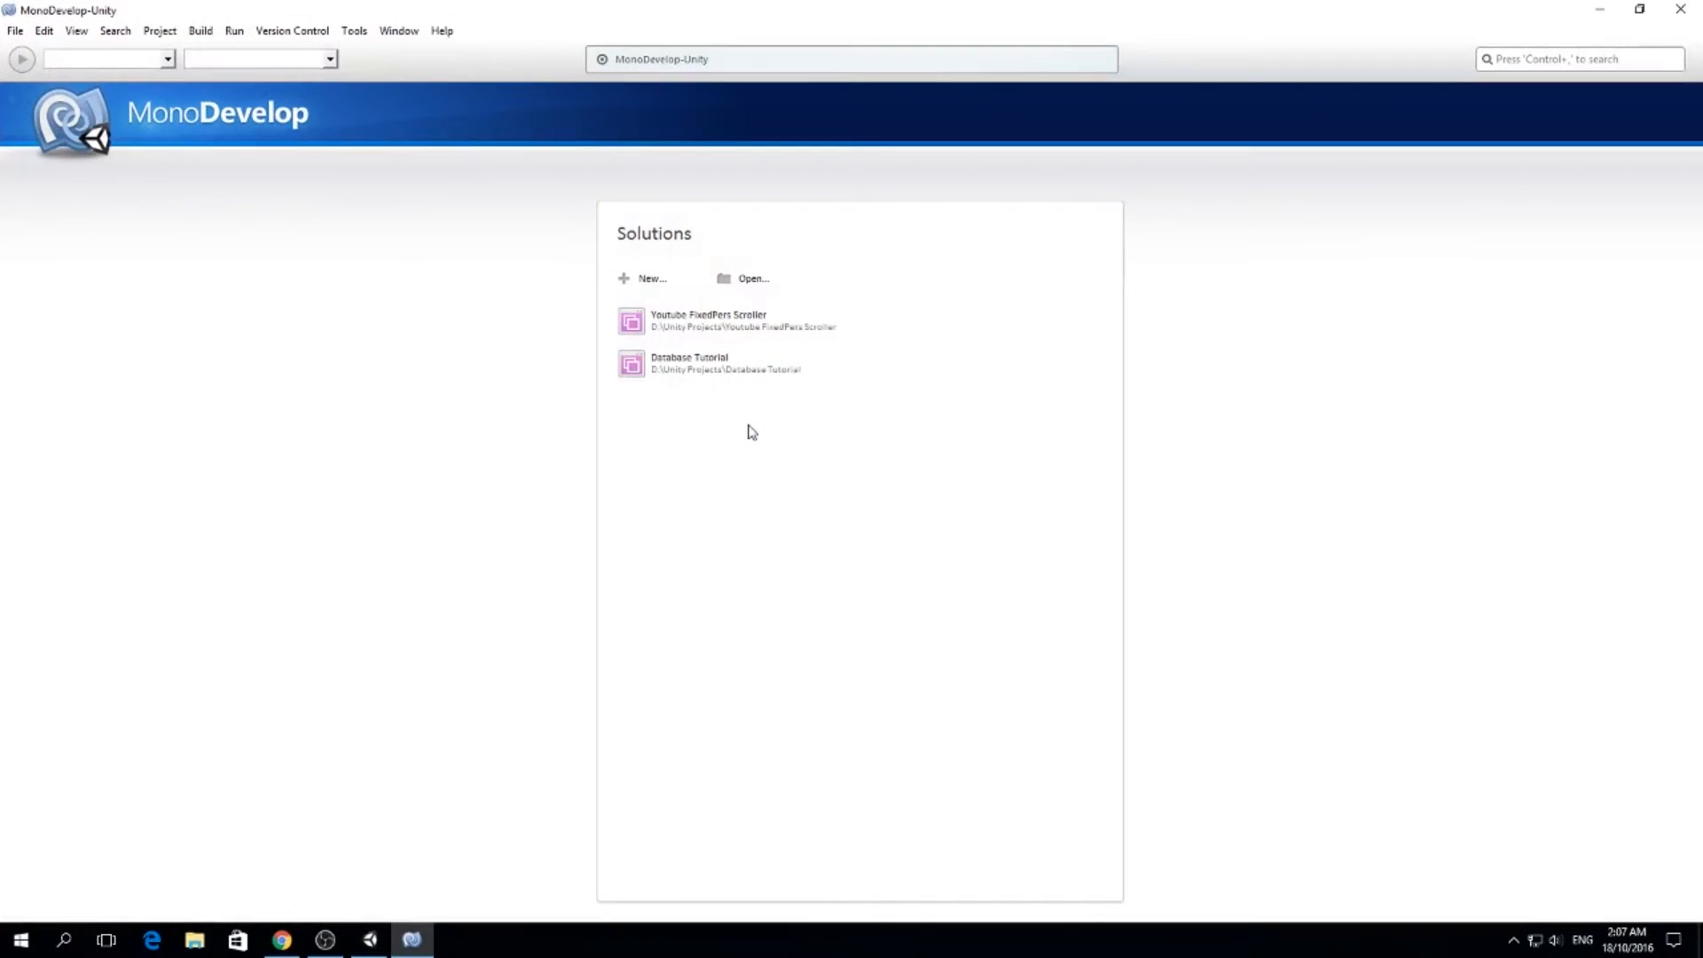
Declare a 'public GameObject target;' field at the top of the FollowTarget class
double_click(710, 319)
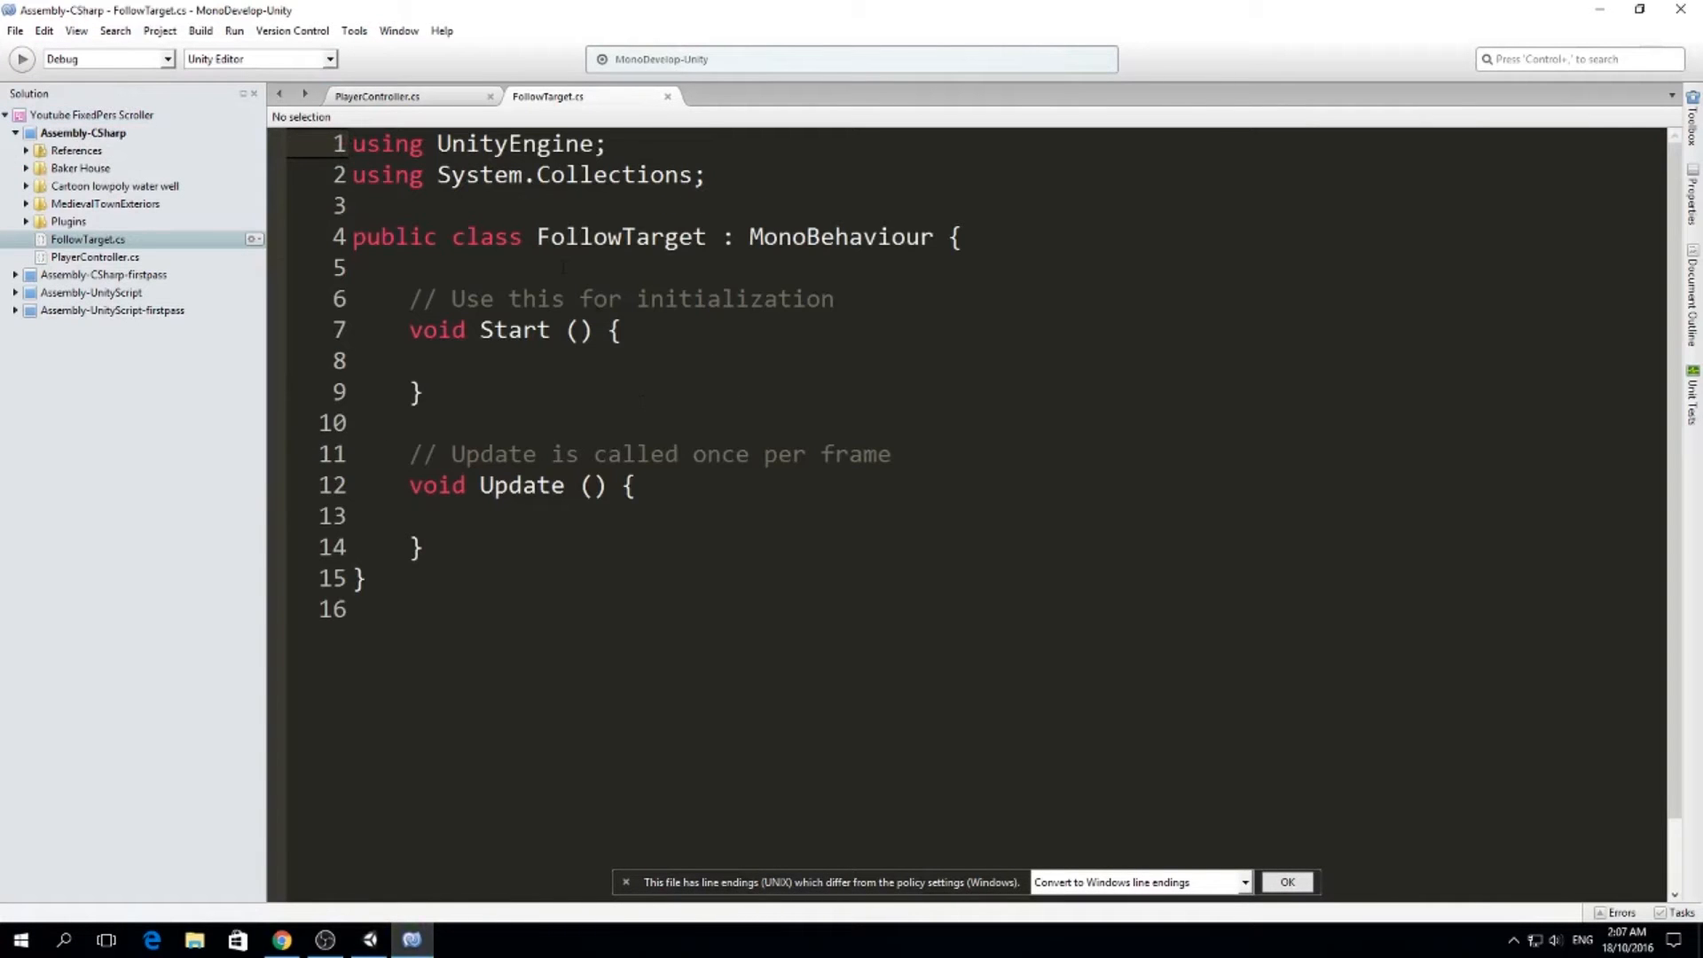
key("Enter")
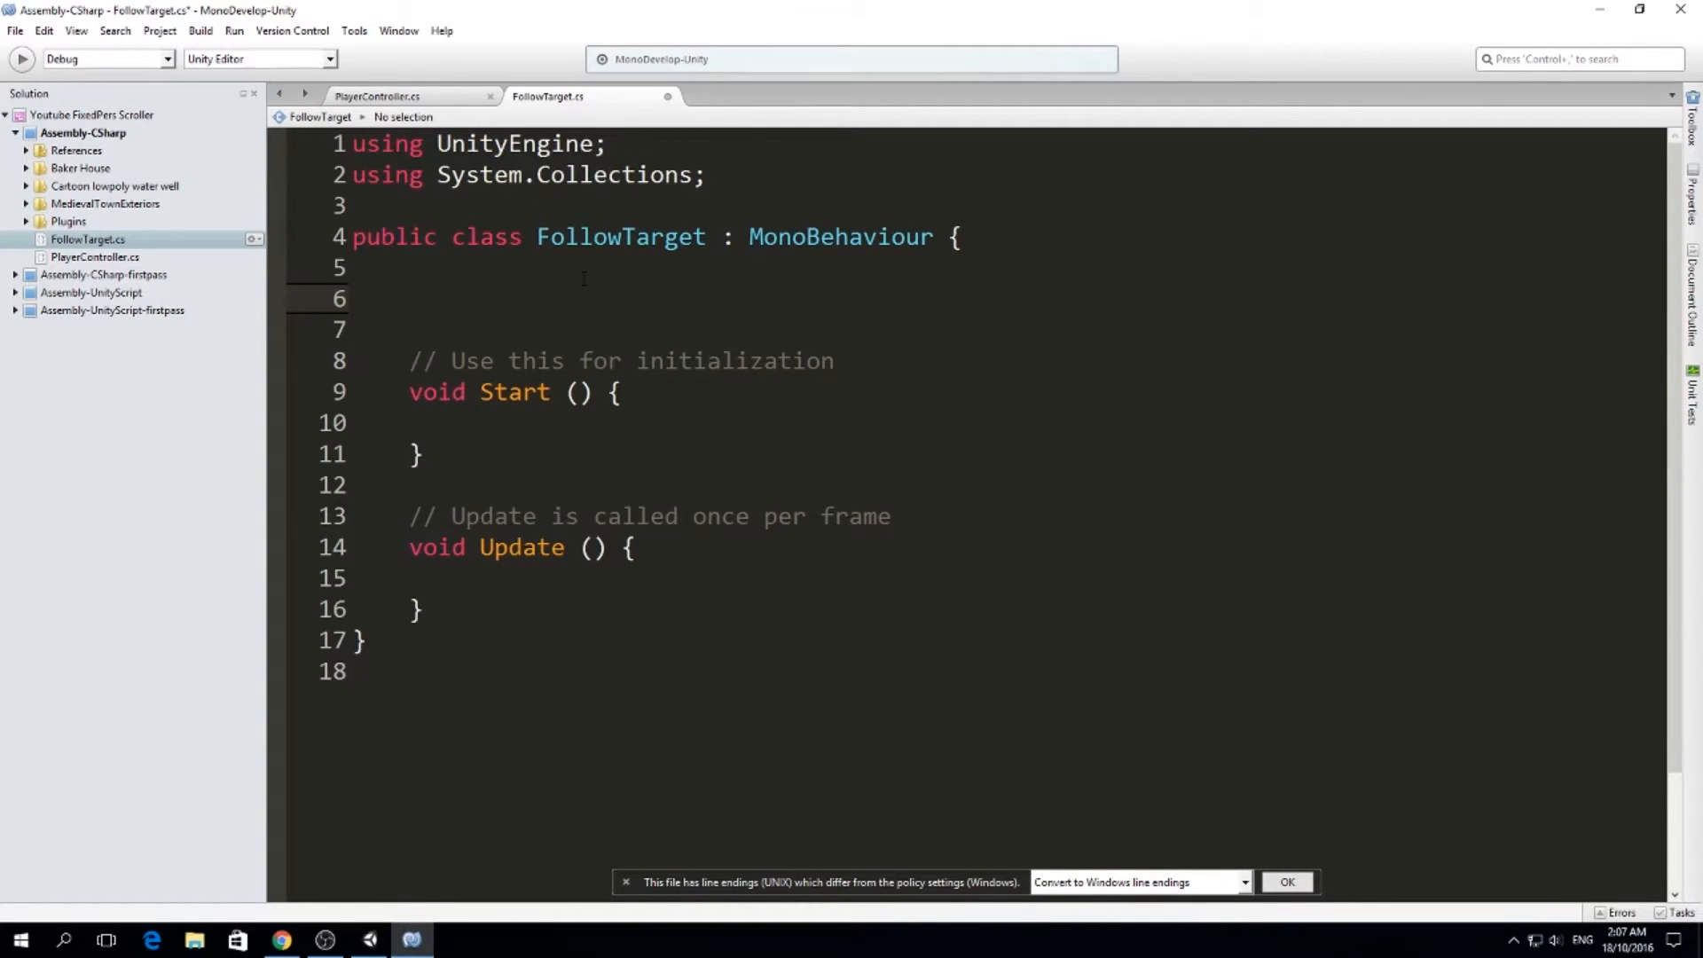
left_click(410, 298)
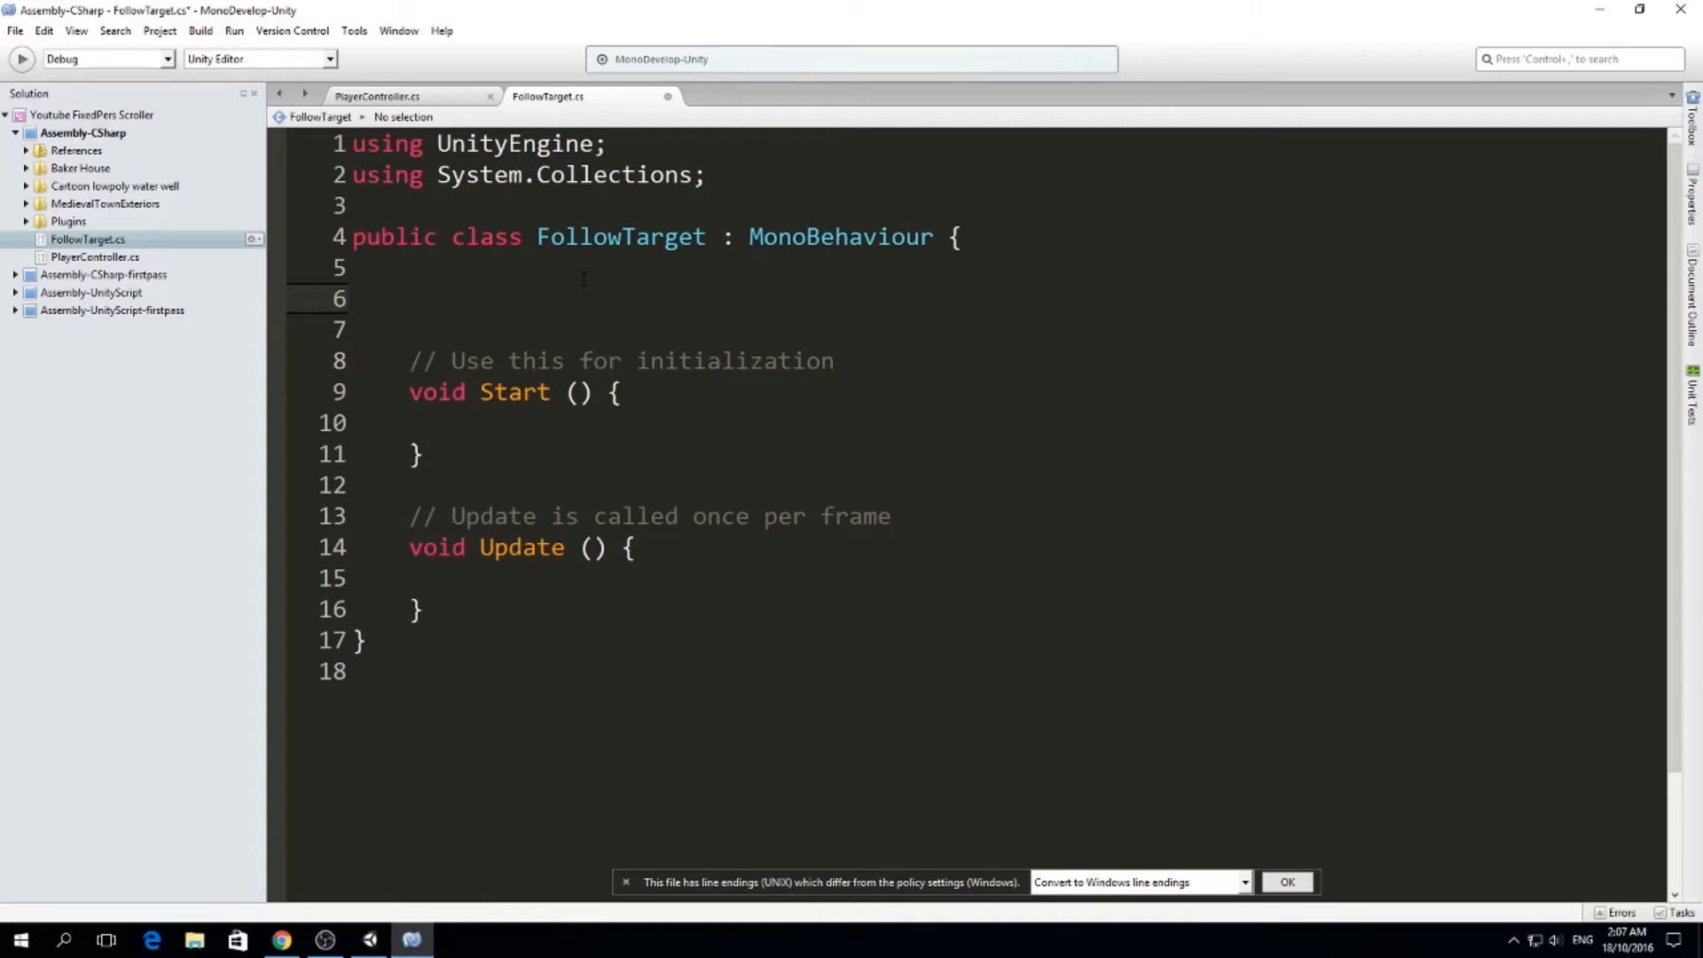
left_click(410, 298)
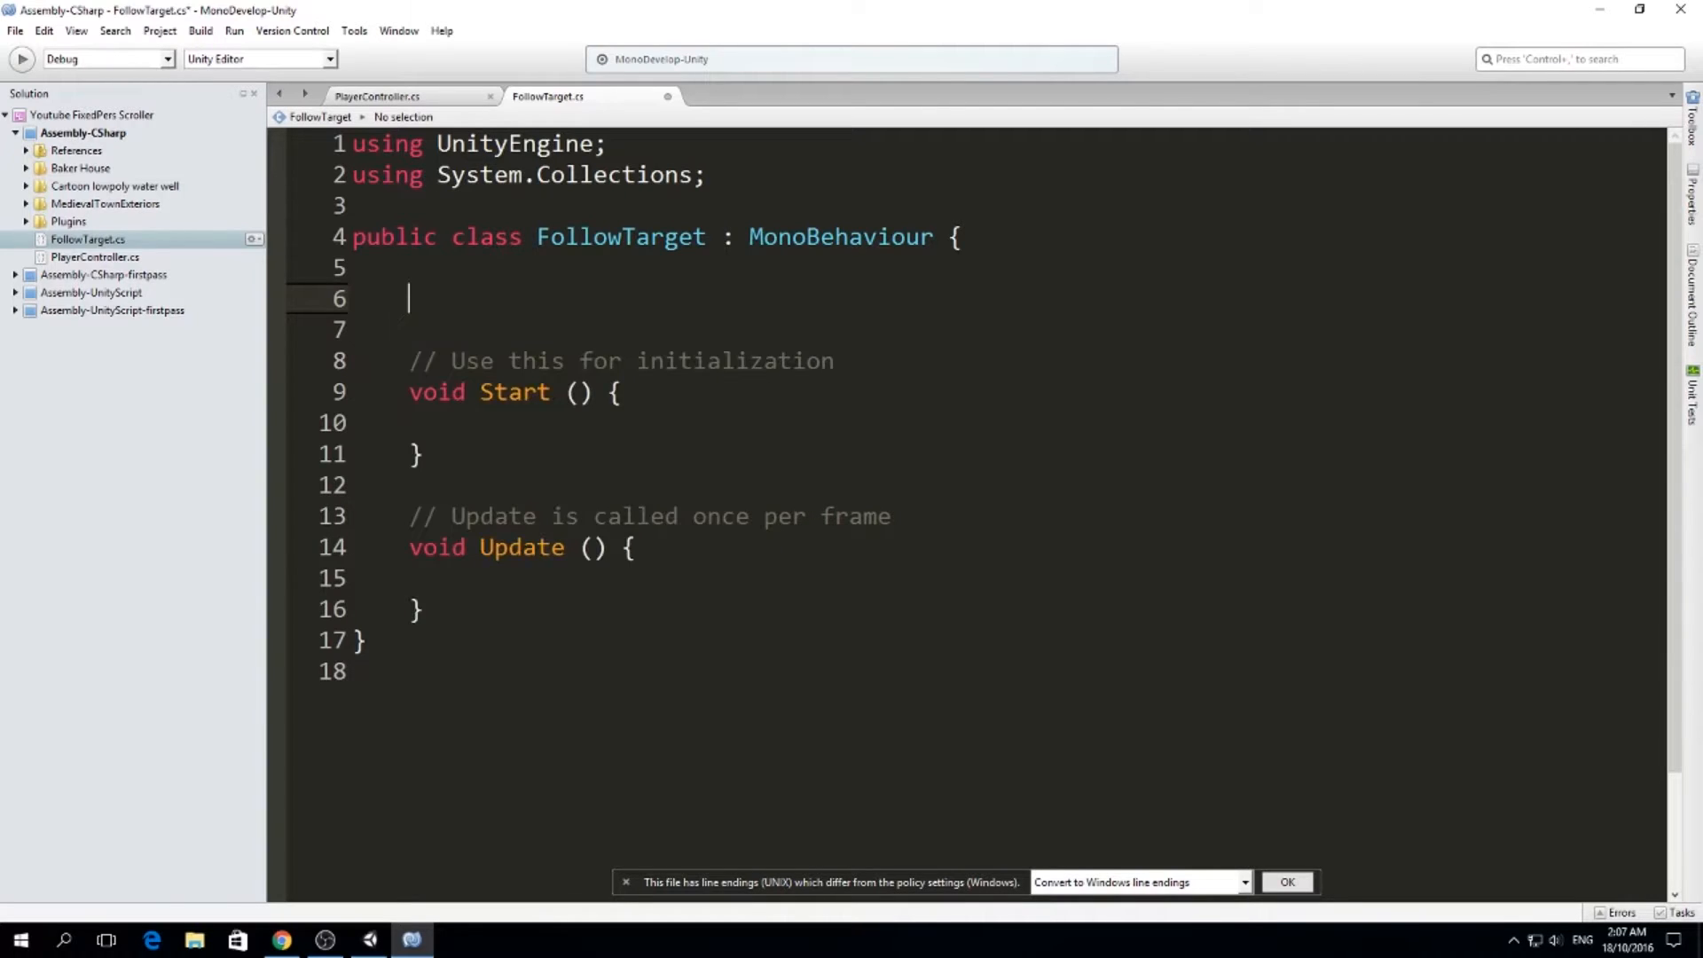
type("public")
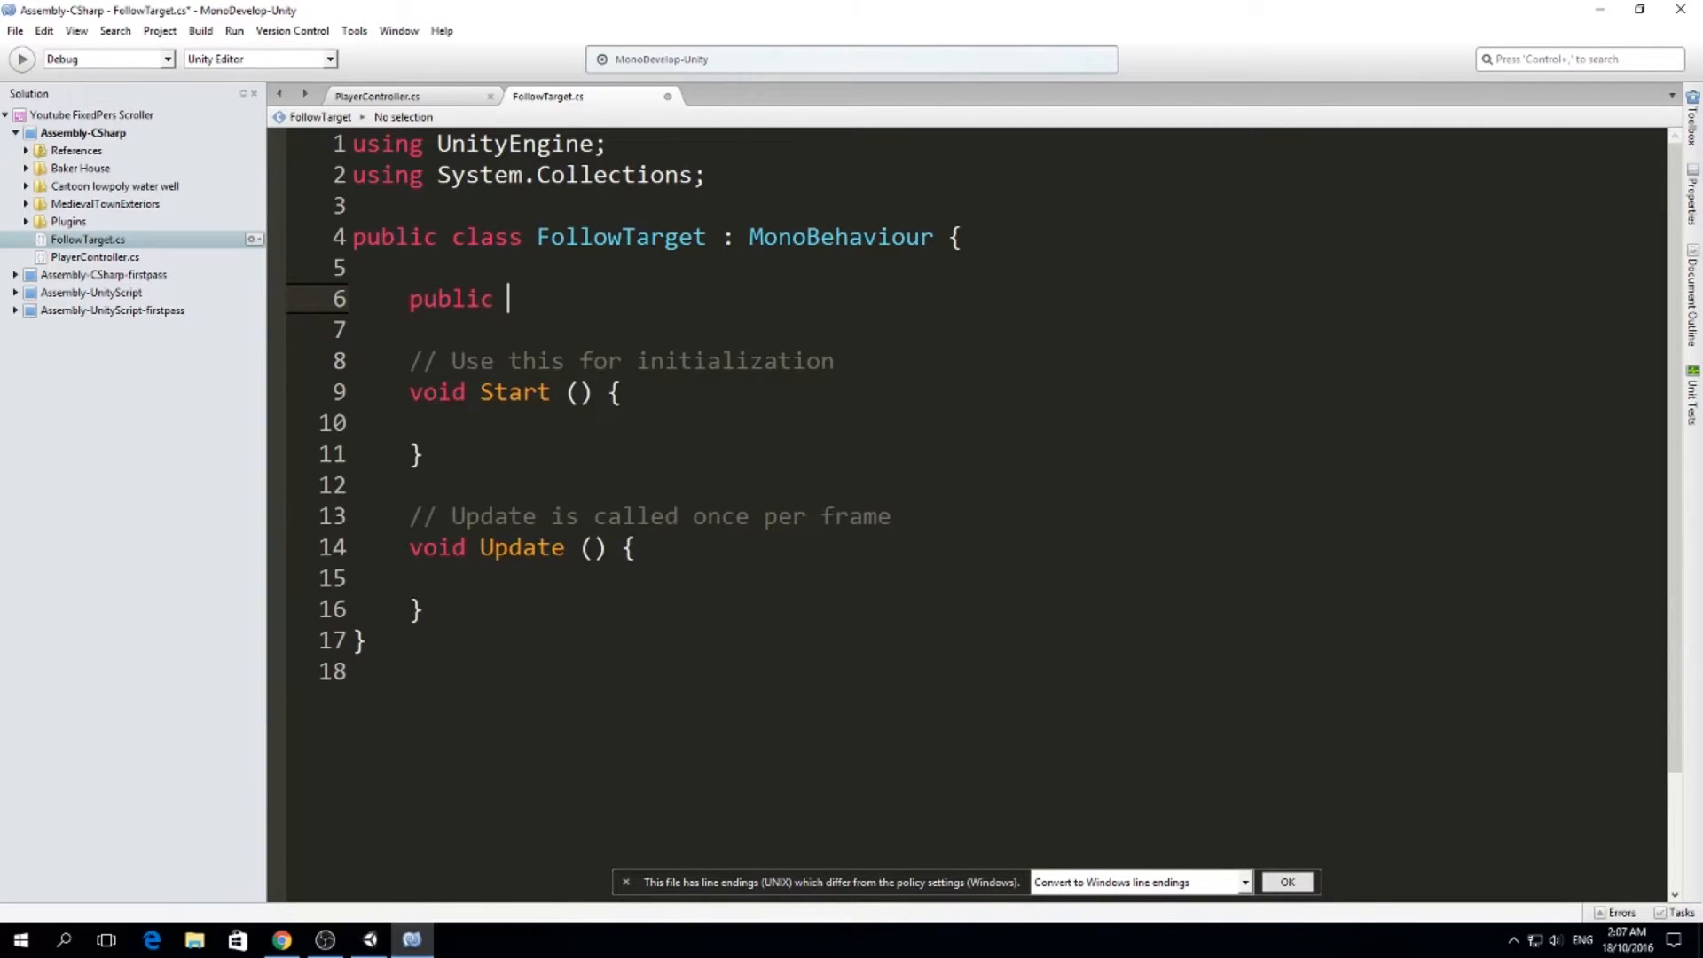
type("G")
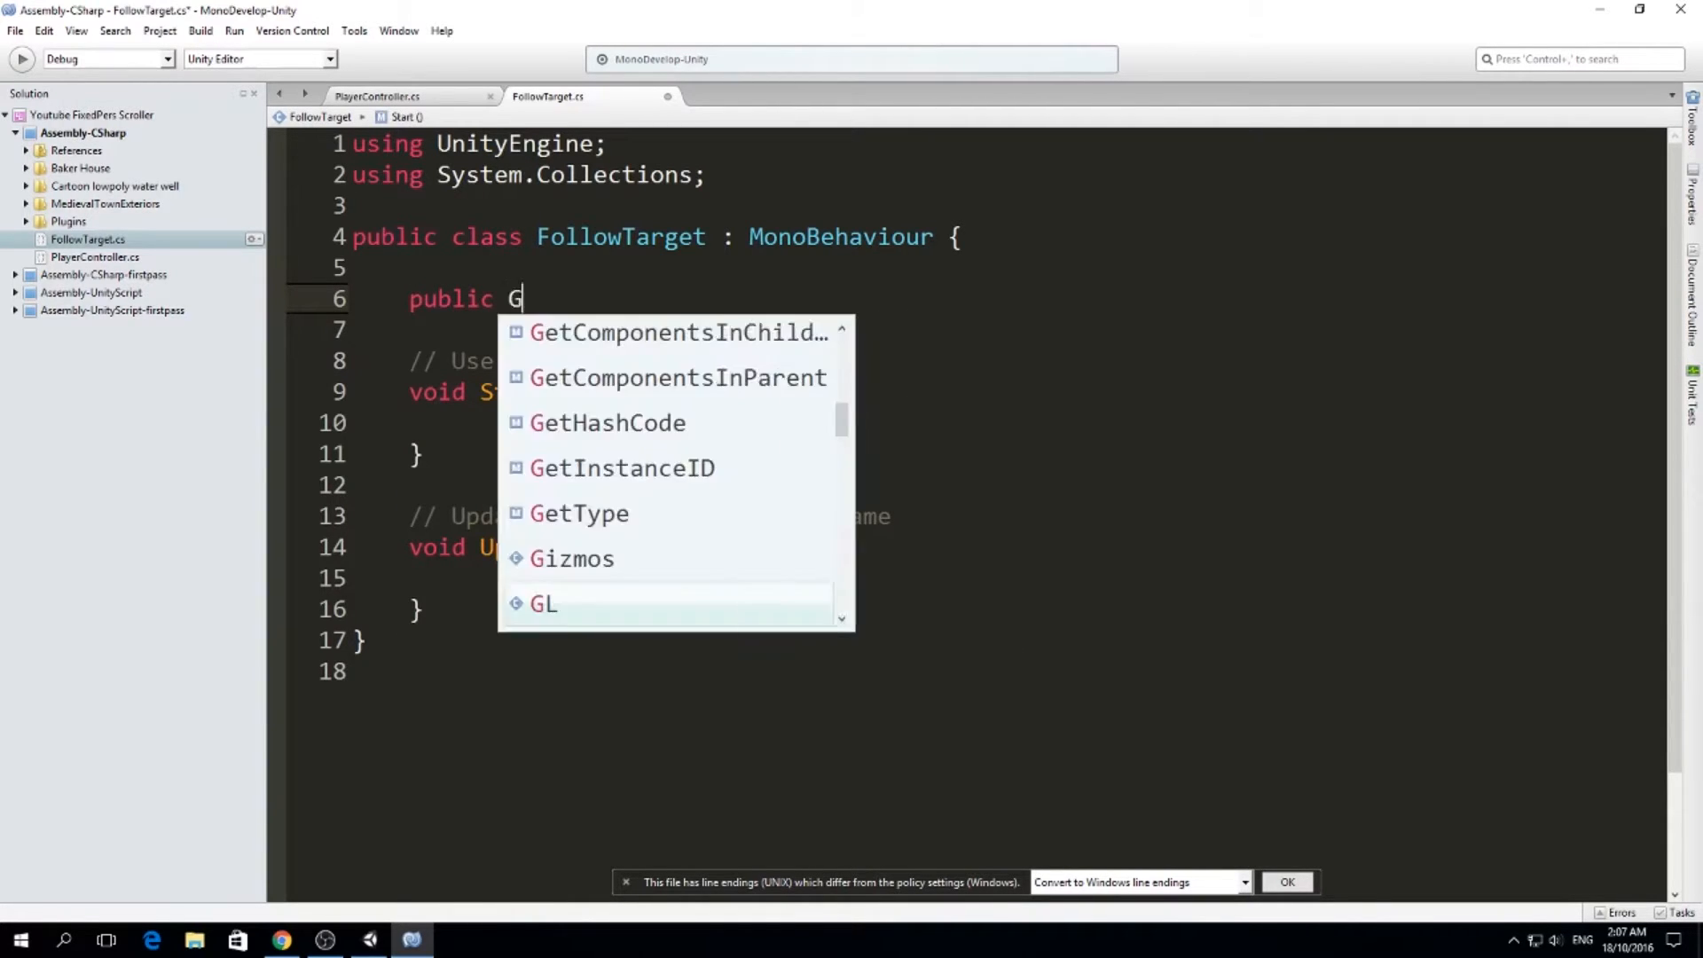
type("ameObject pla")
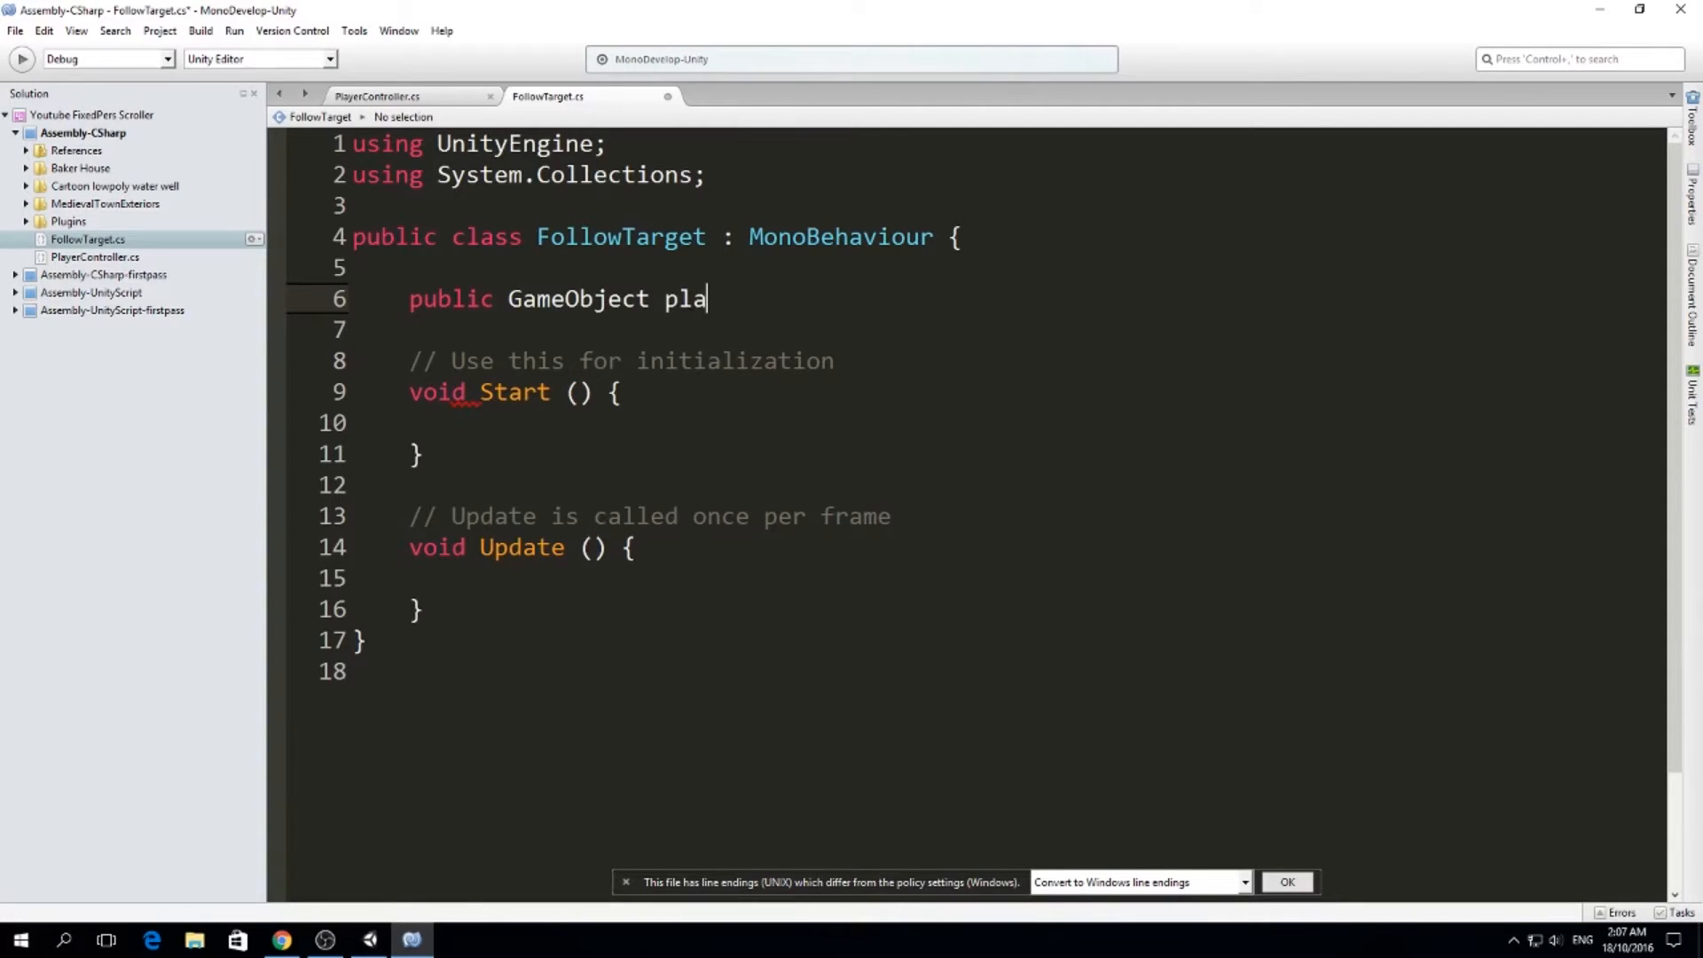
type("ta")
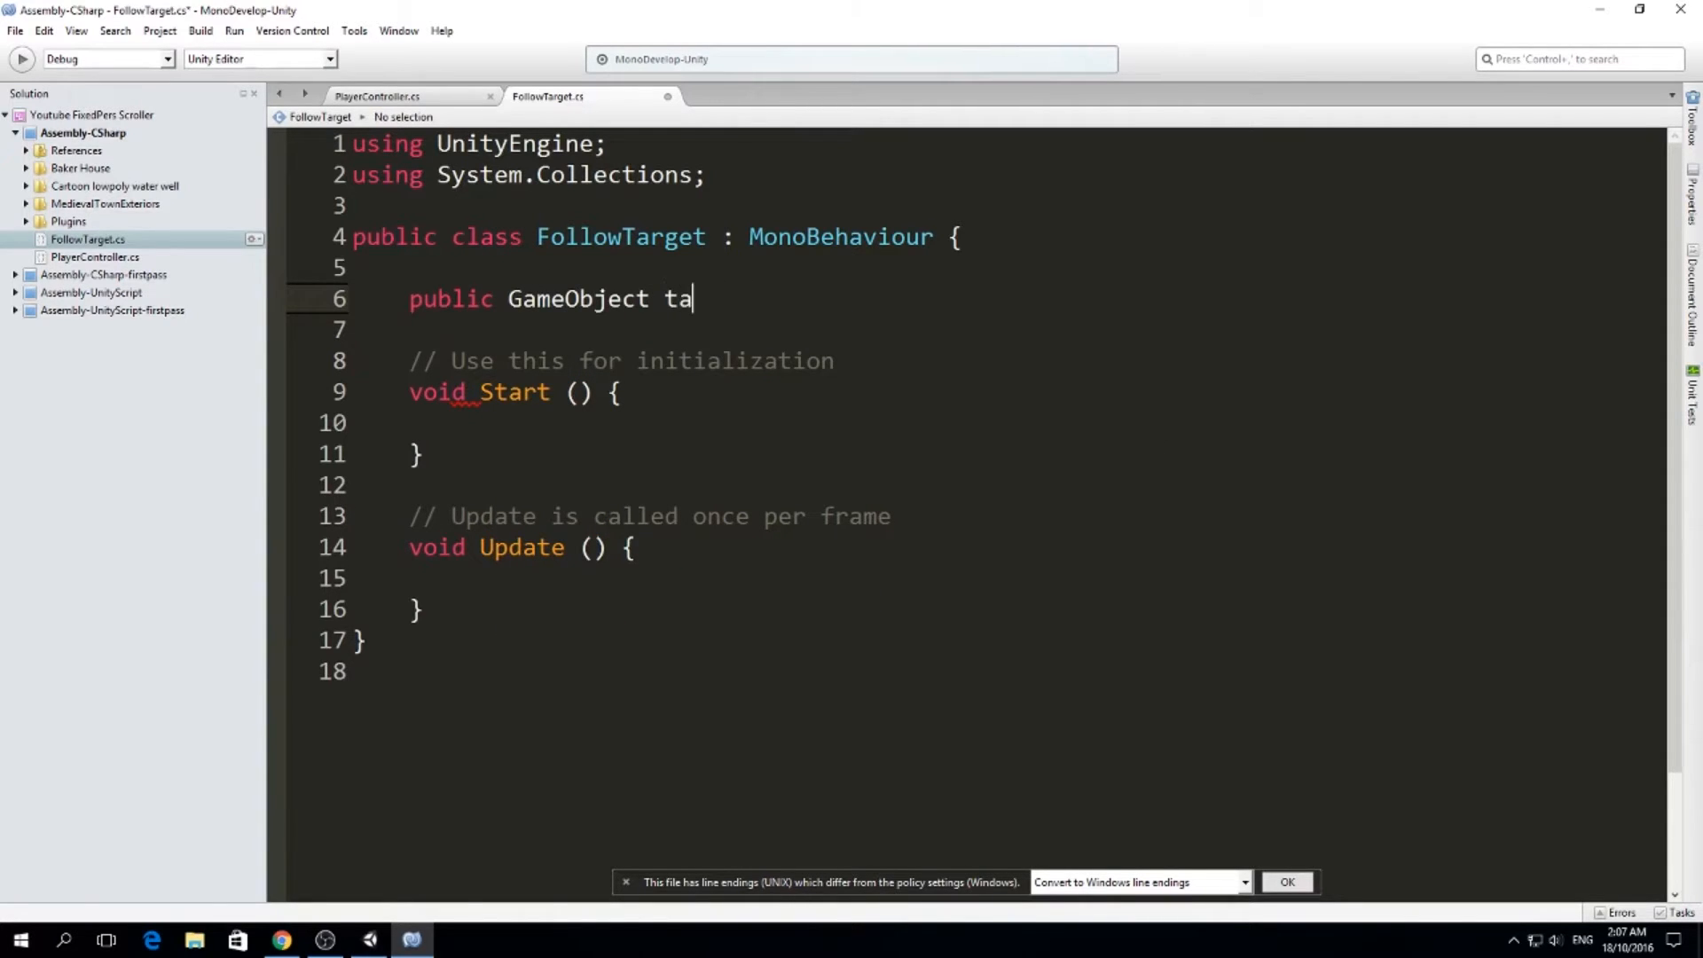
type("rget")
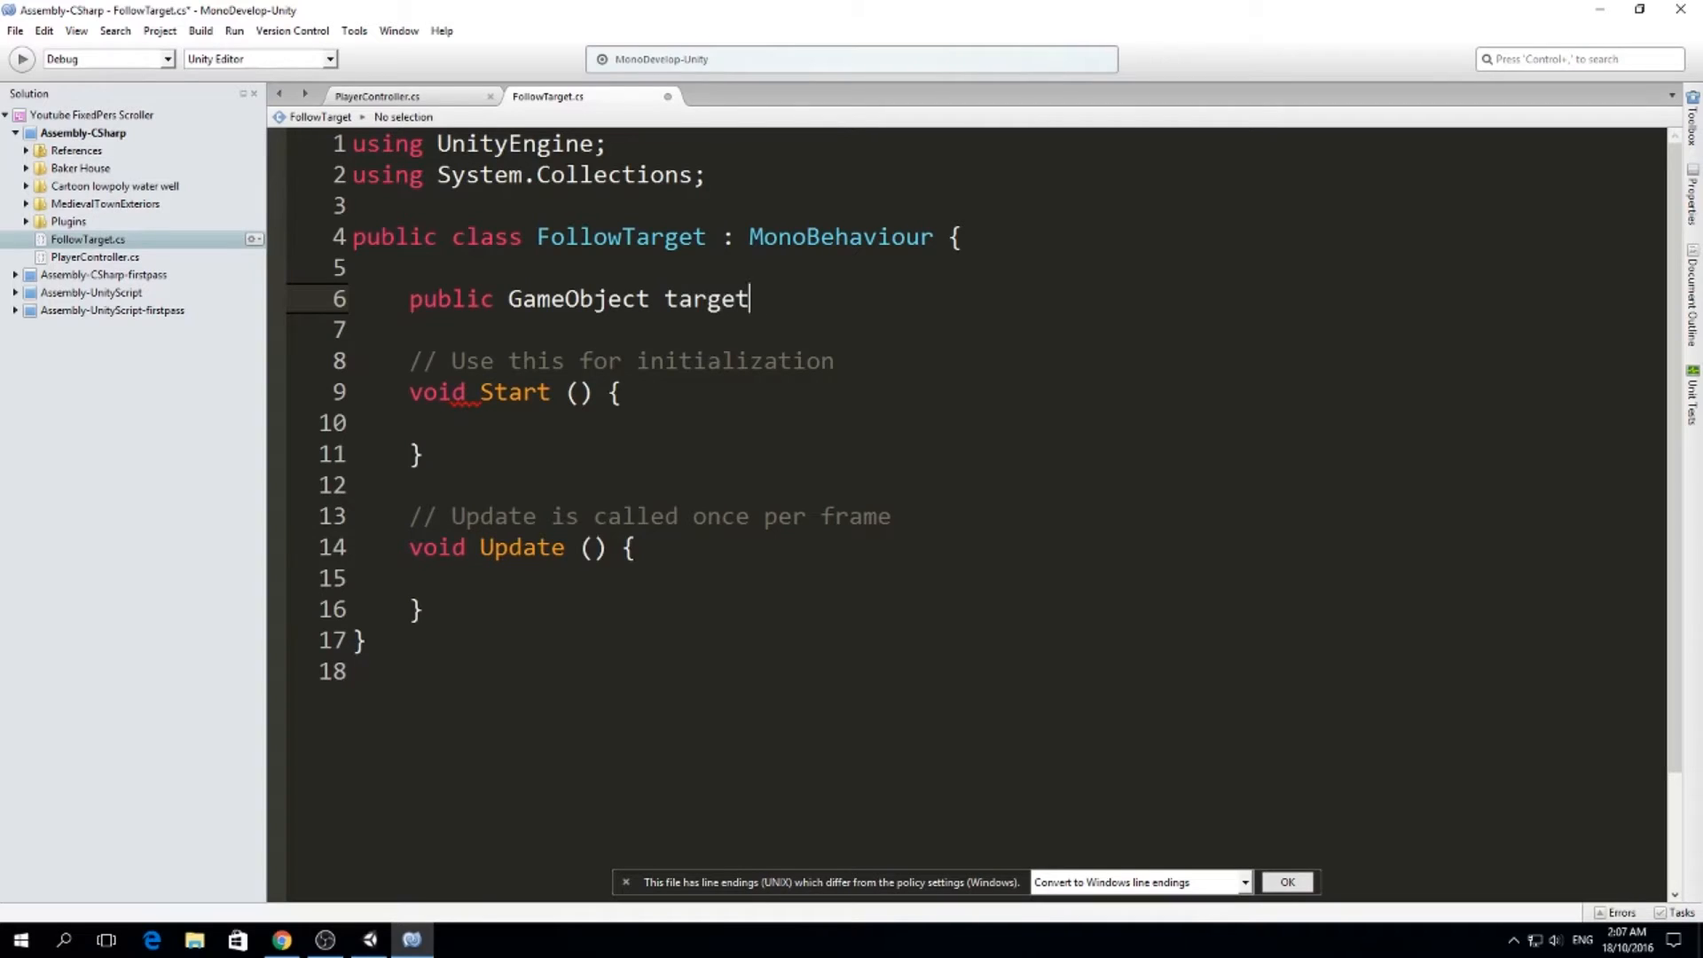
type(";")
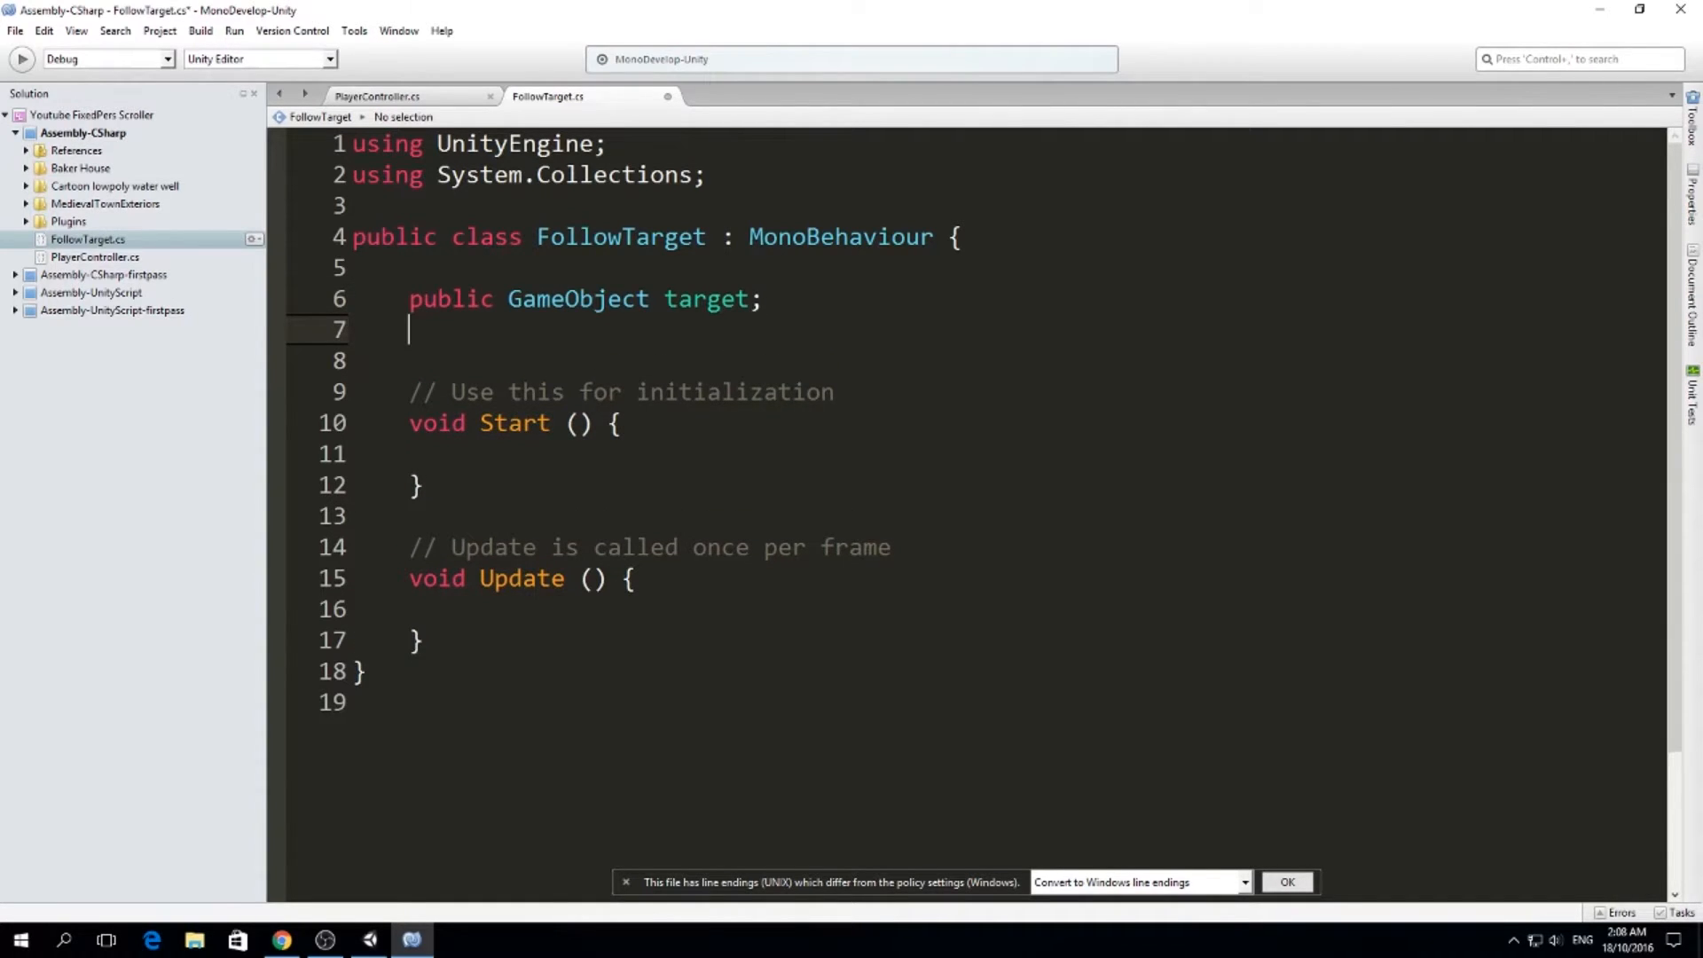
Declare a 'public float followSpeed;' field below target
type("public")
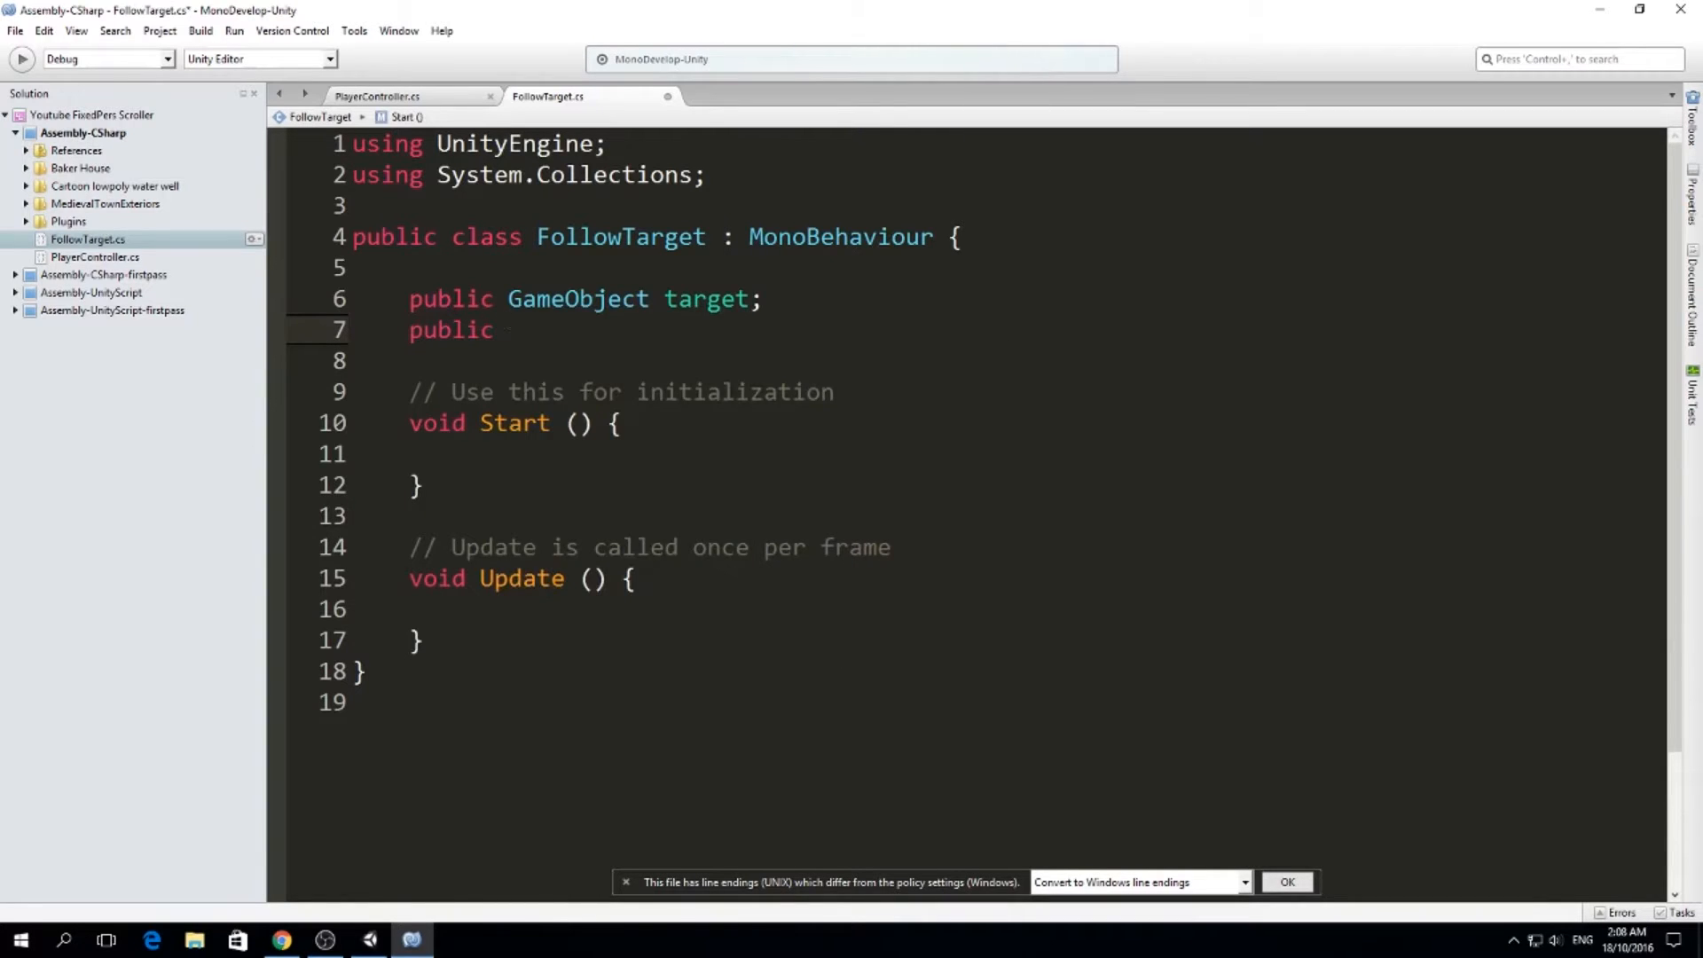
type("float foll")
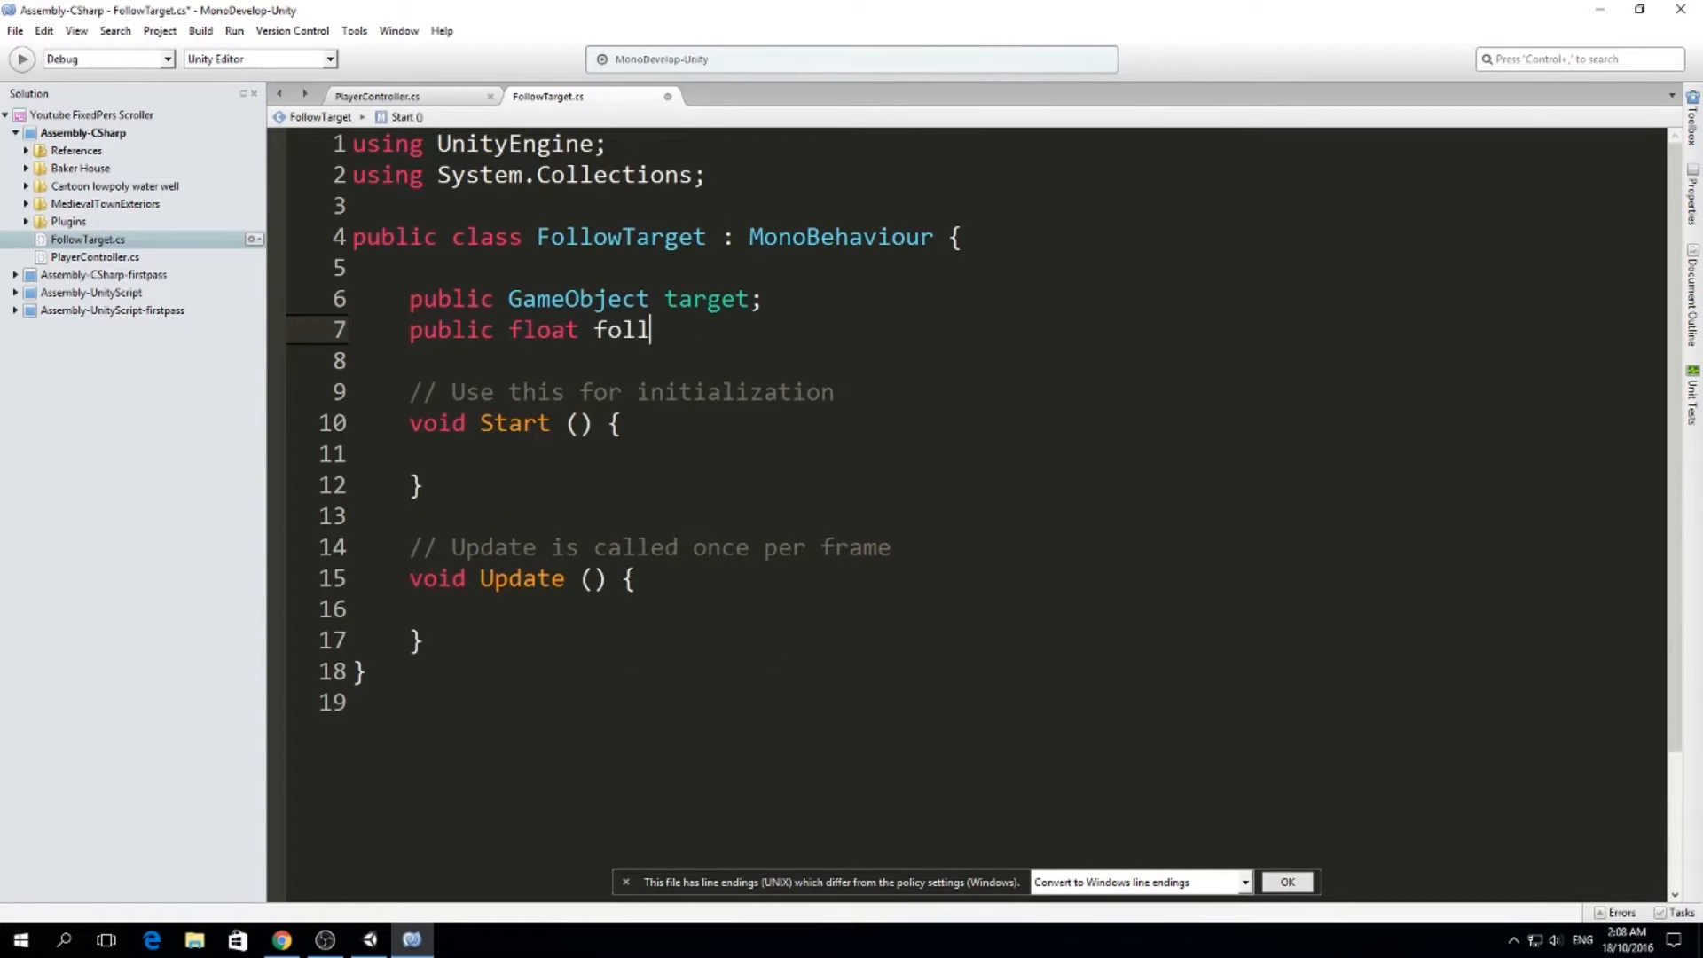
type("owSpeed;")
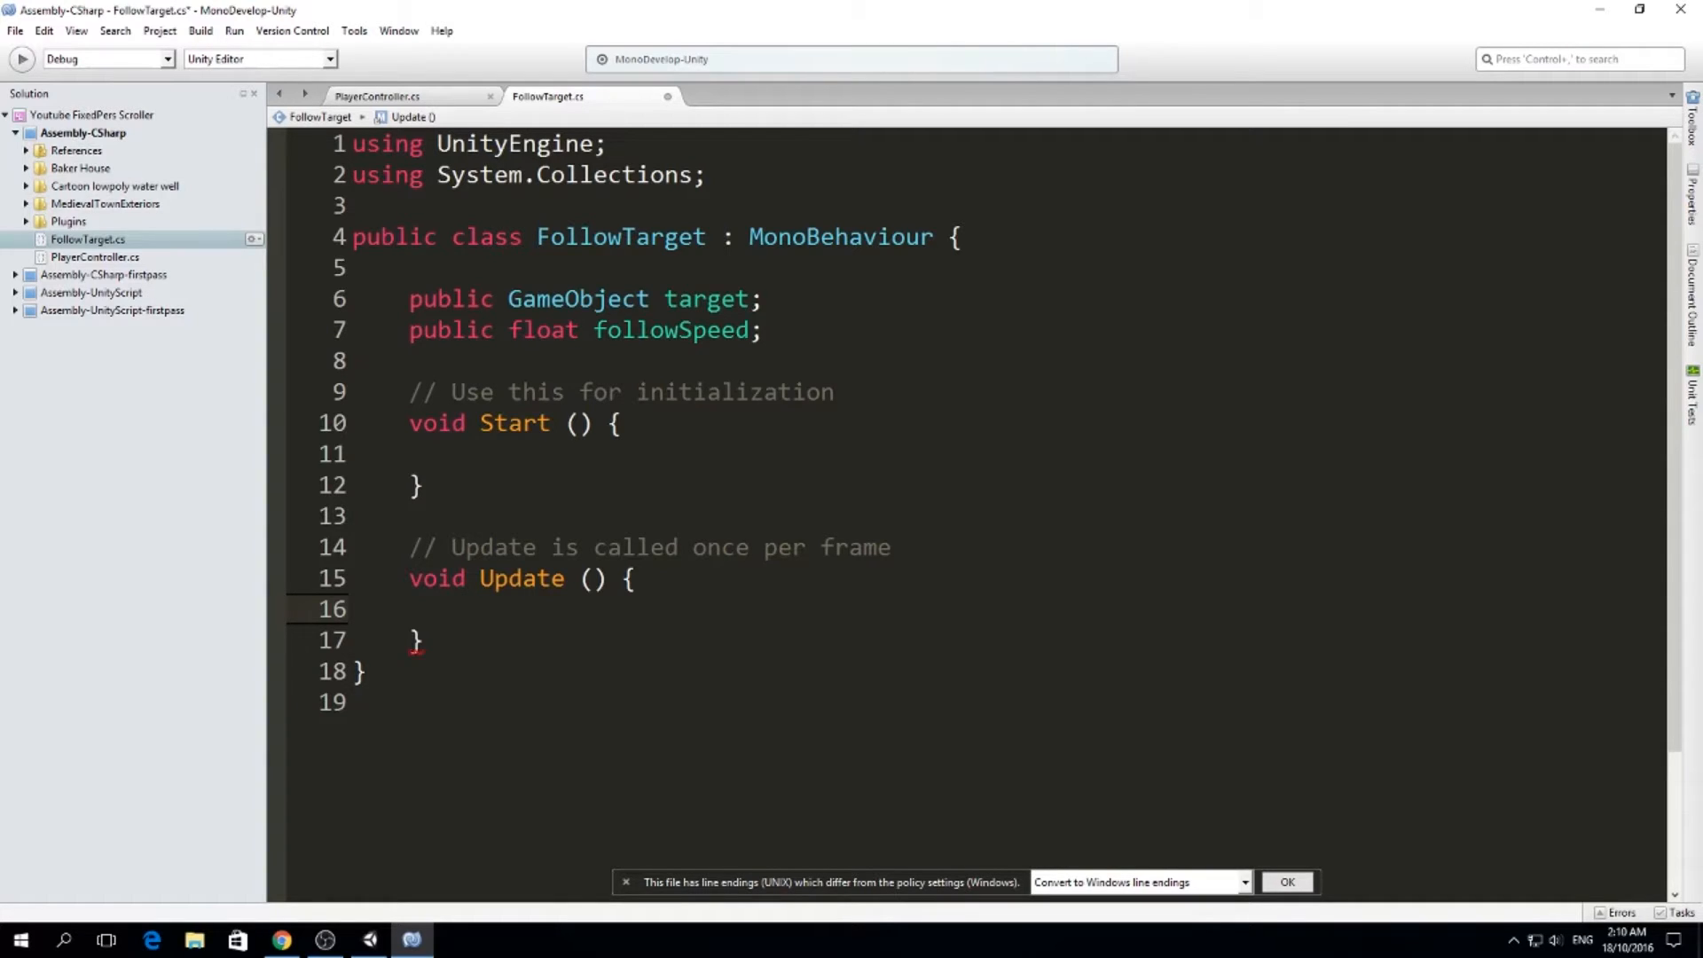
In Update, call iTween.MoveUpdate(this.gameObject, iTween.Hash("position", target...))
left_click(466, 609)
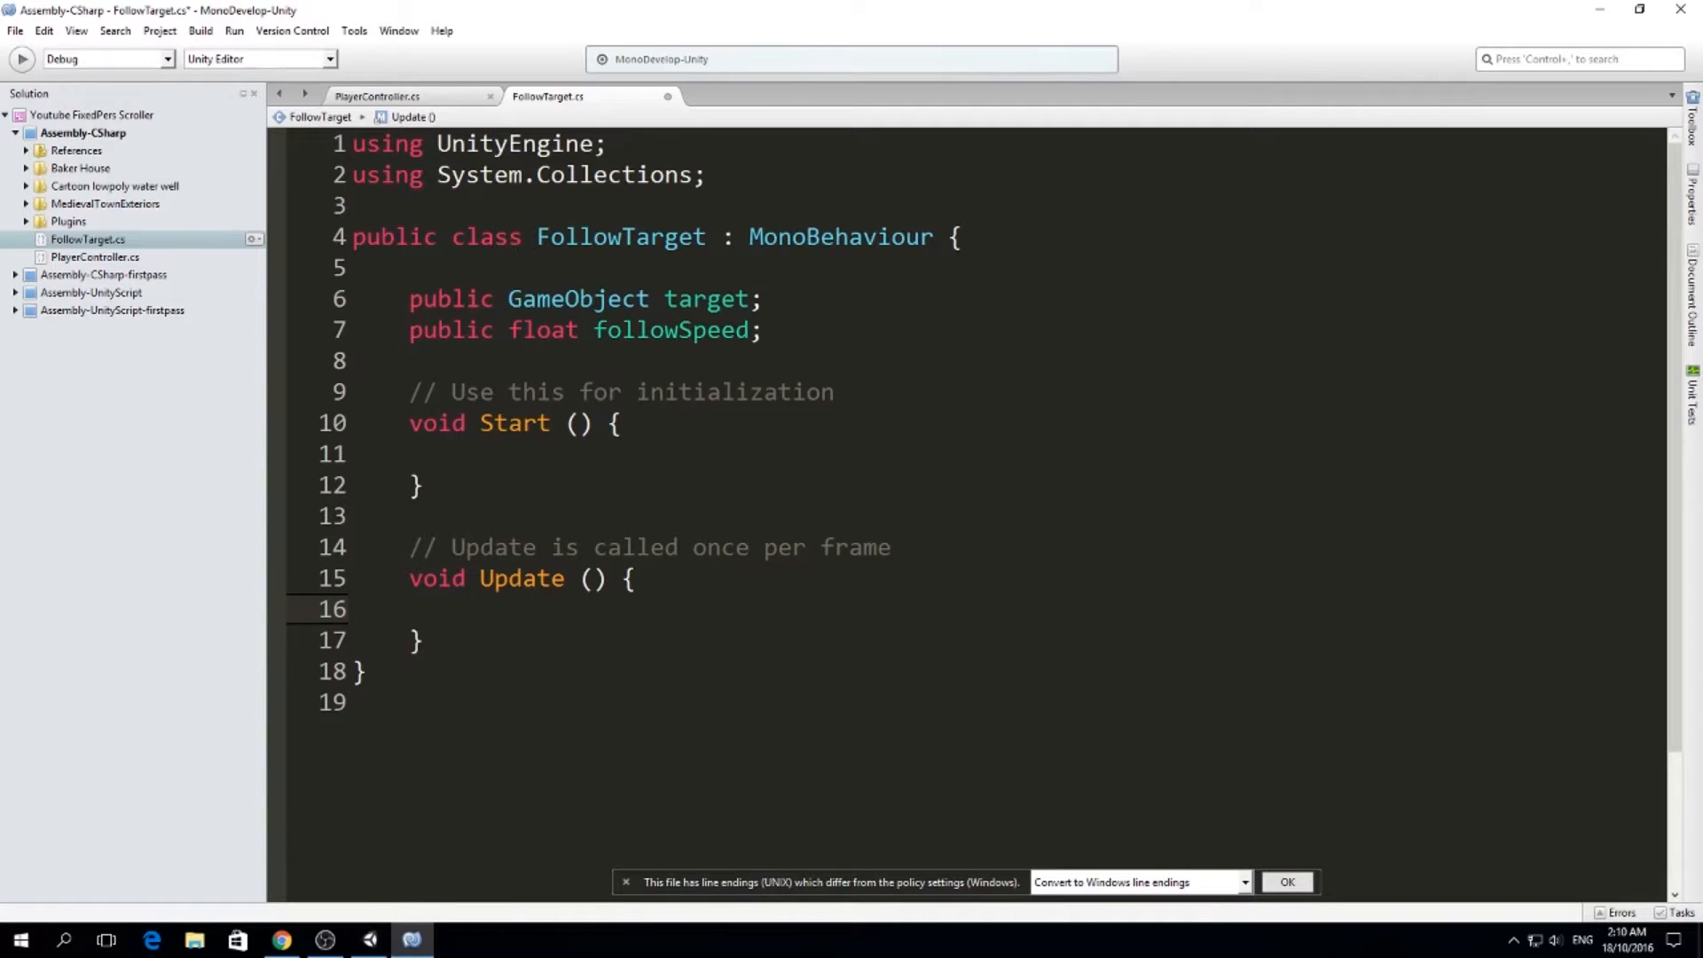
type("iTween")
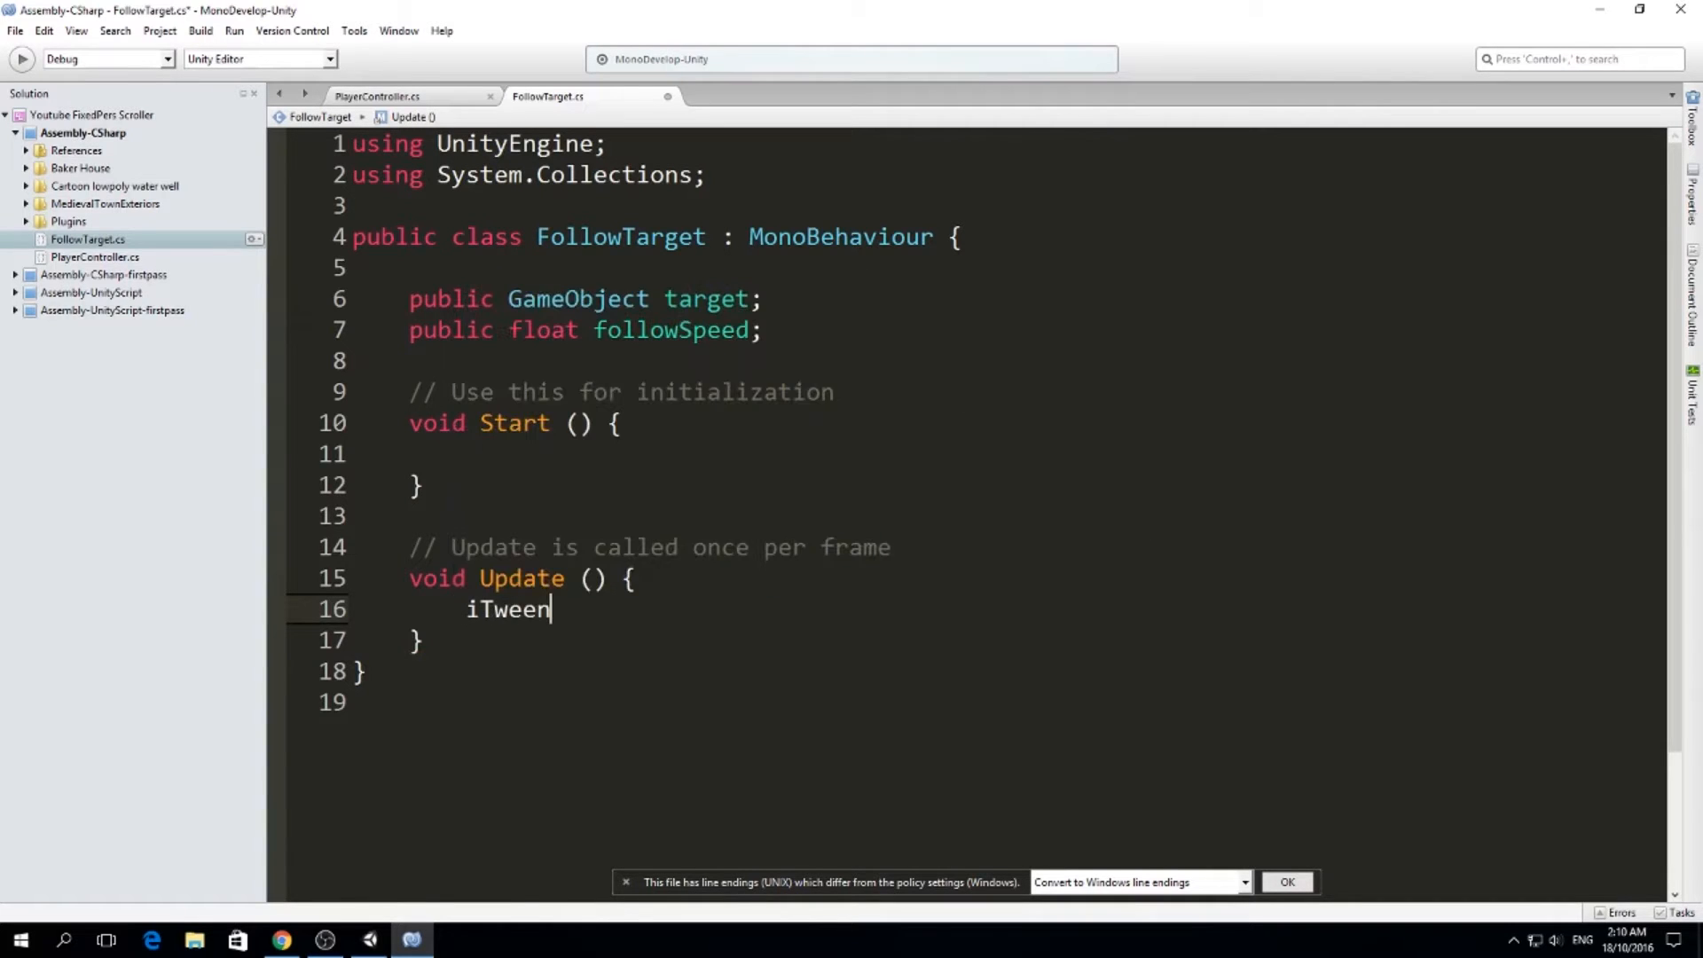
type(".u")
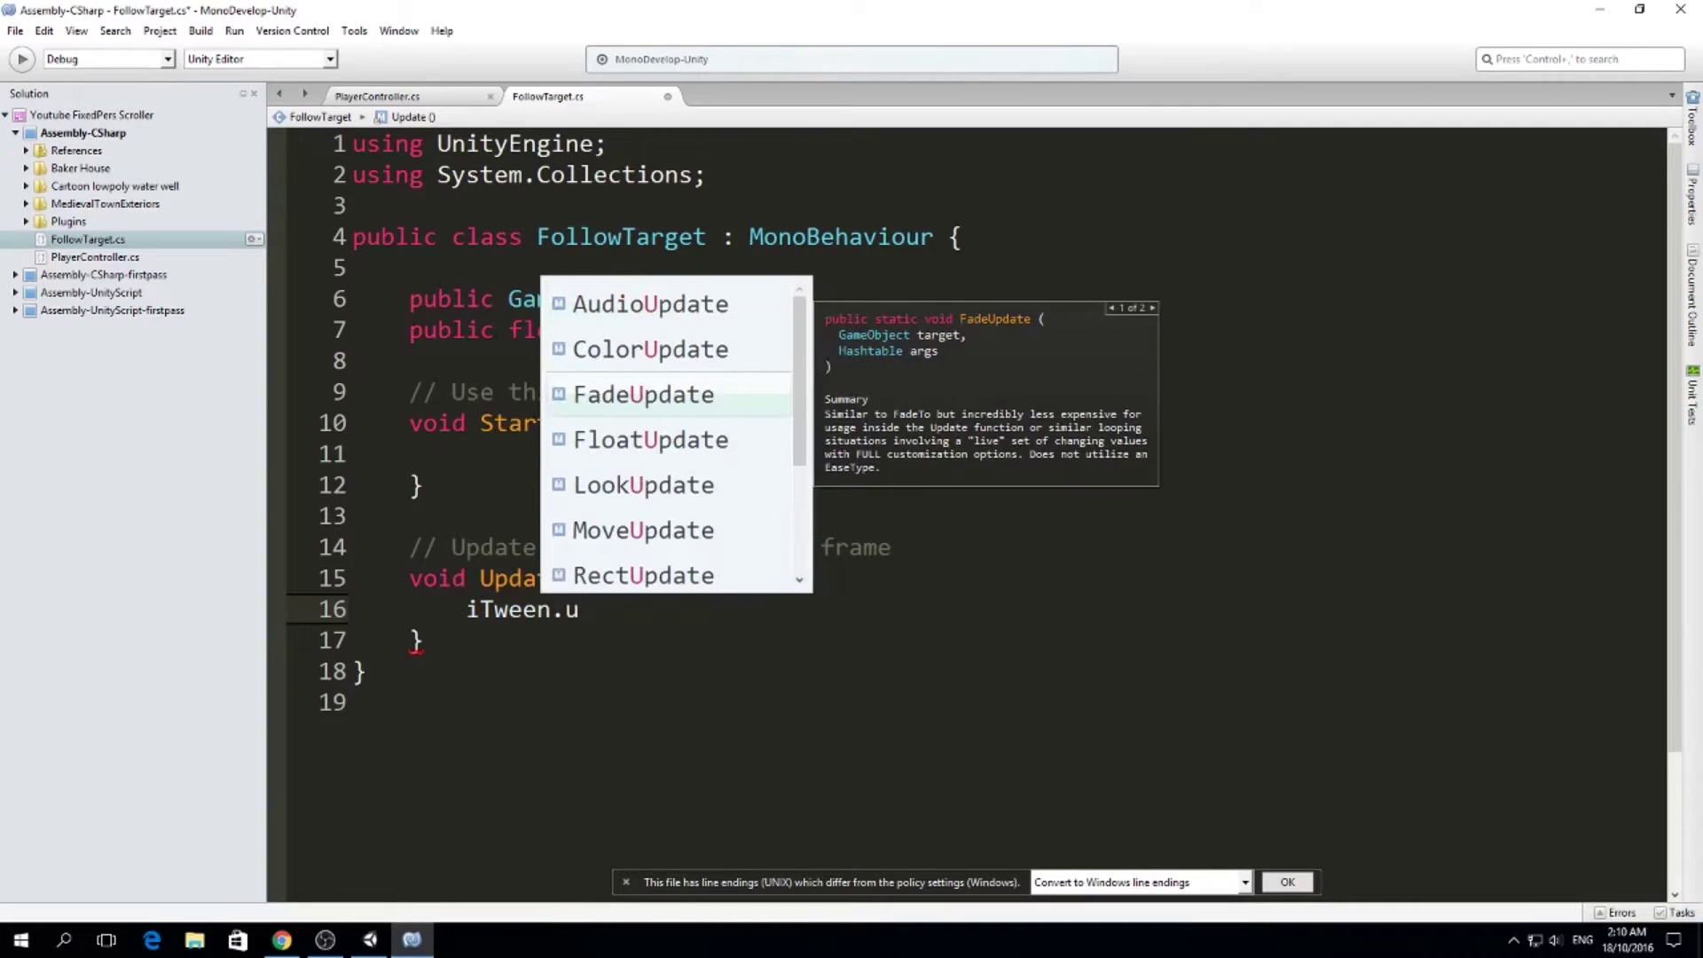
type("move")
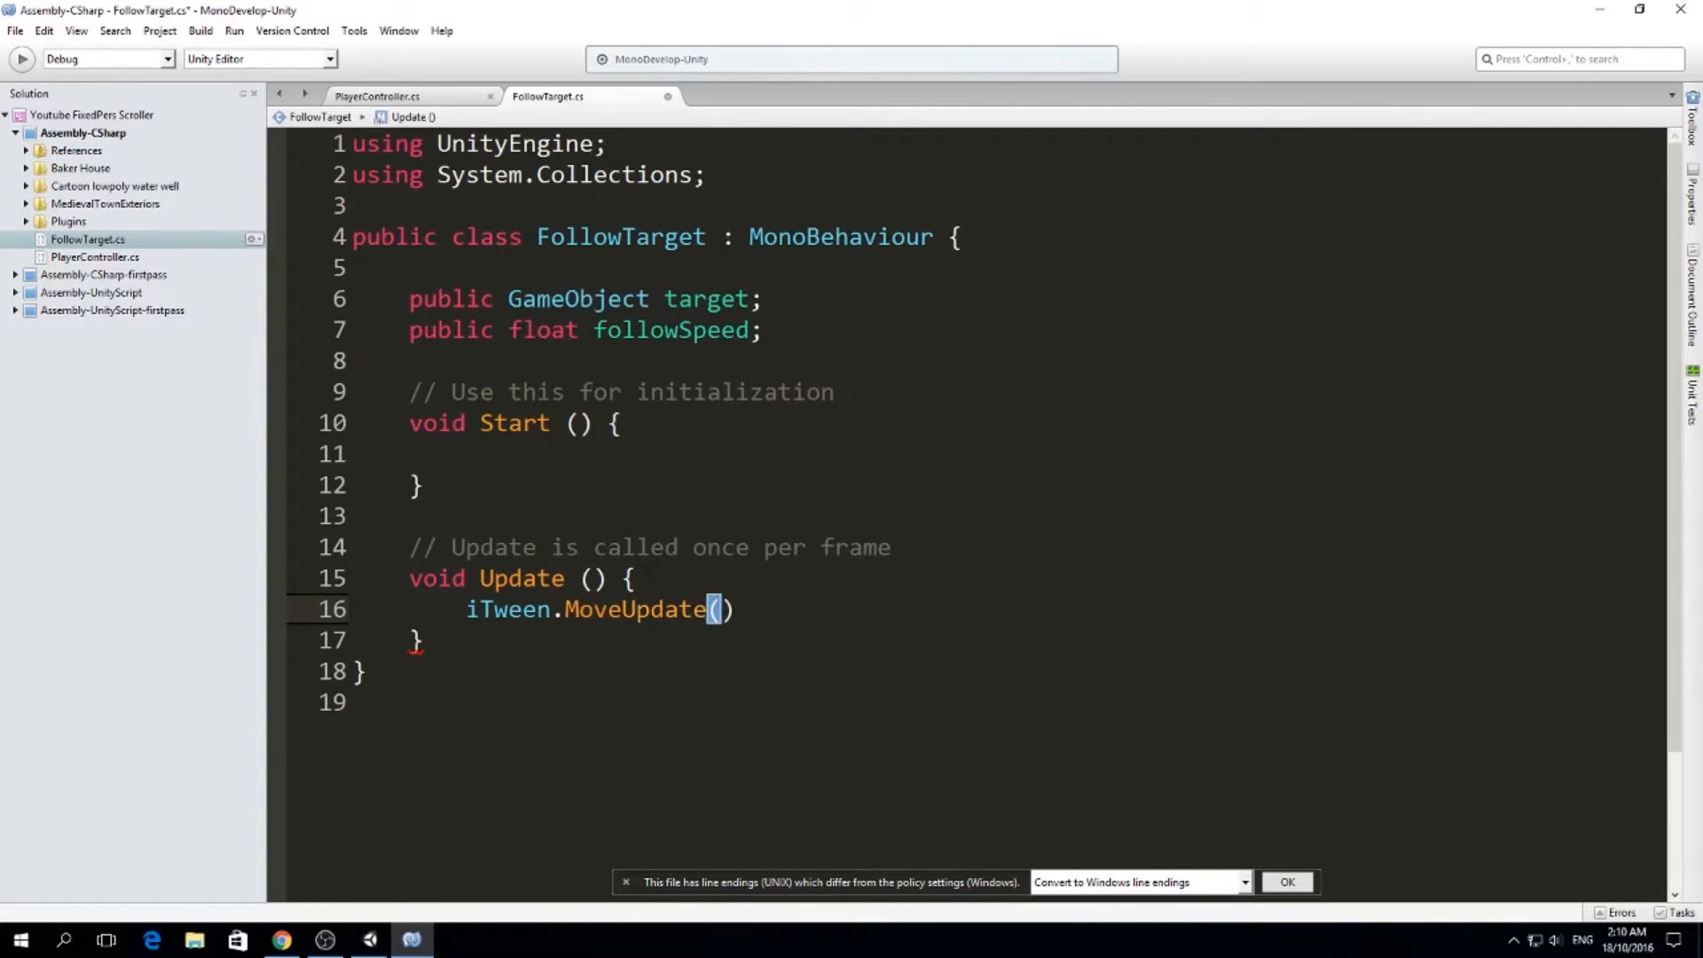
type("gam);")
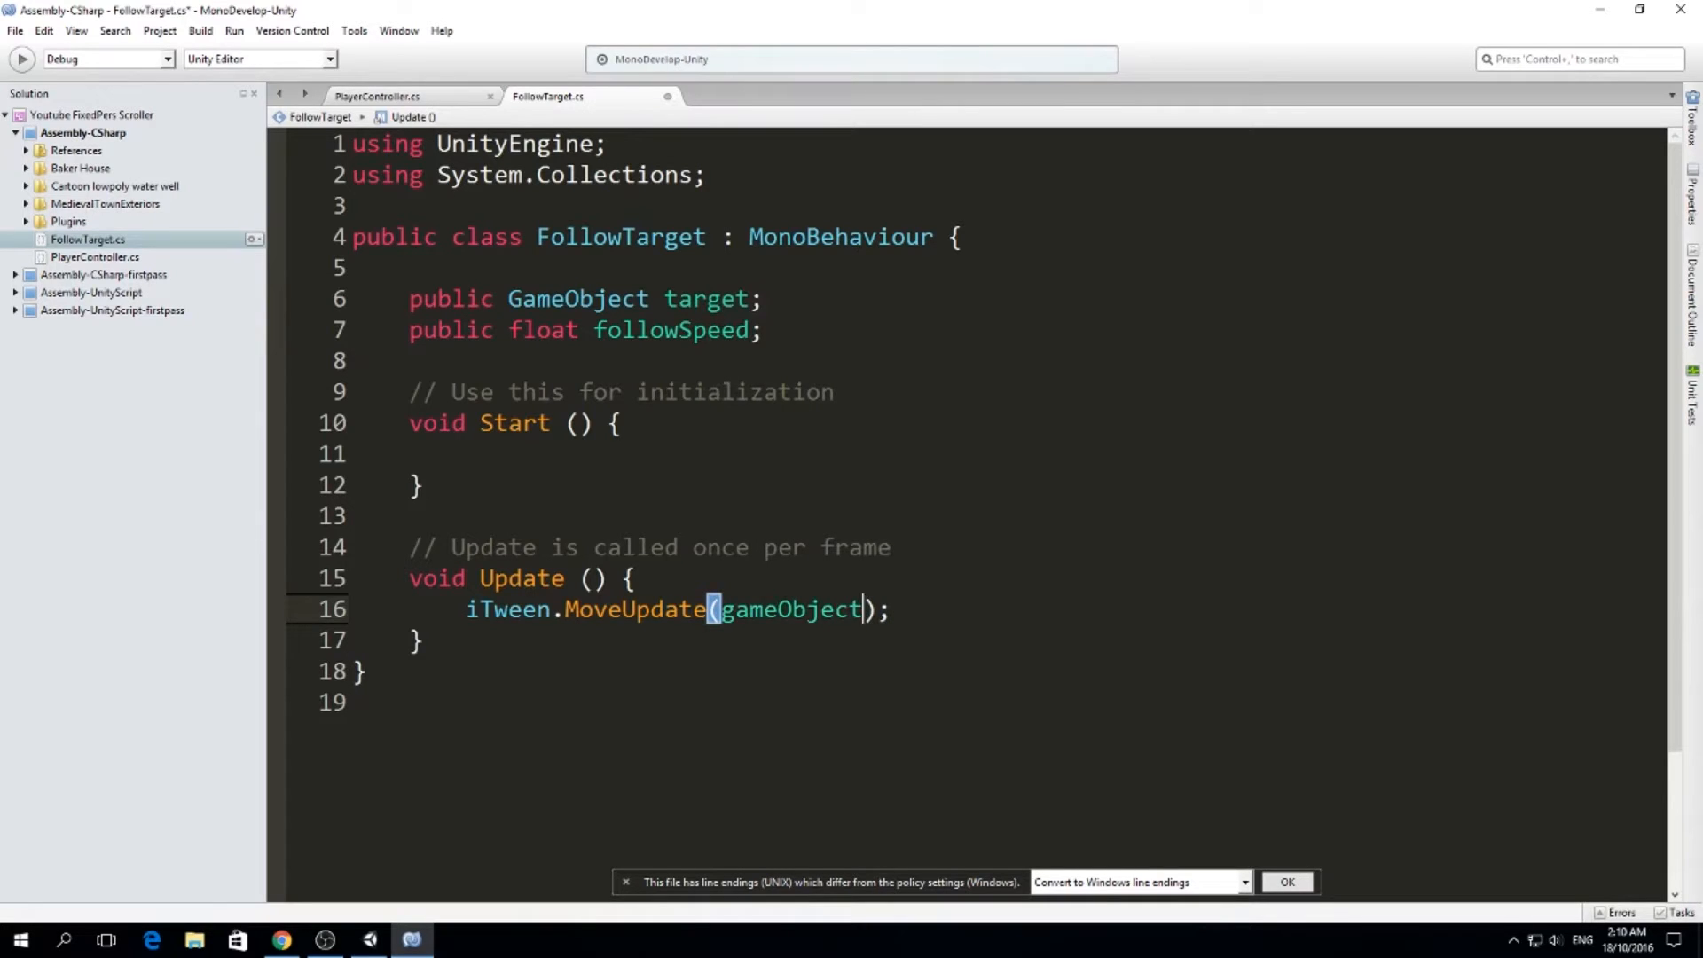
type("th")
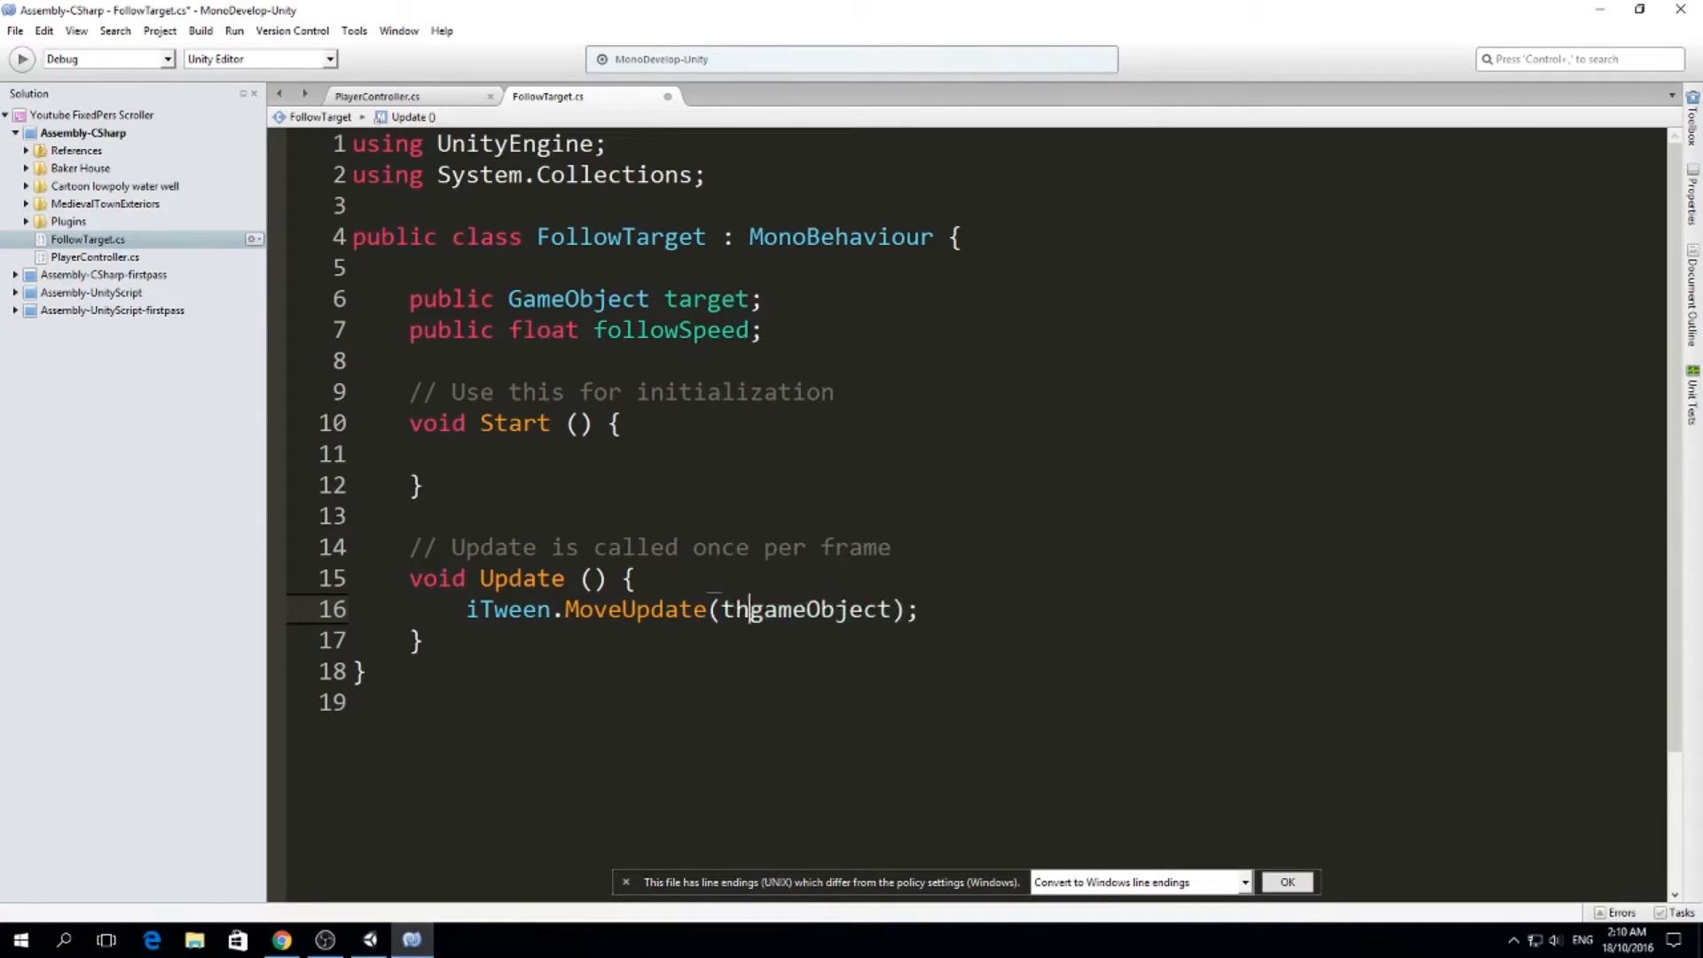
type("is.")
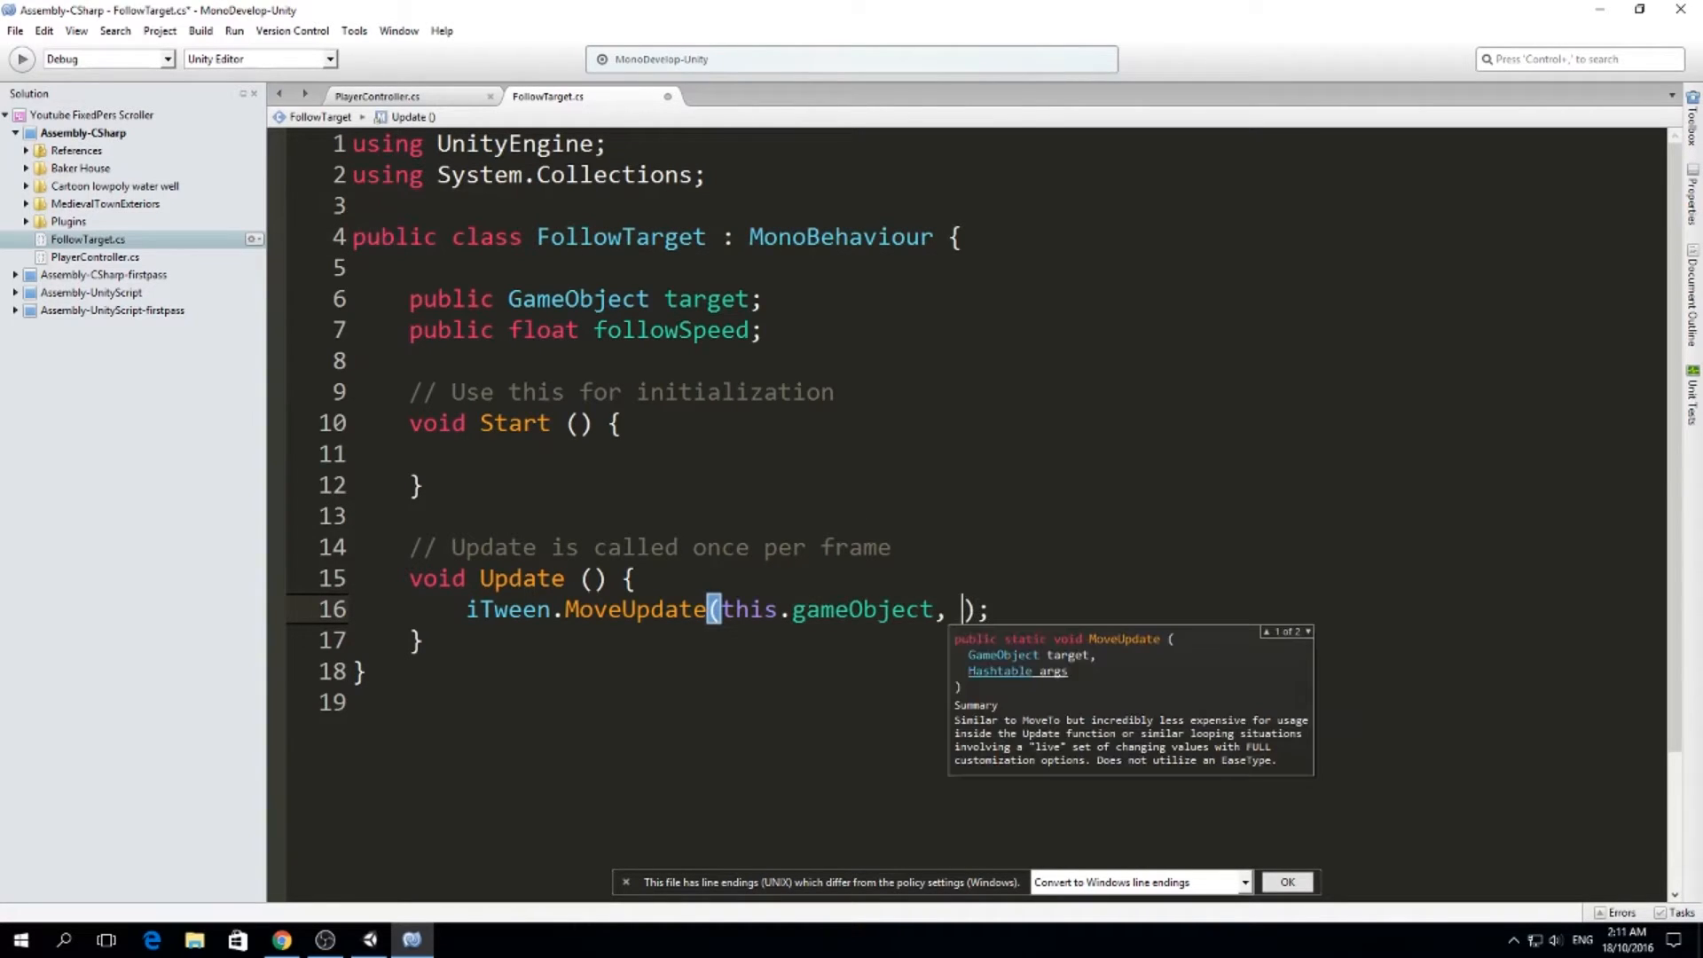
type("iTween")
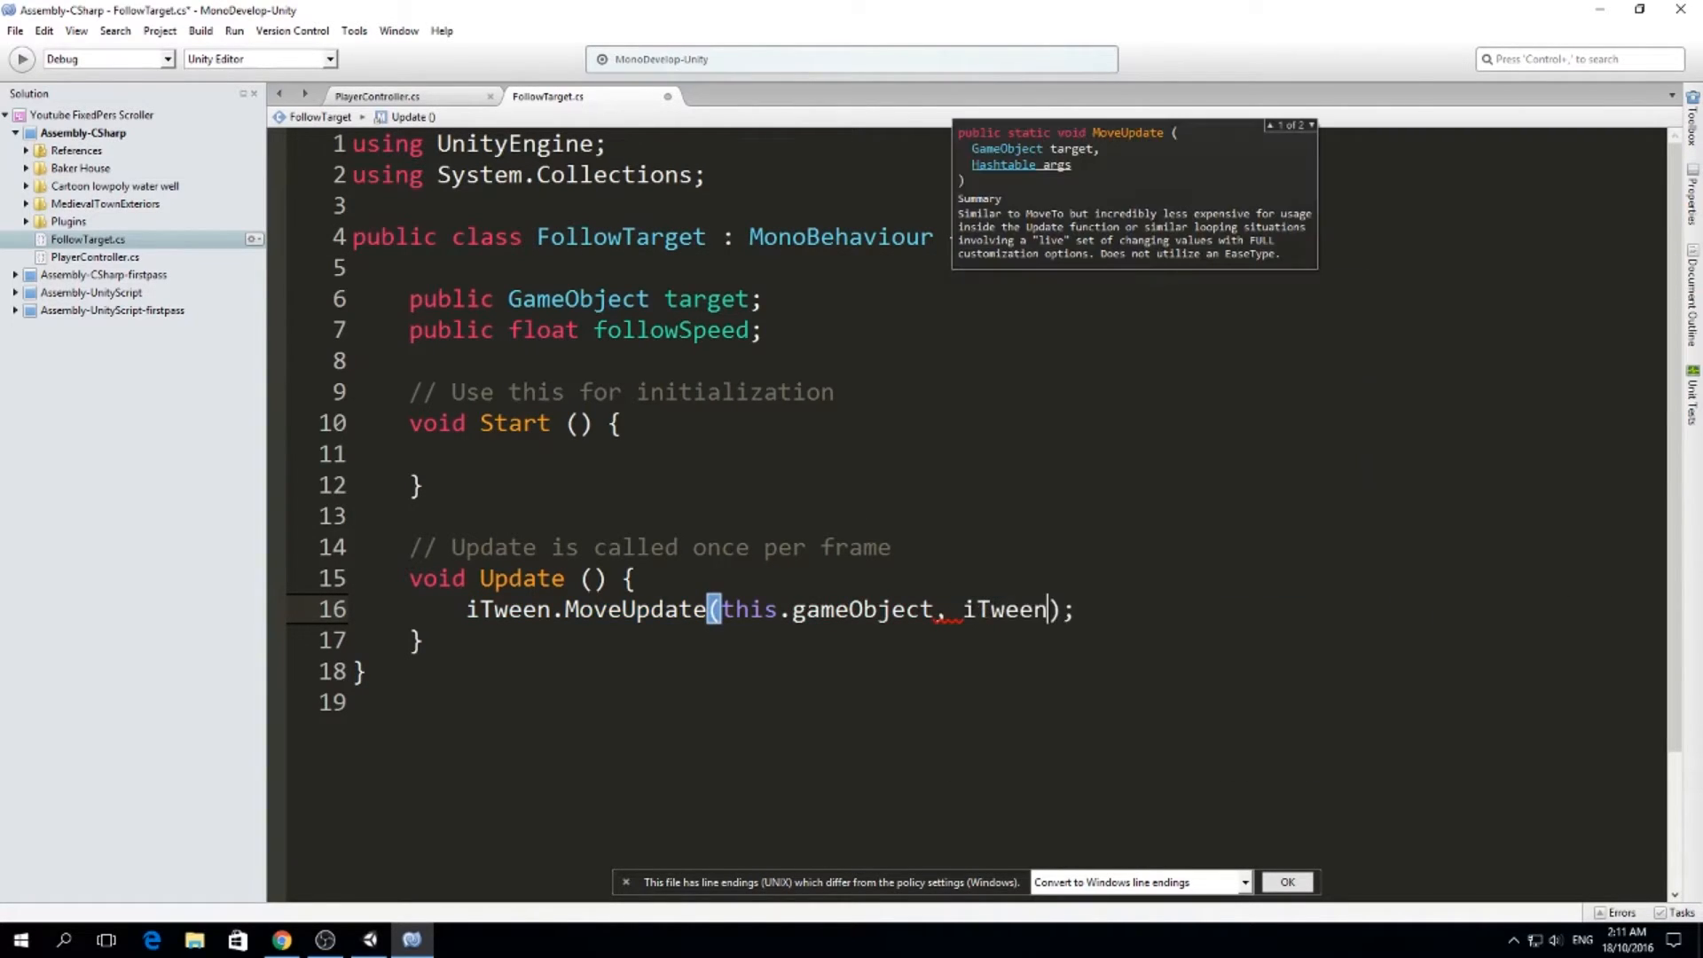
type(".Hash")
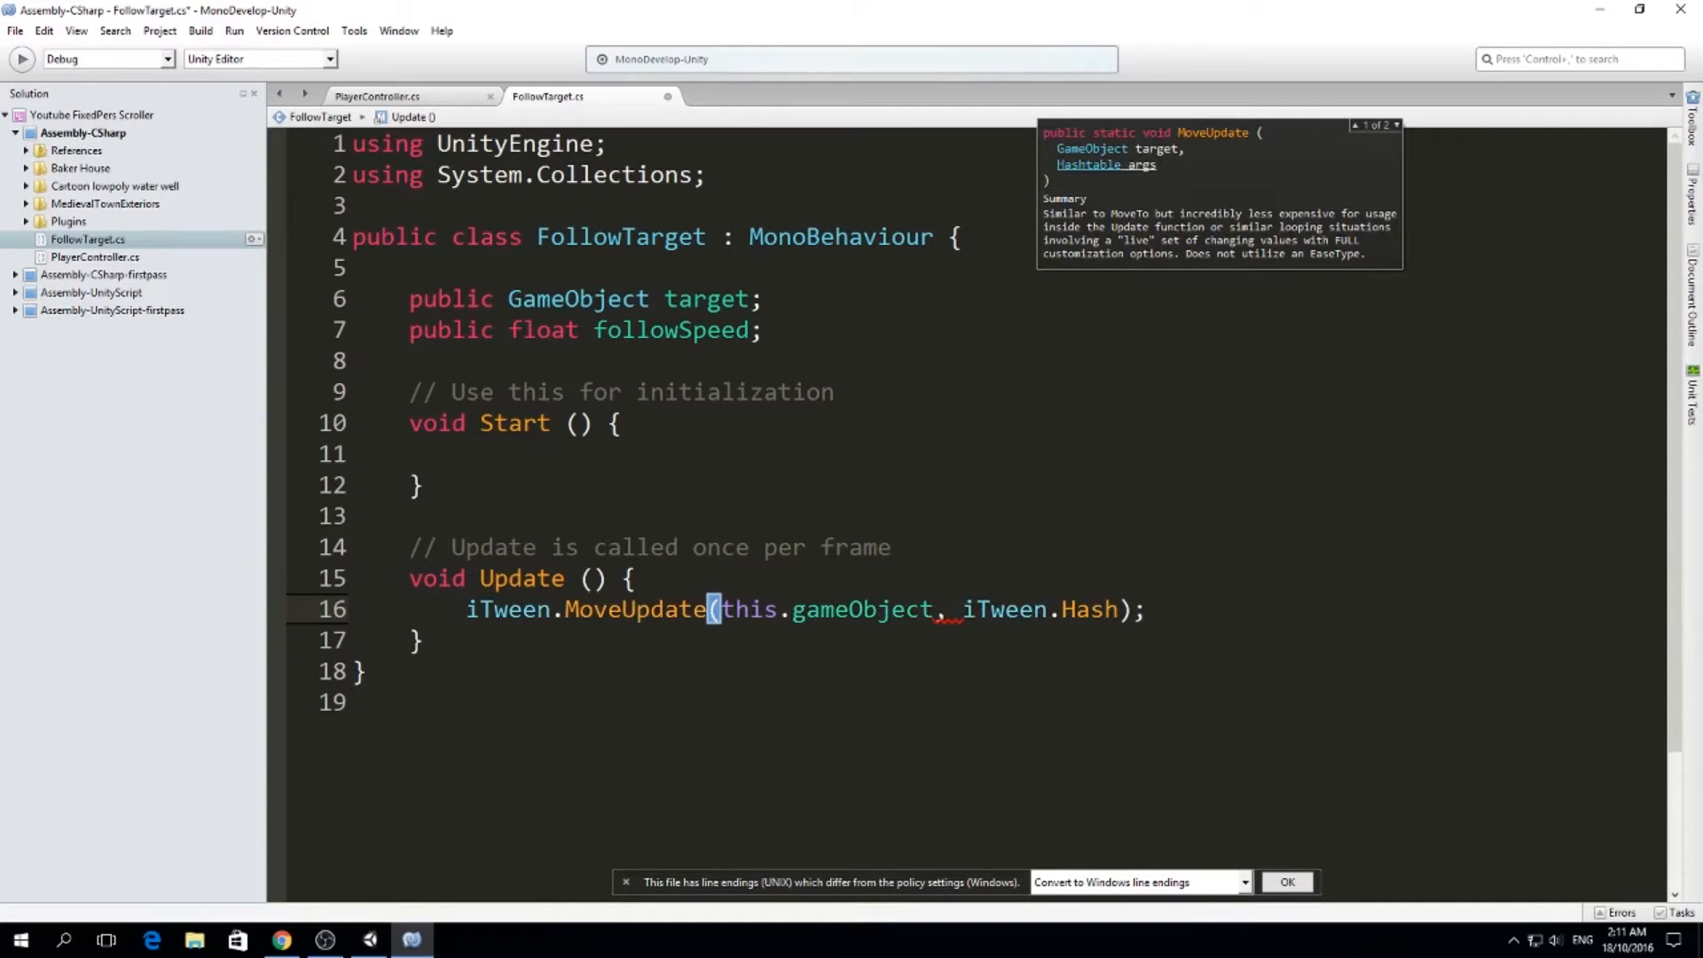
type("()")
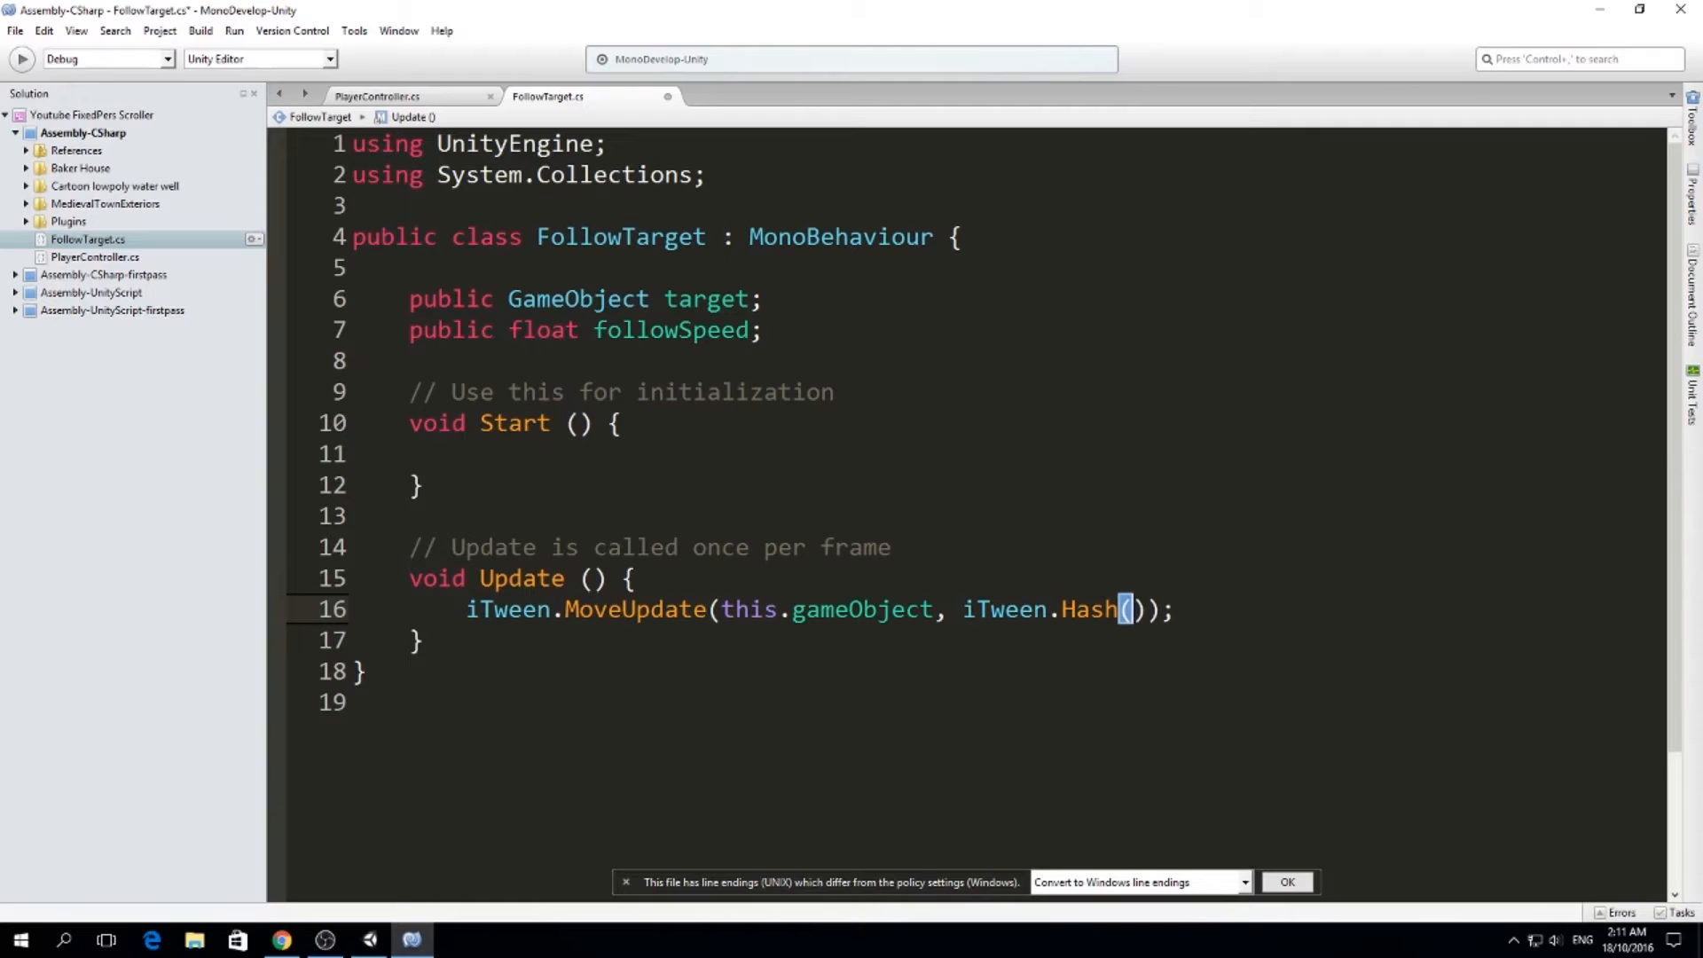
type("\"posi\"")
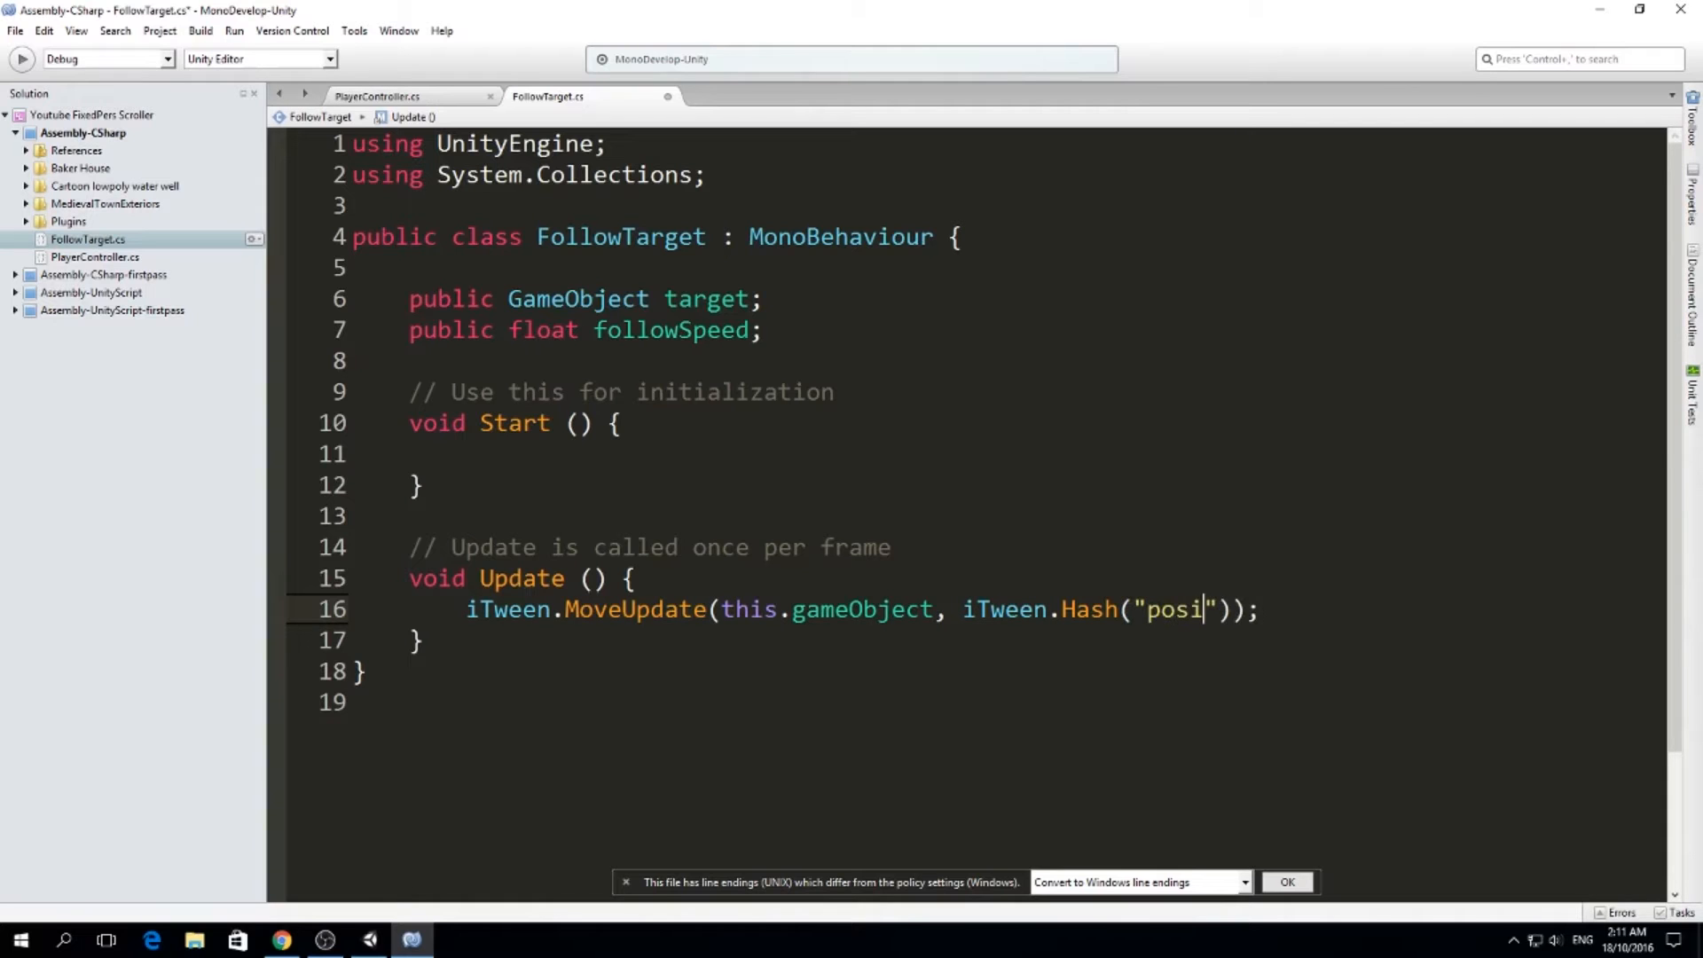
type("tion\", target")
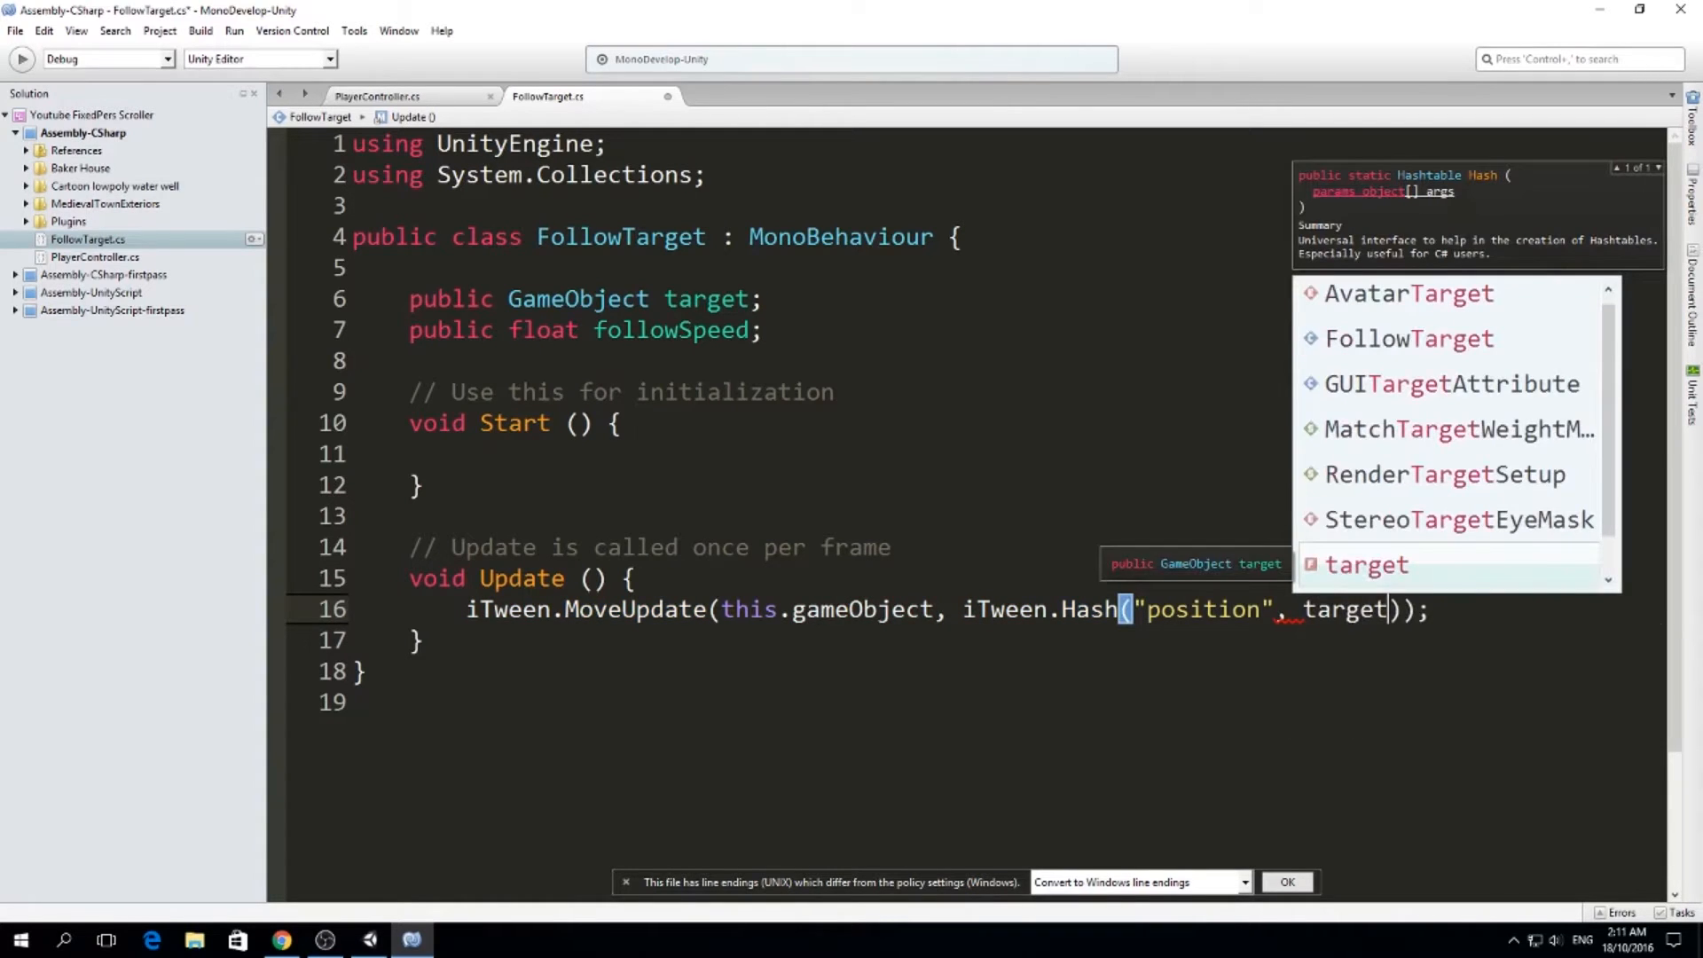
type(".transform")
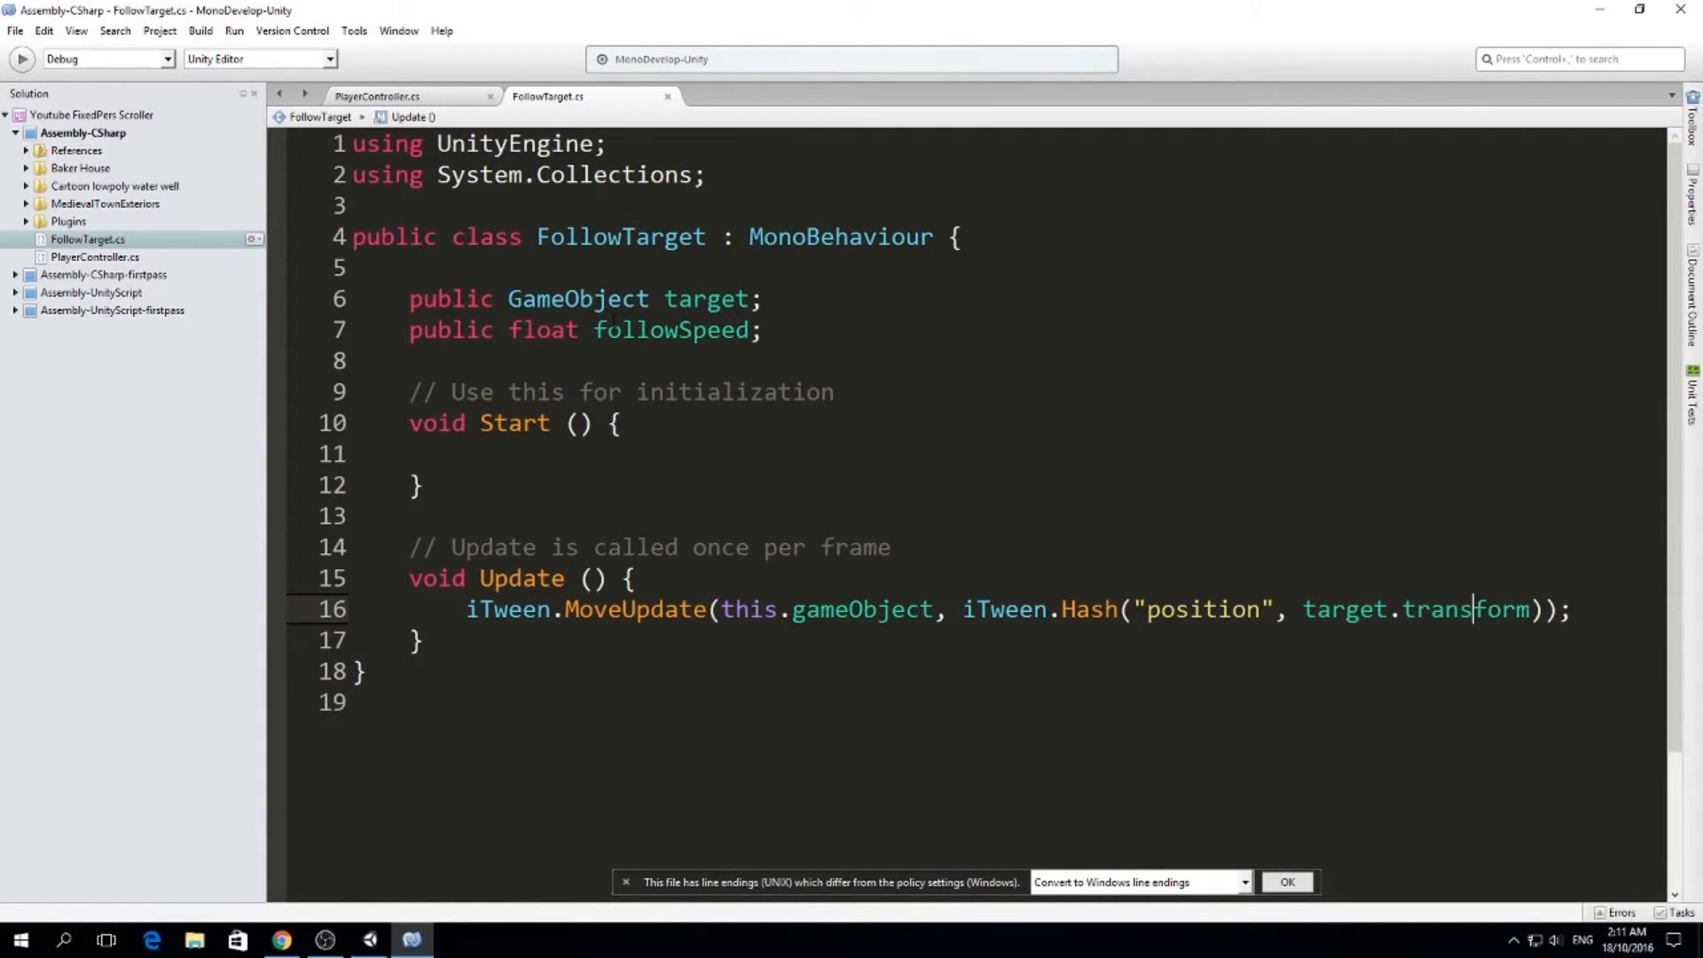
Change target's type to Transform and add "speed" followSpeed and "easetype" spring to the hash
double_click(579, 298)
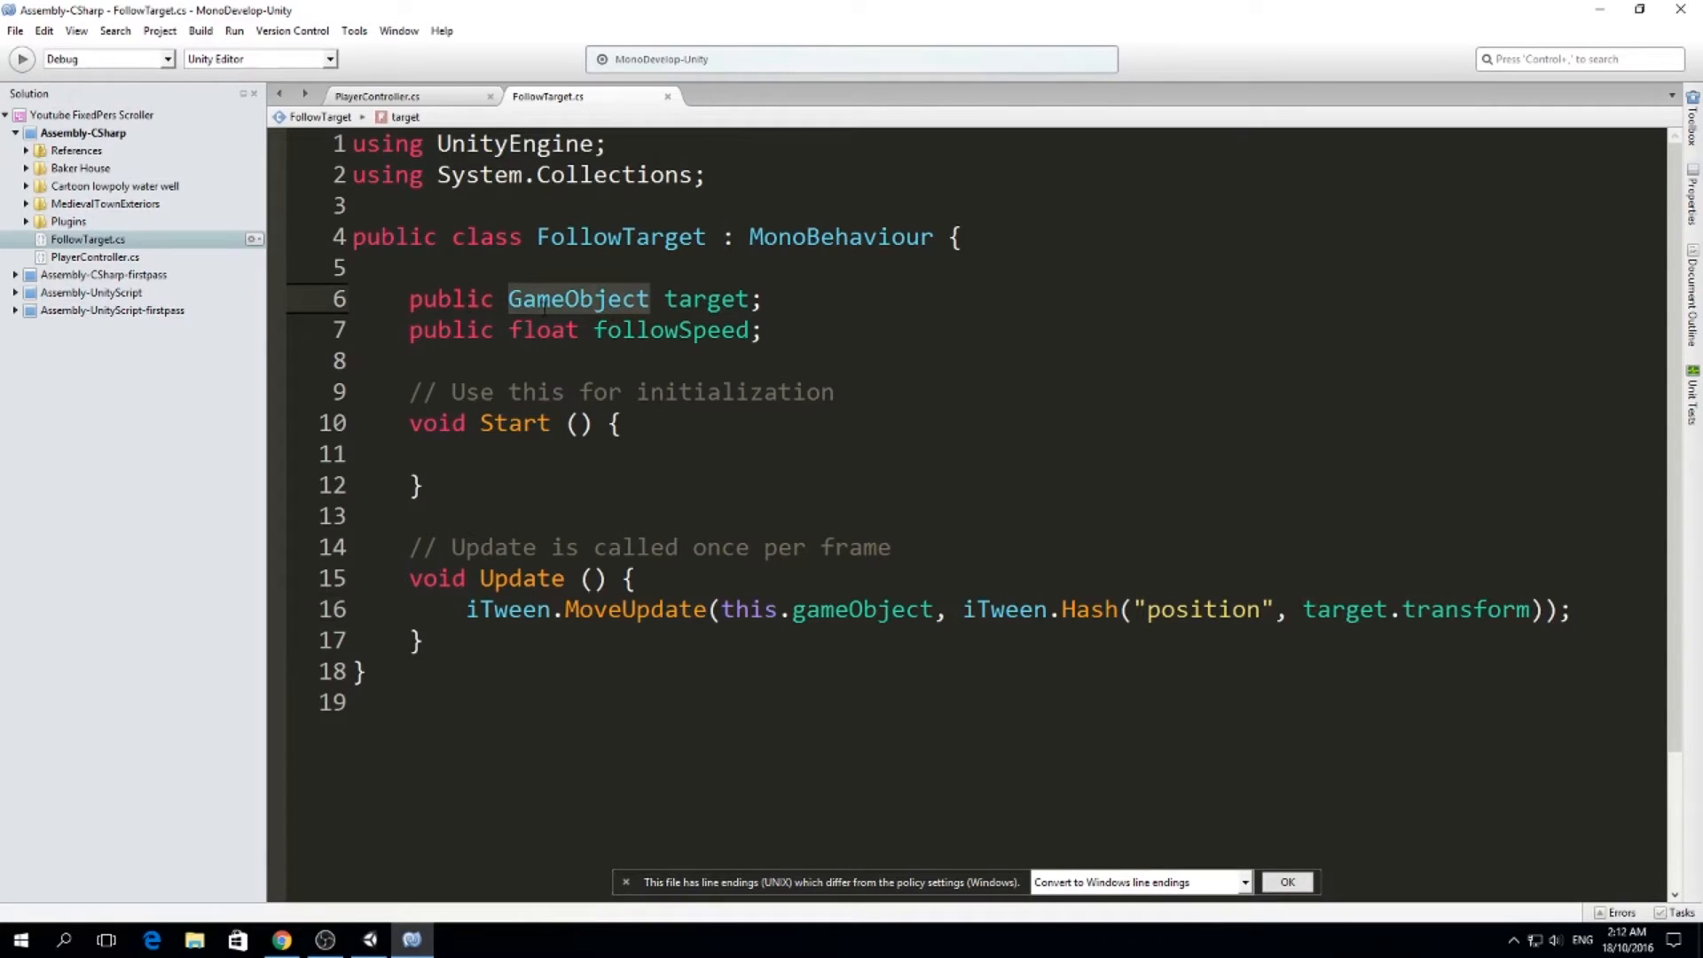
type("Tra")
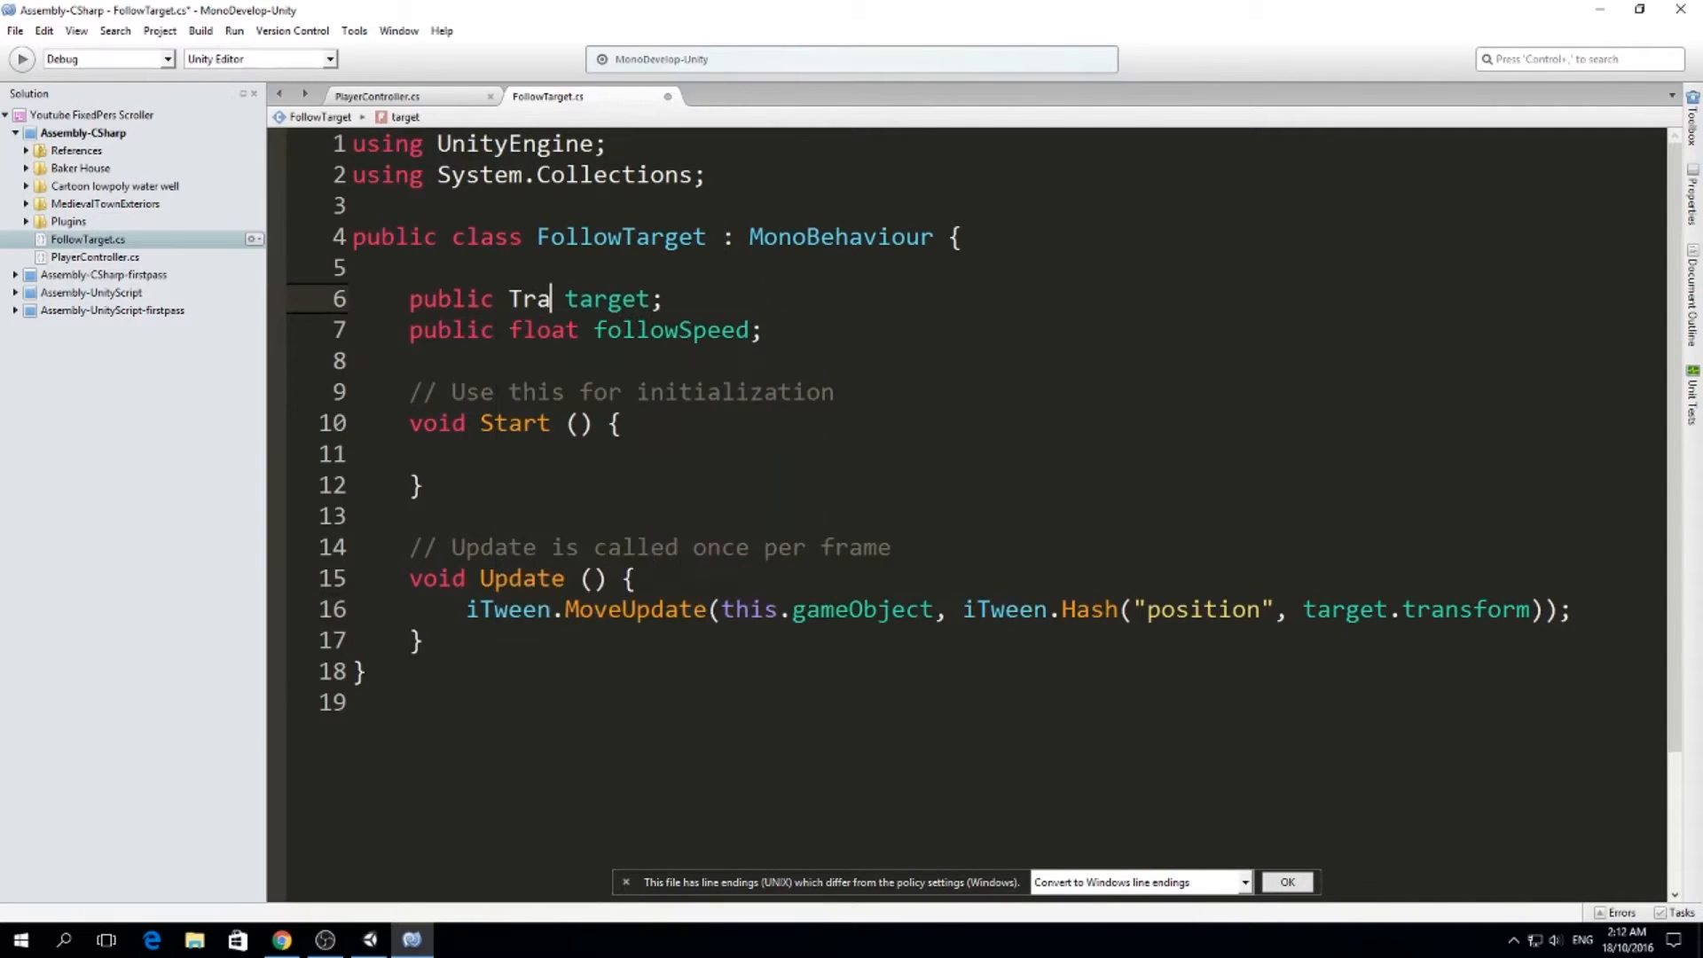
type("nsform")
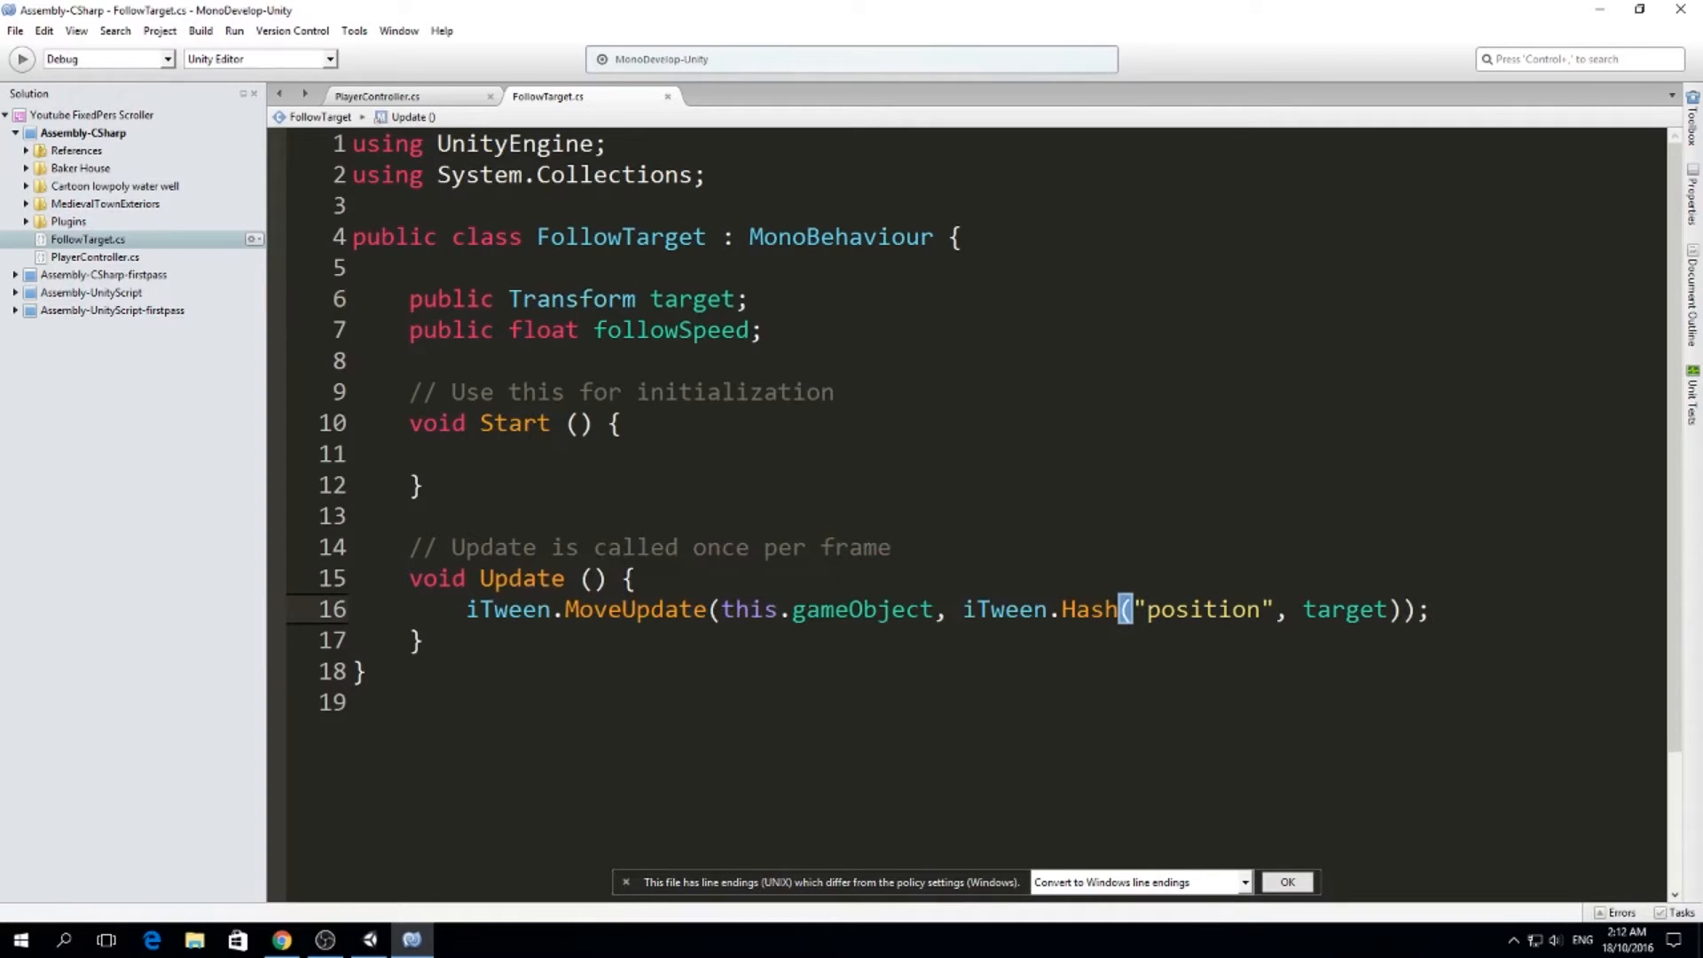
type(",")
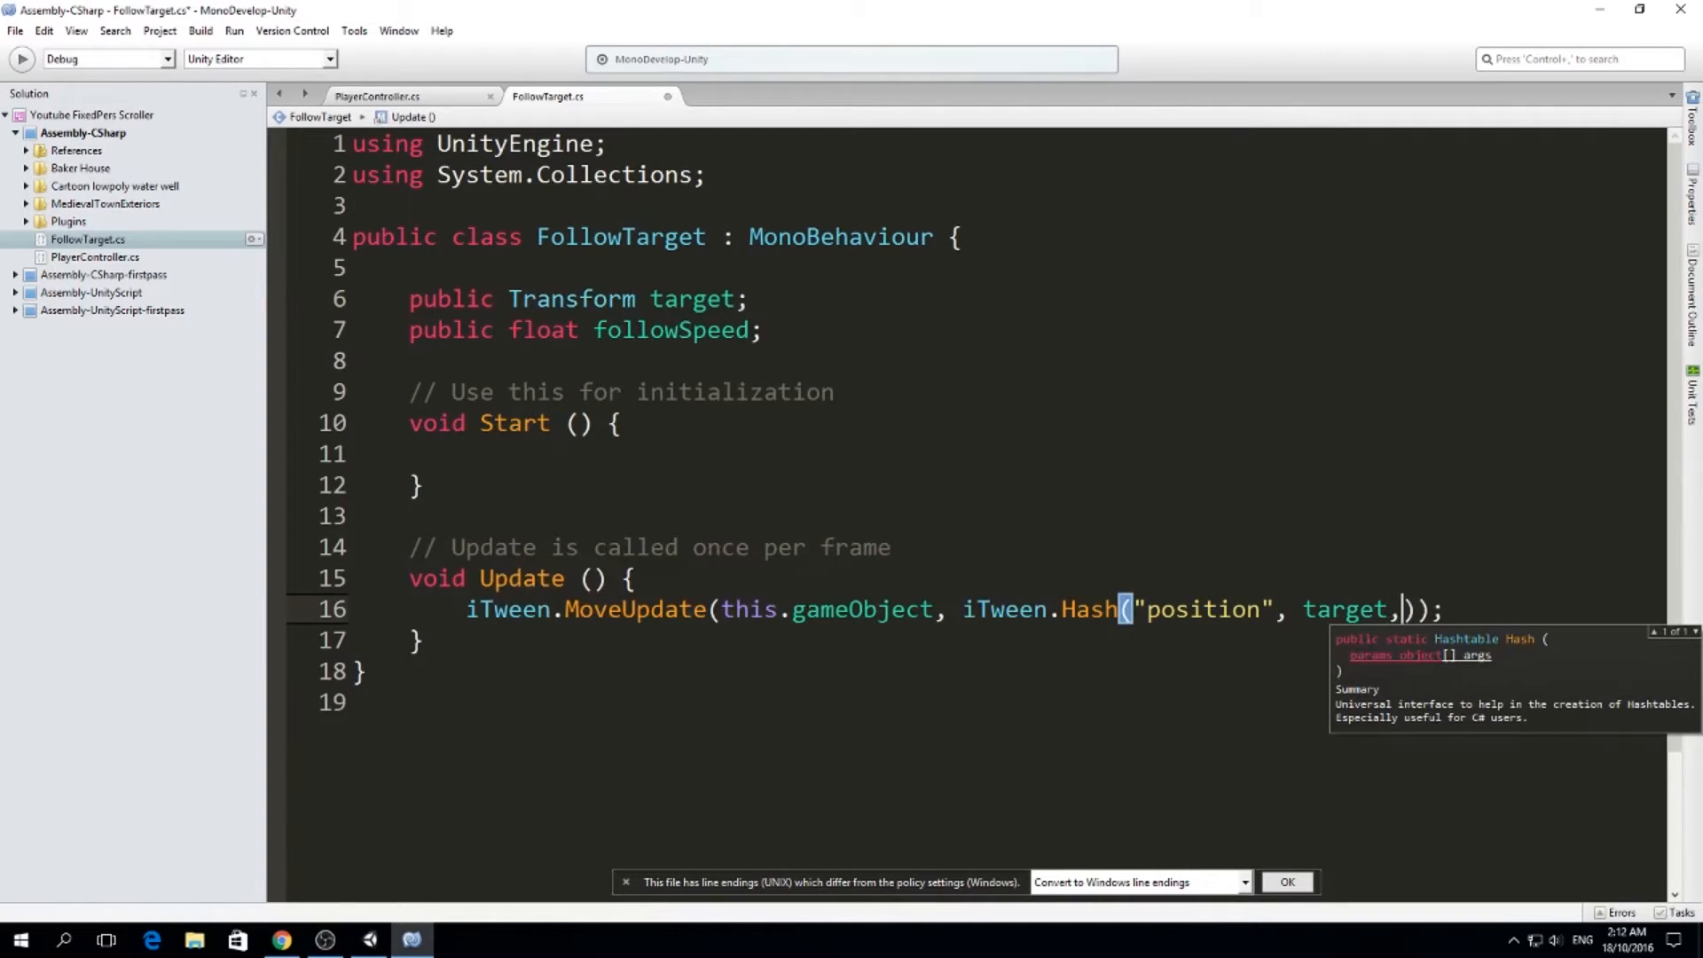
type("\"speed\",")
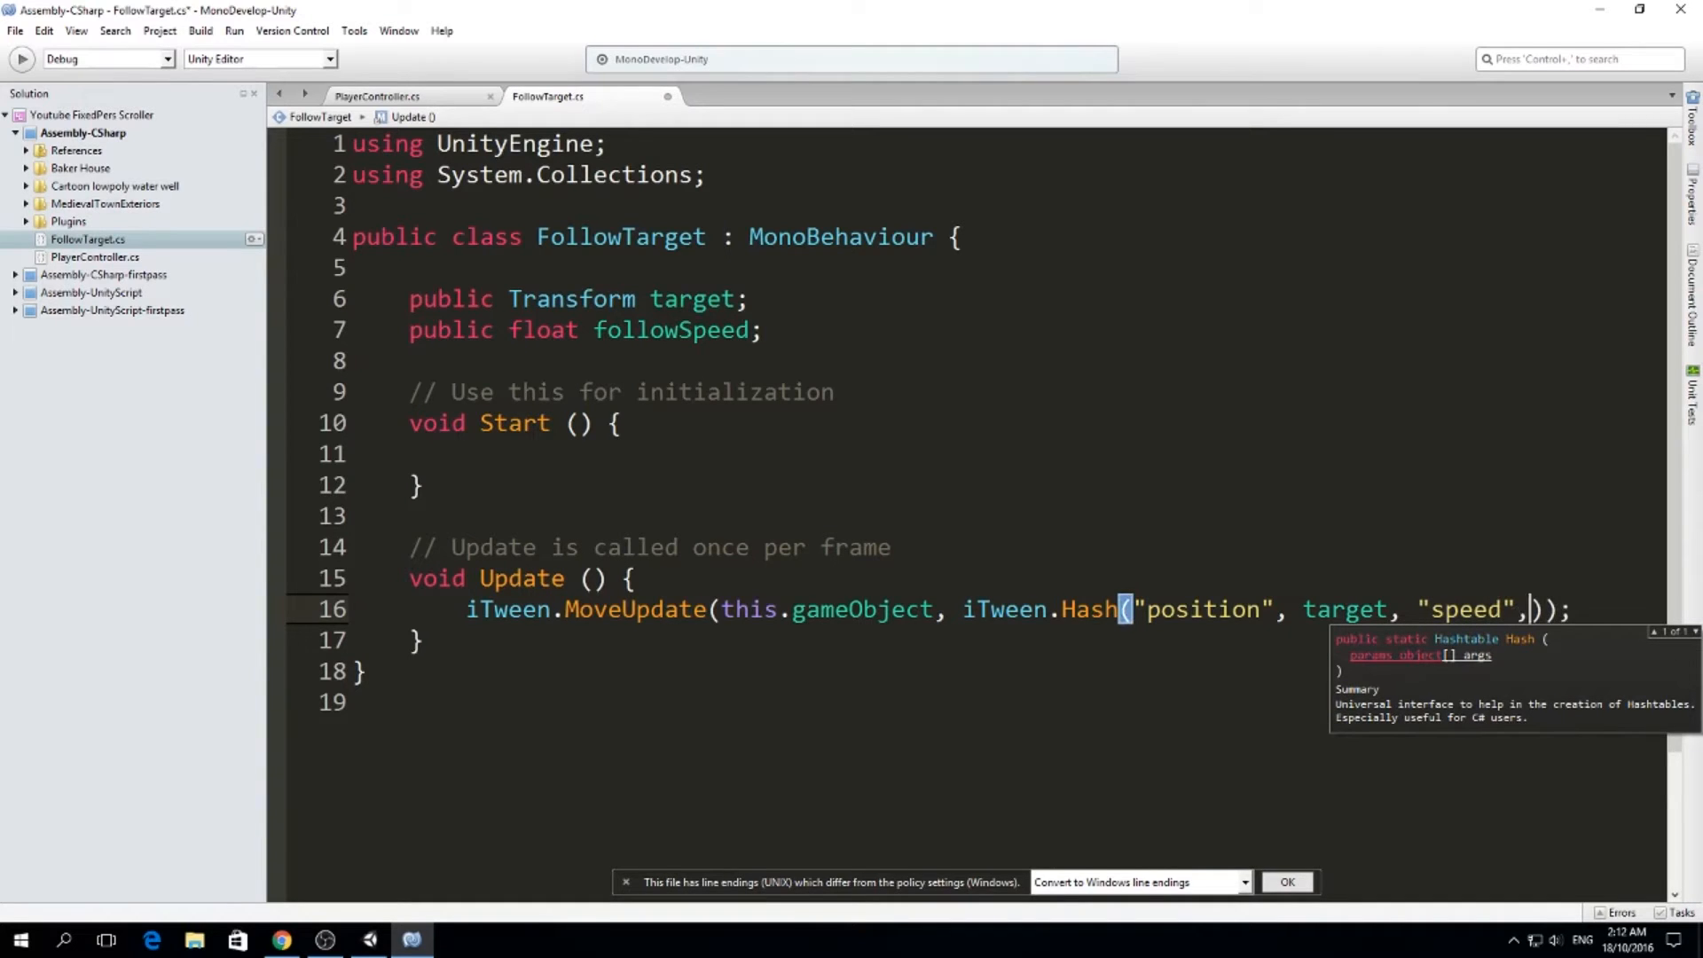
type("followSpeed")
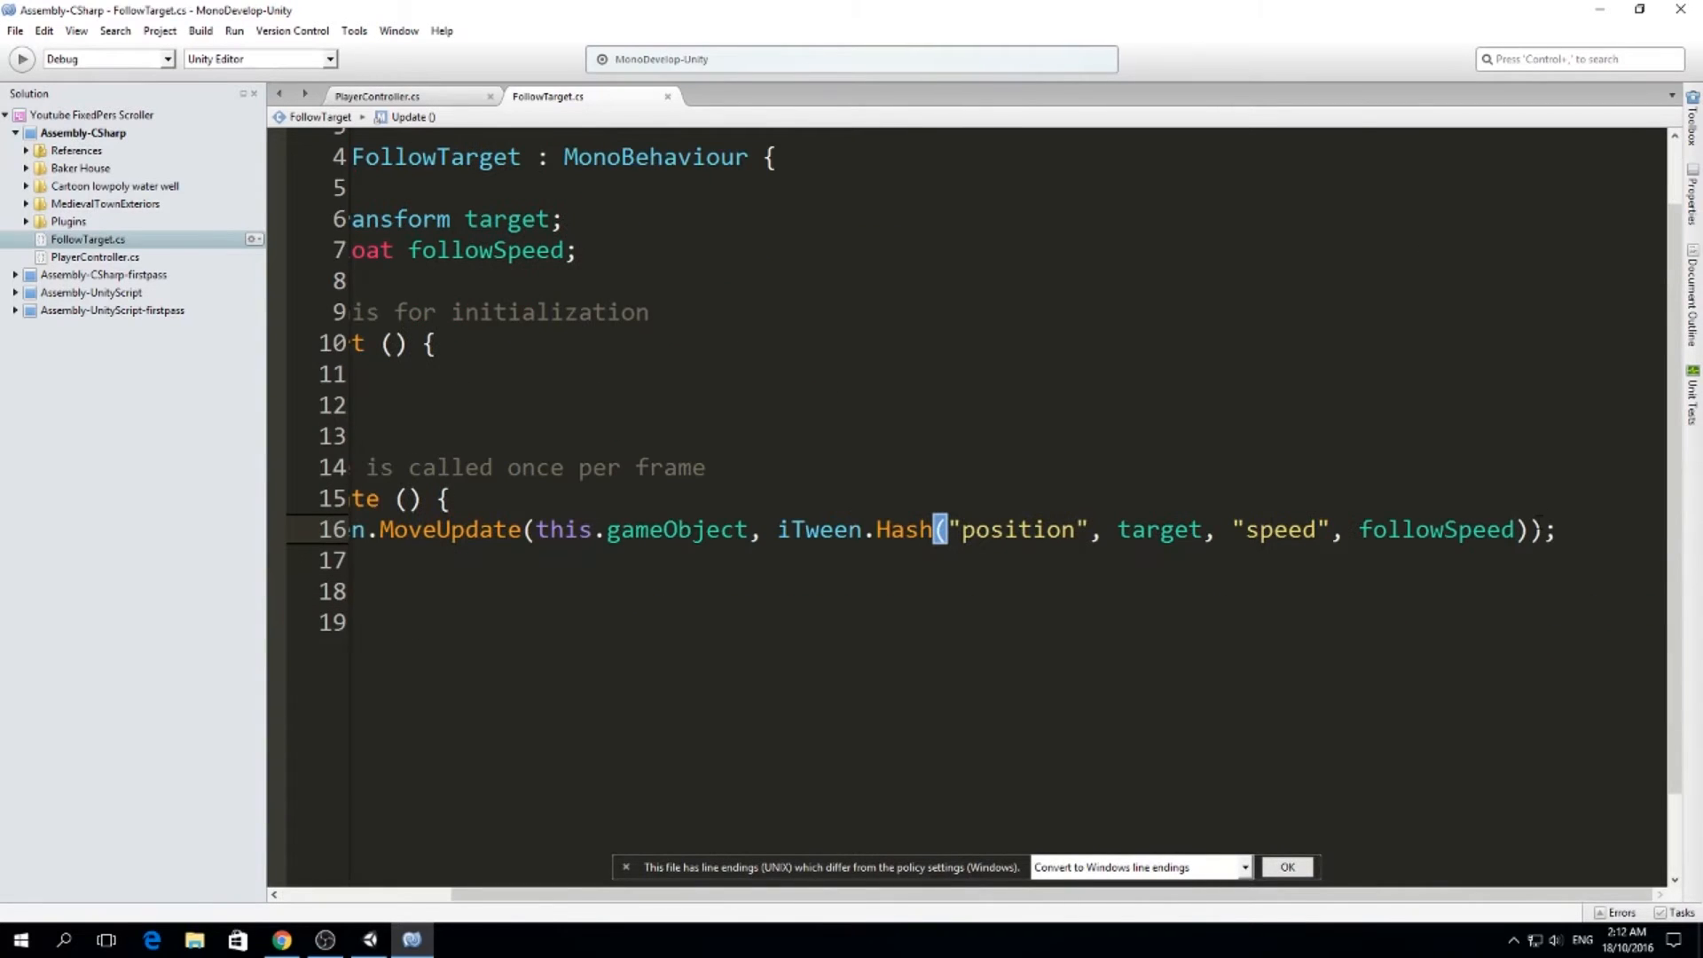
type(",")
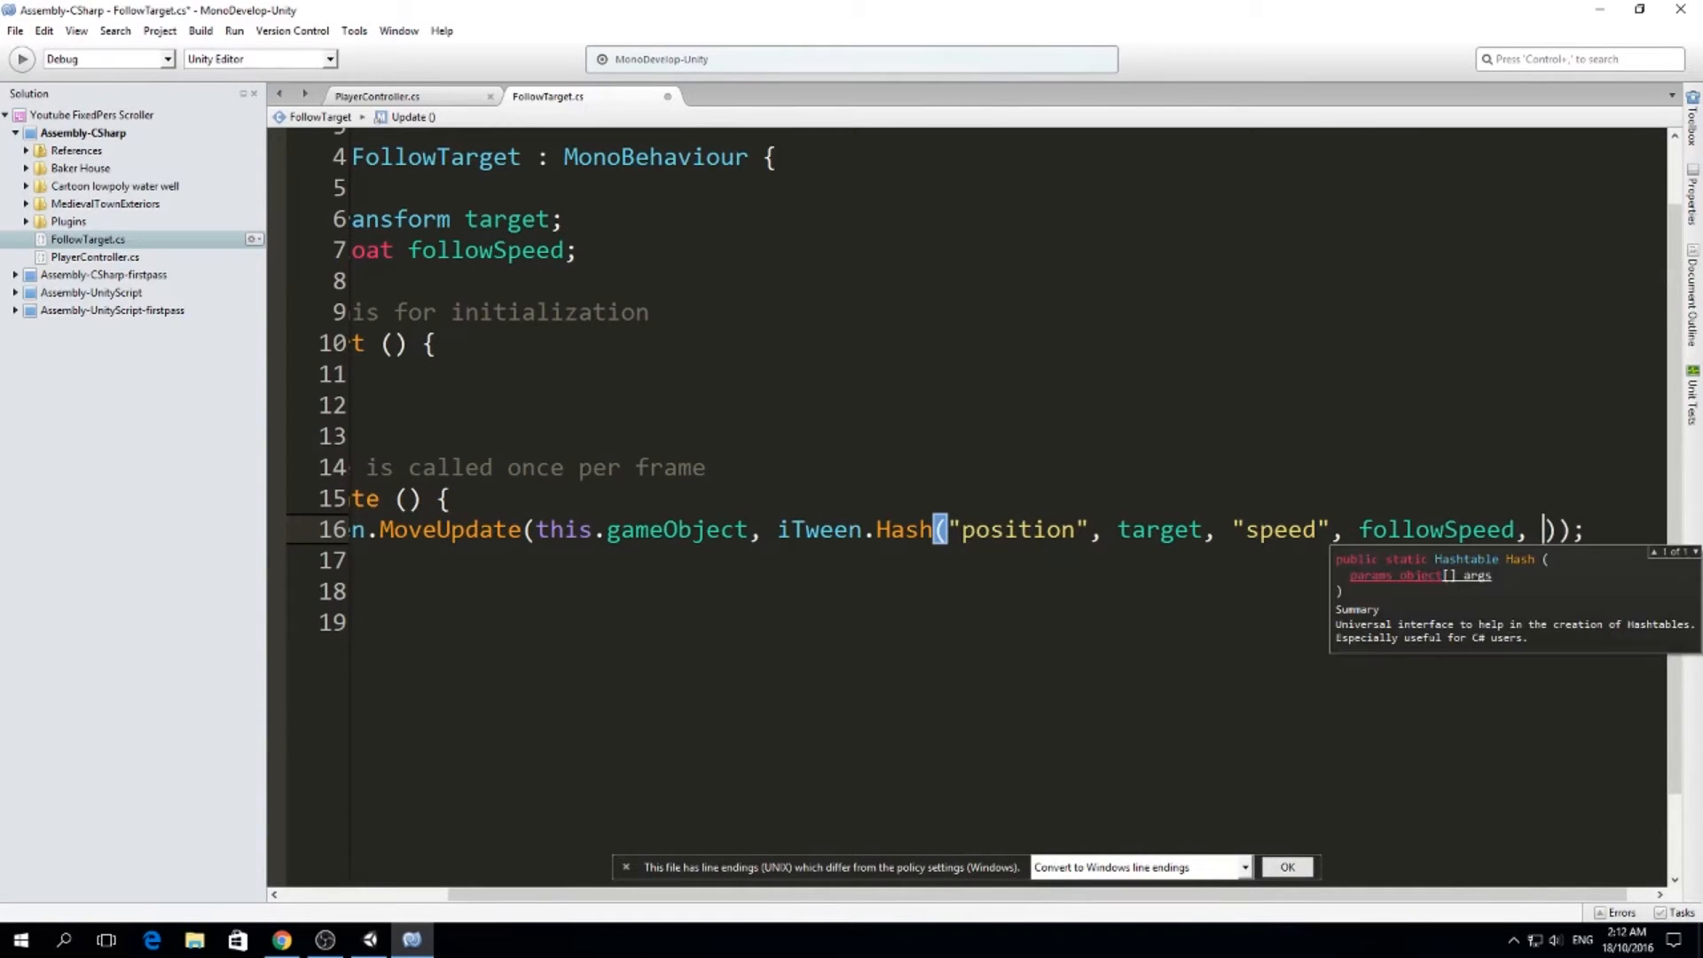
type("\"easetype\", iTween.EaseType")
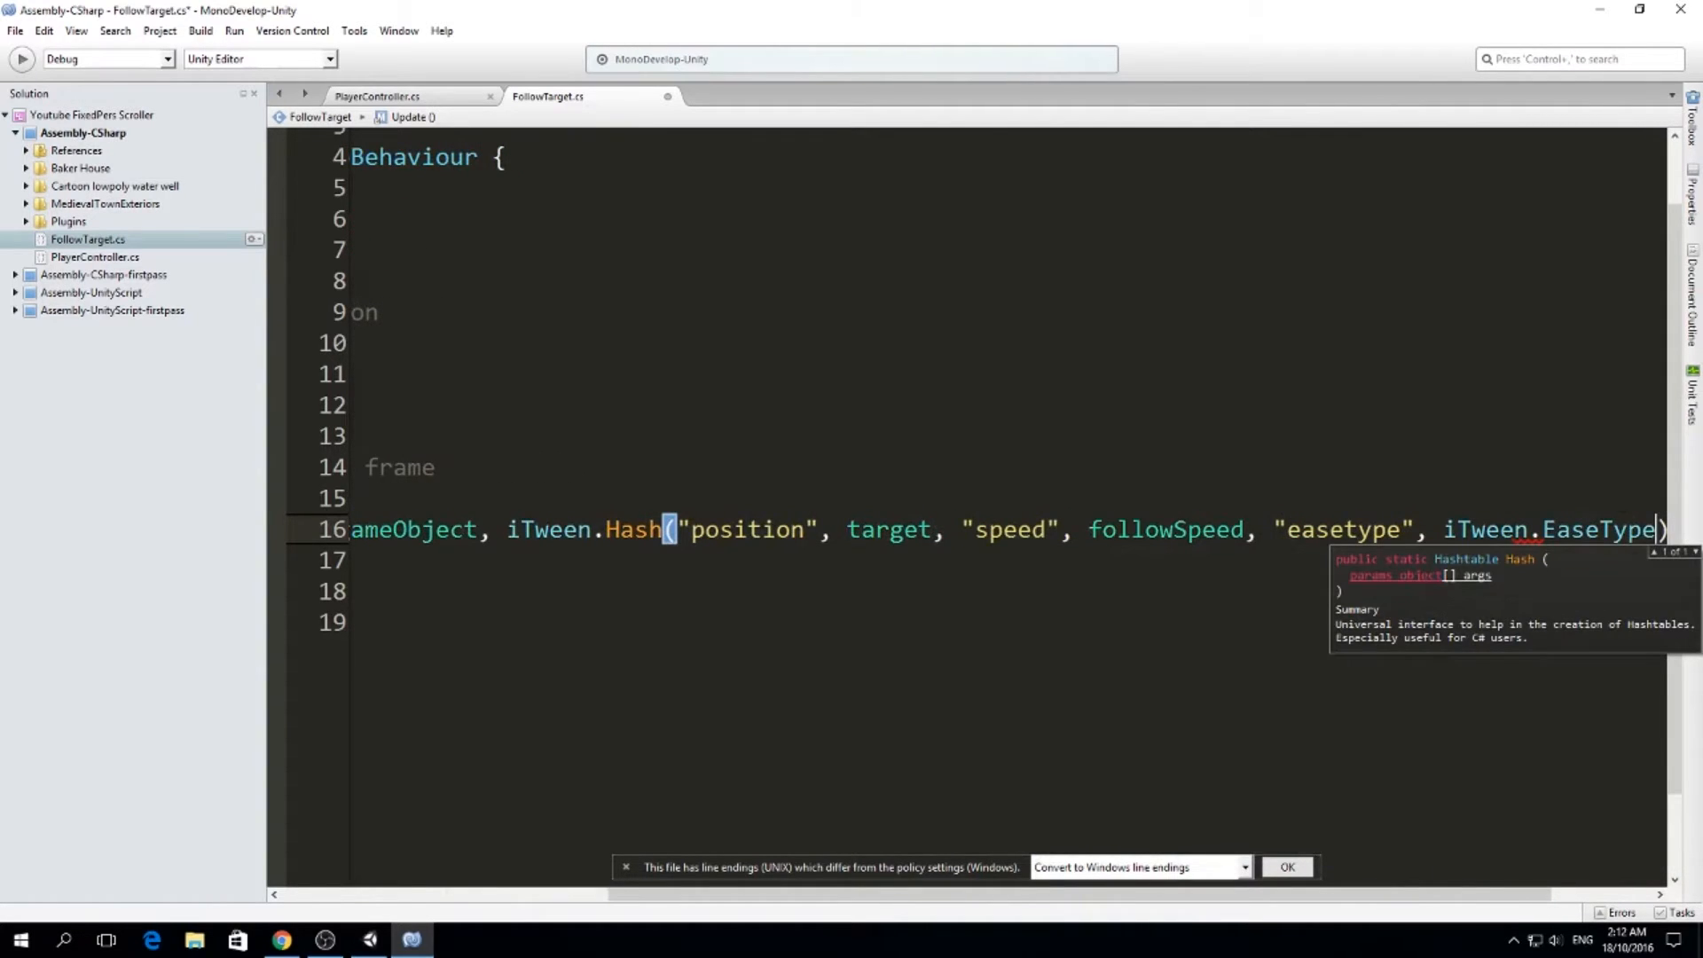
type(".s")
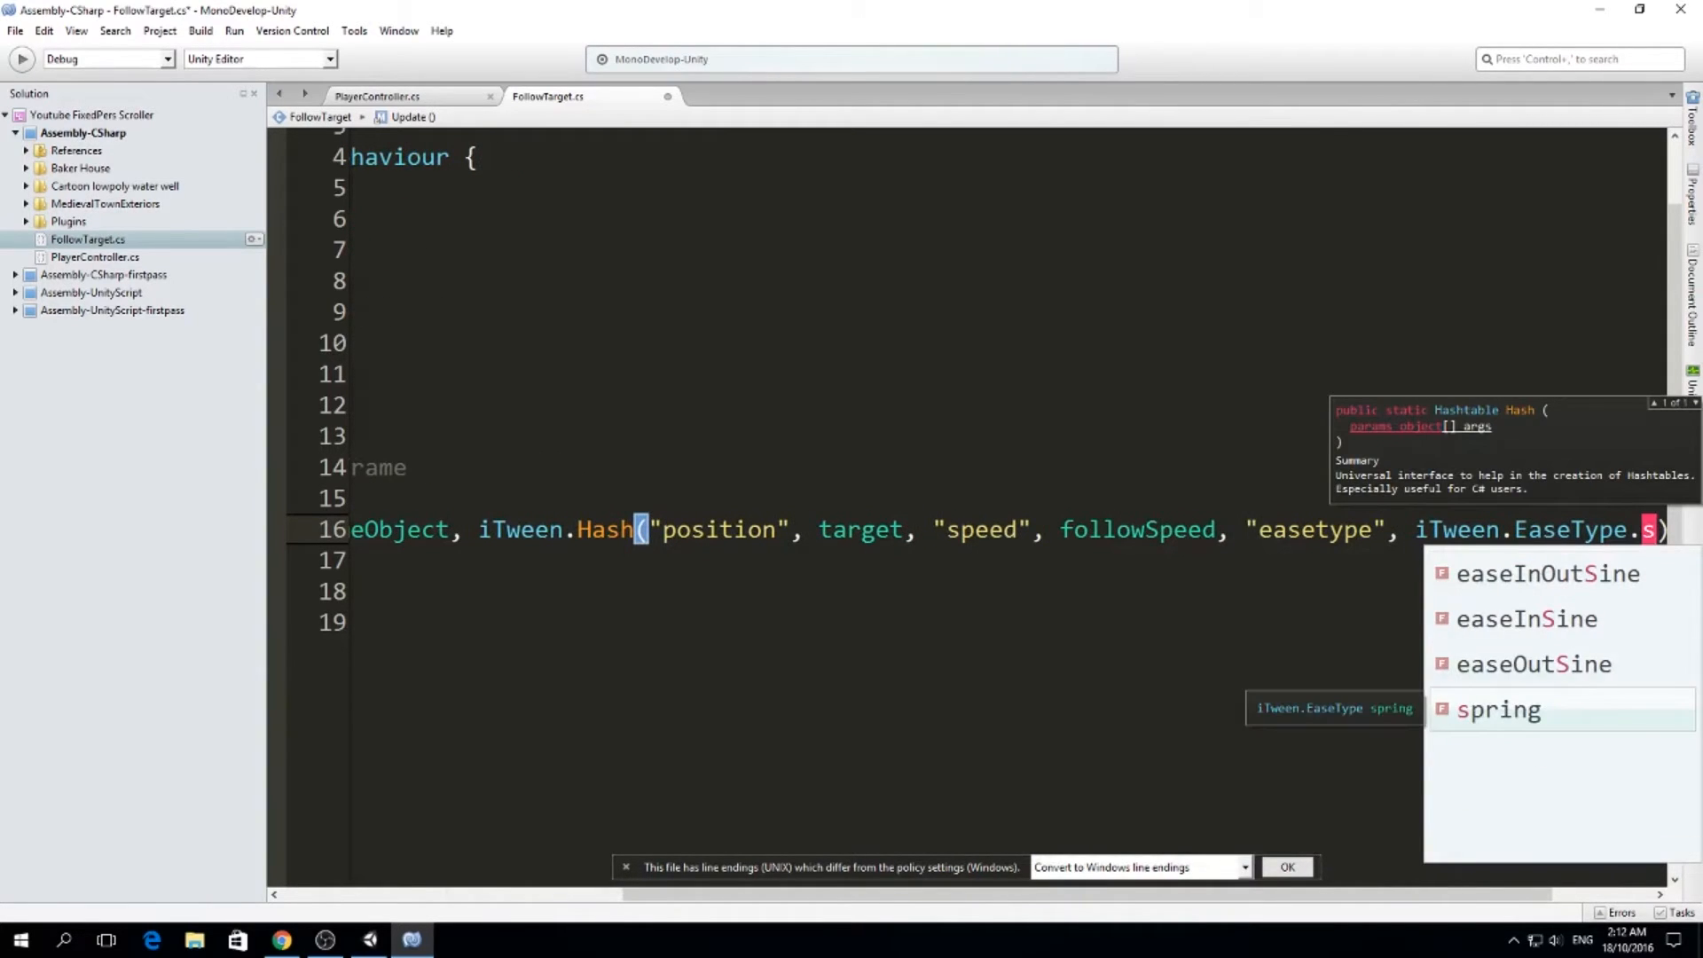
left_click(1548, 575)
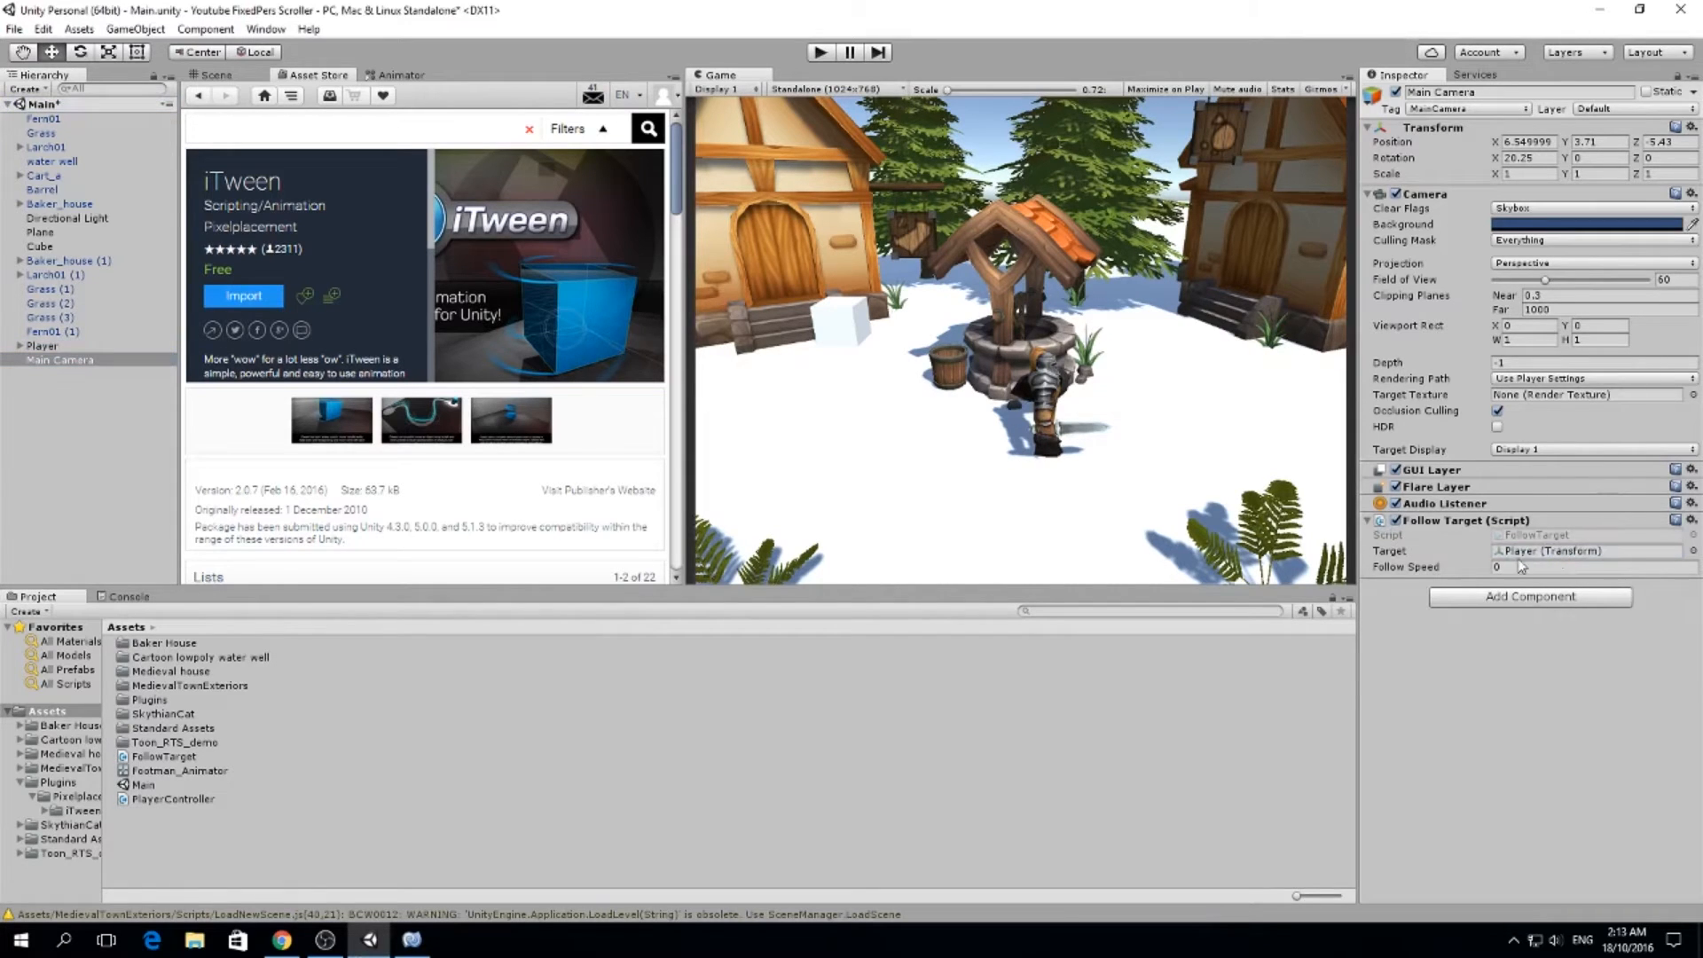
mouse_move(857, 512)
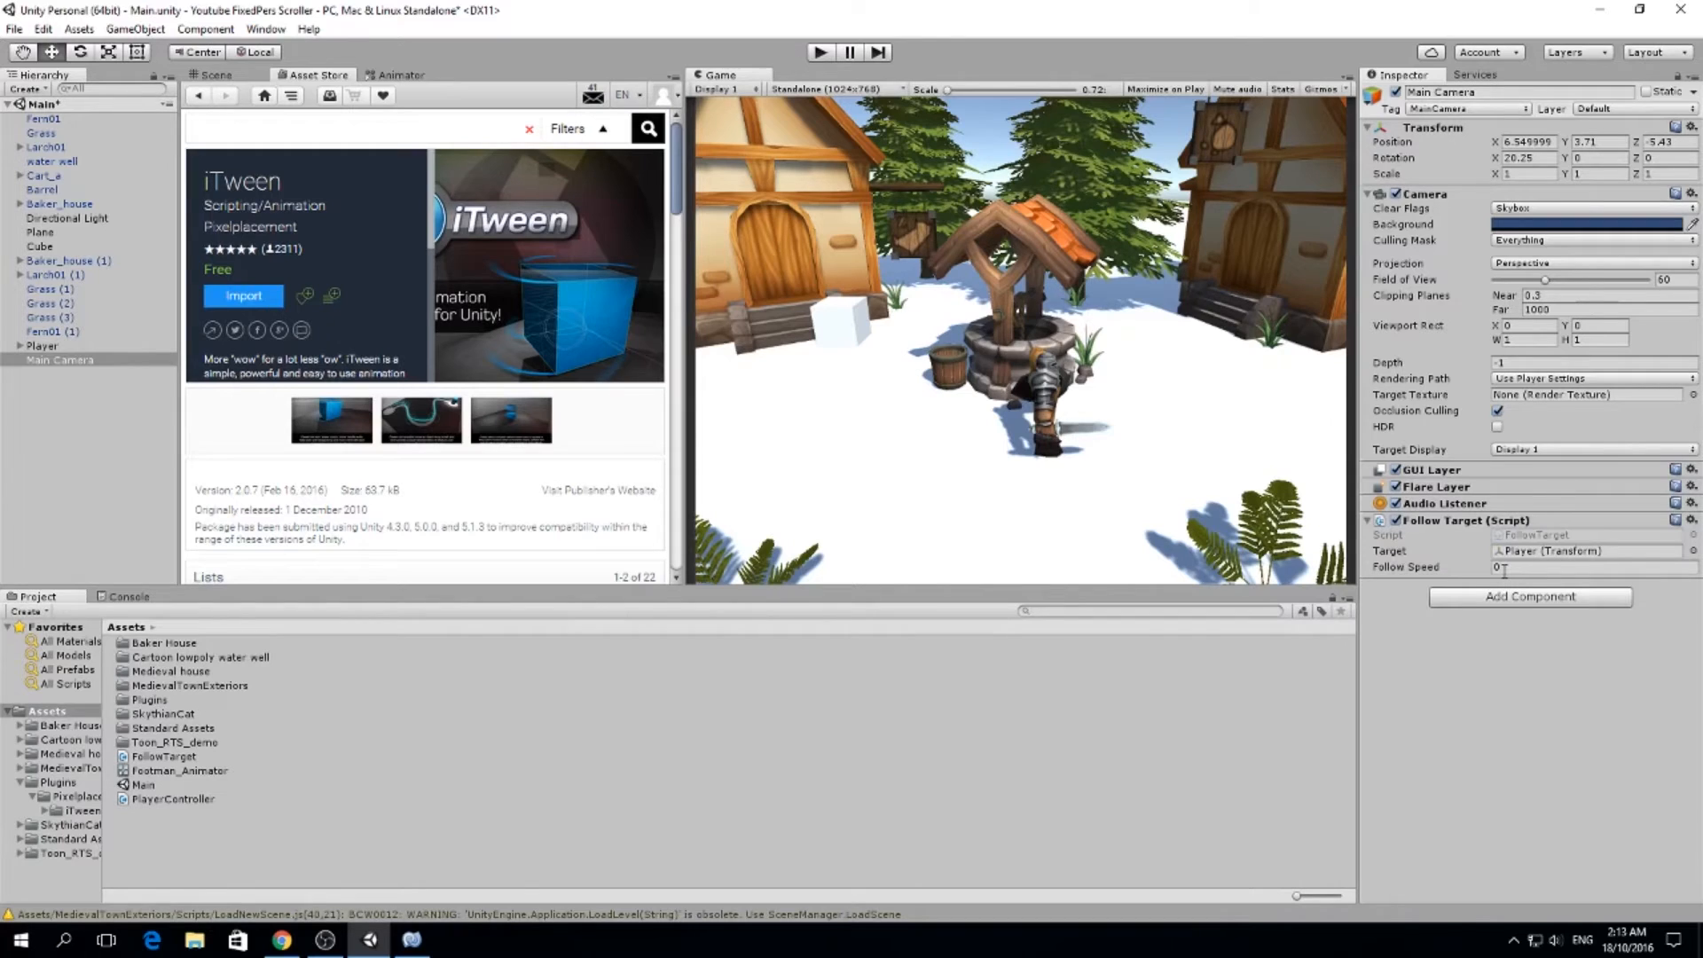
Set the camera's Follow Speed to 1, play-test the follow, then return to the script
left_click(1590, 568)
type("1")
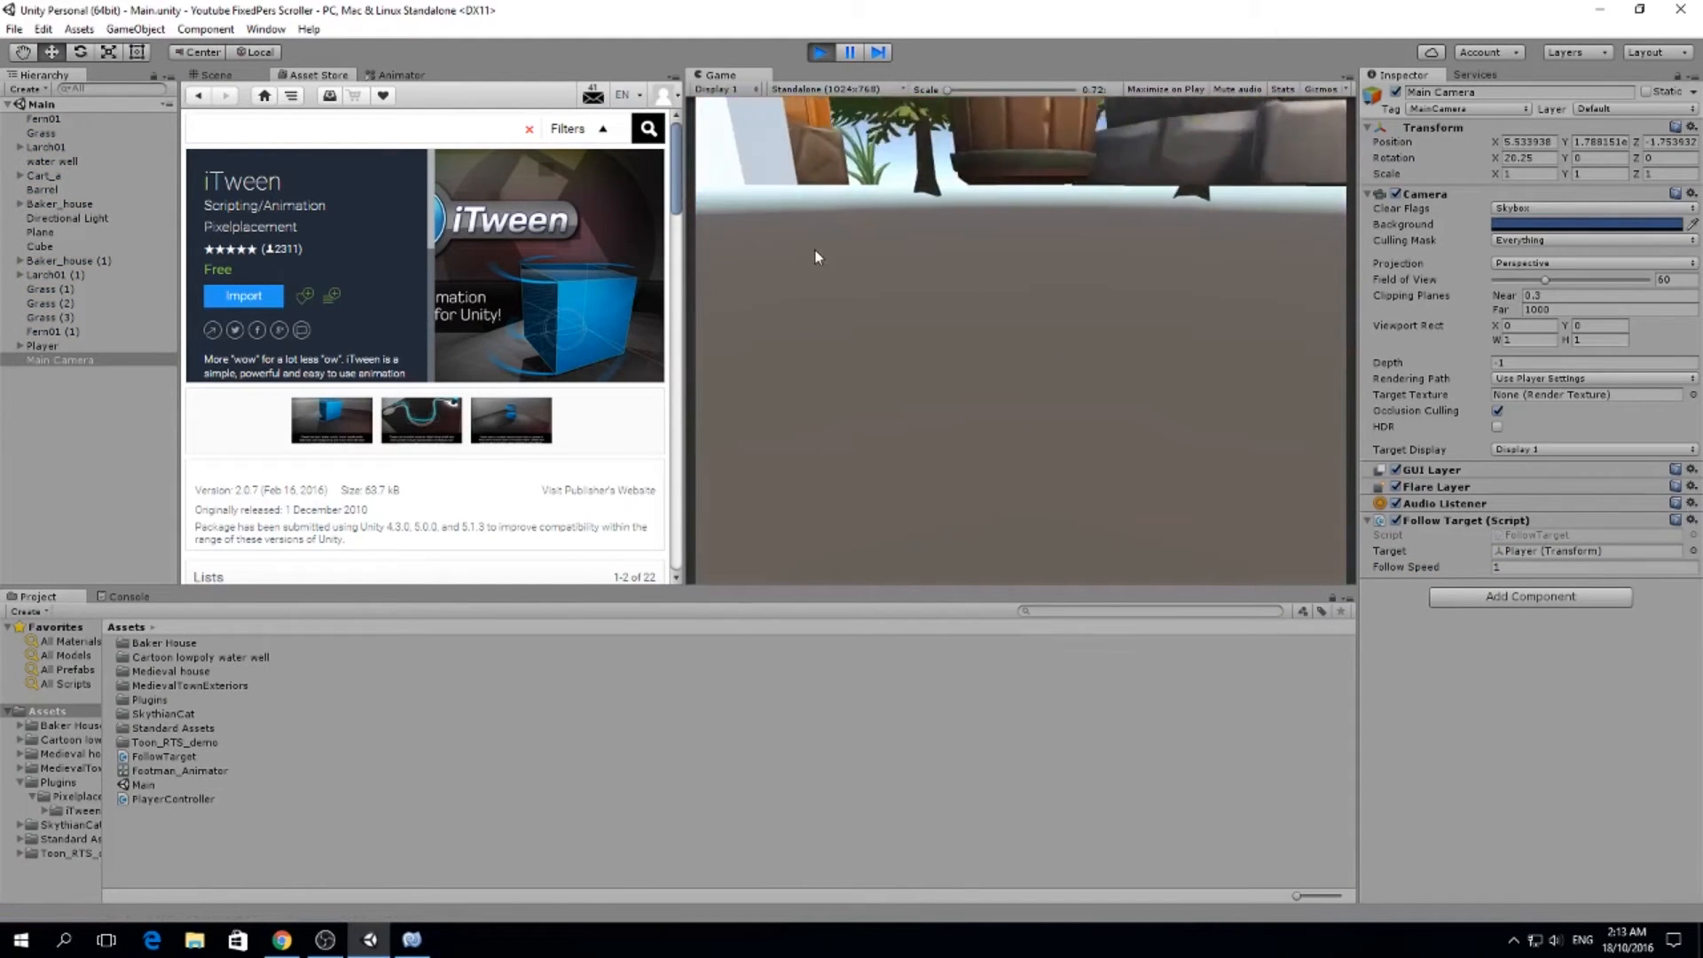
left_click(210, 74)
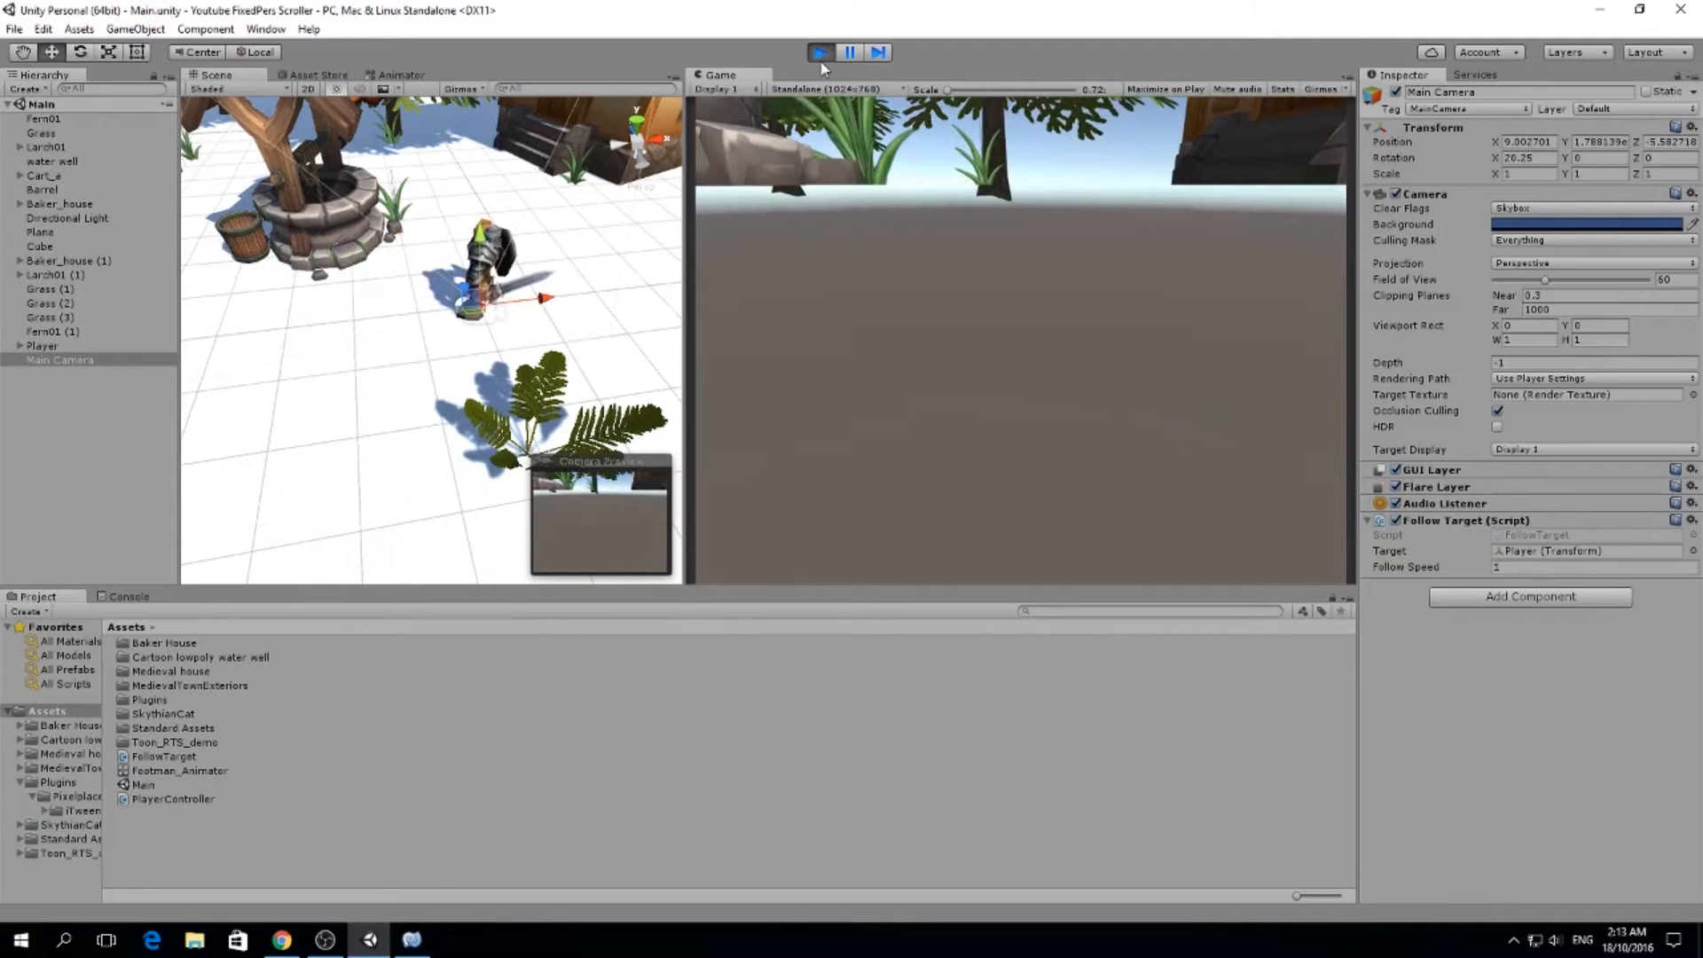
left_click(824, 49)
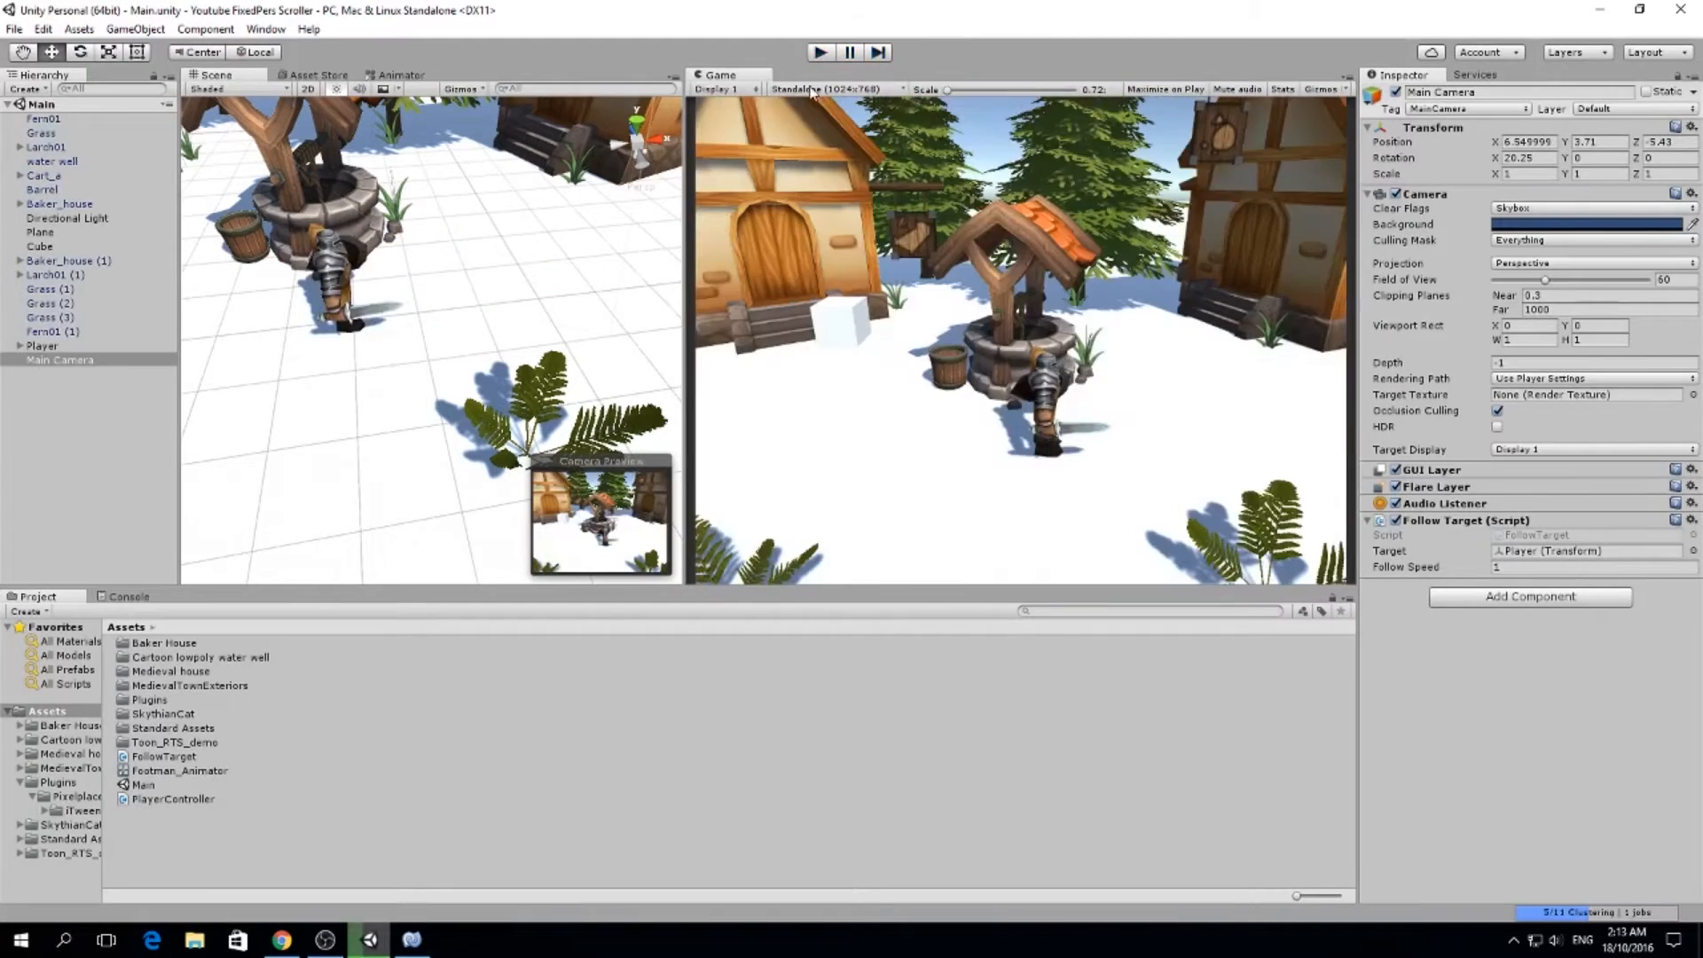
left_click(412, 940)
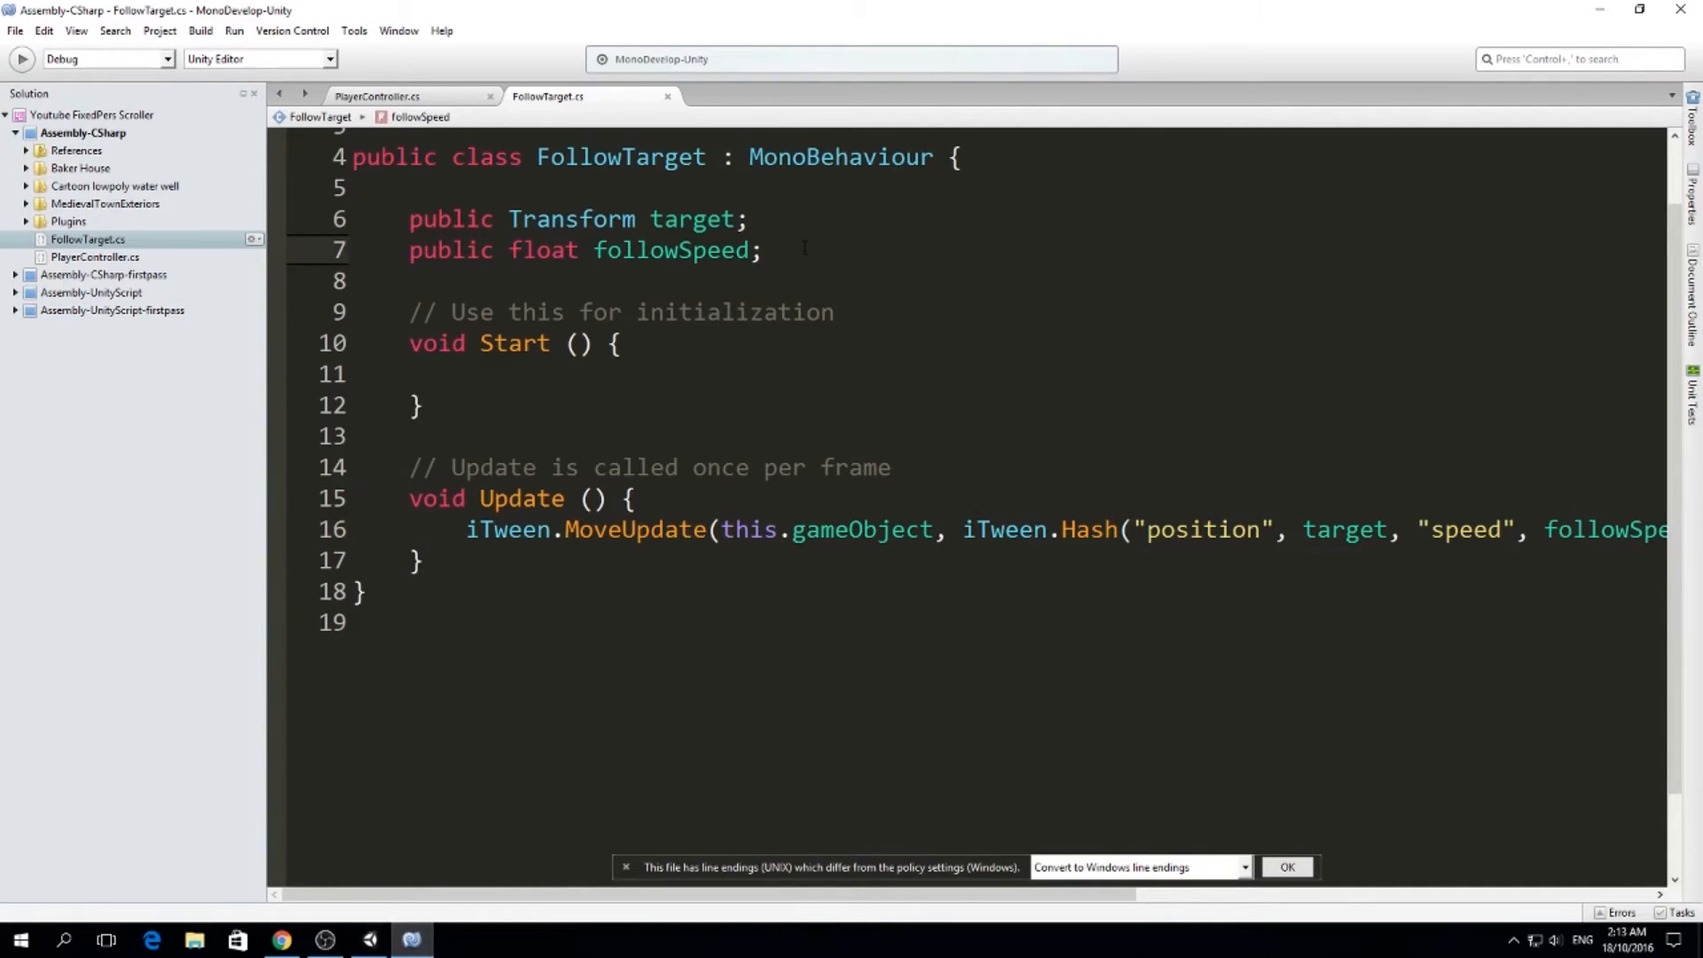
Declare a 'public Vector3 offset;' field below followSpeed
type("vec")
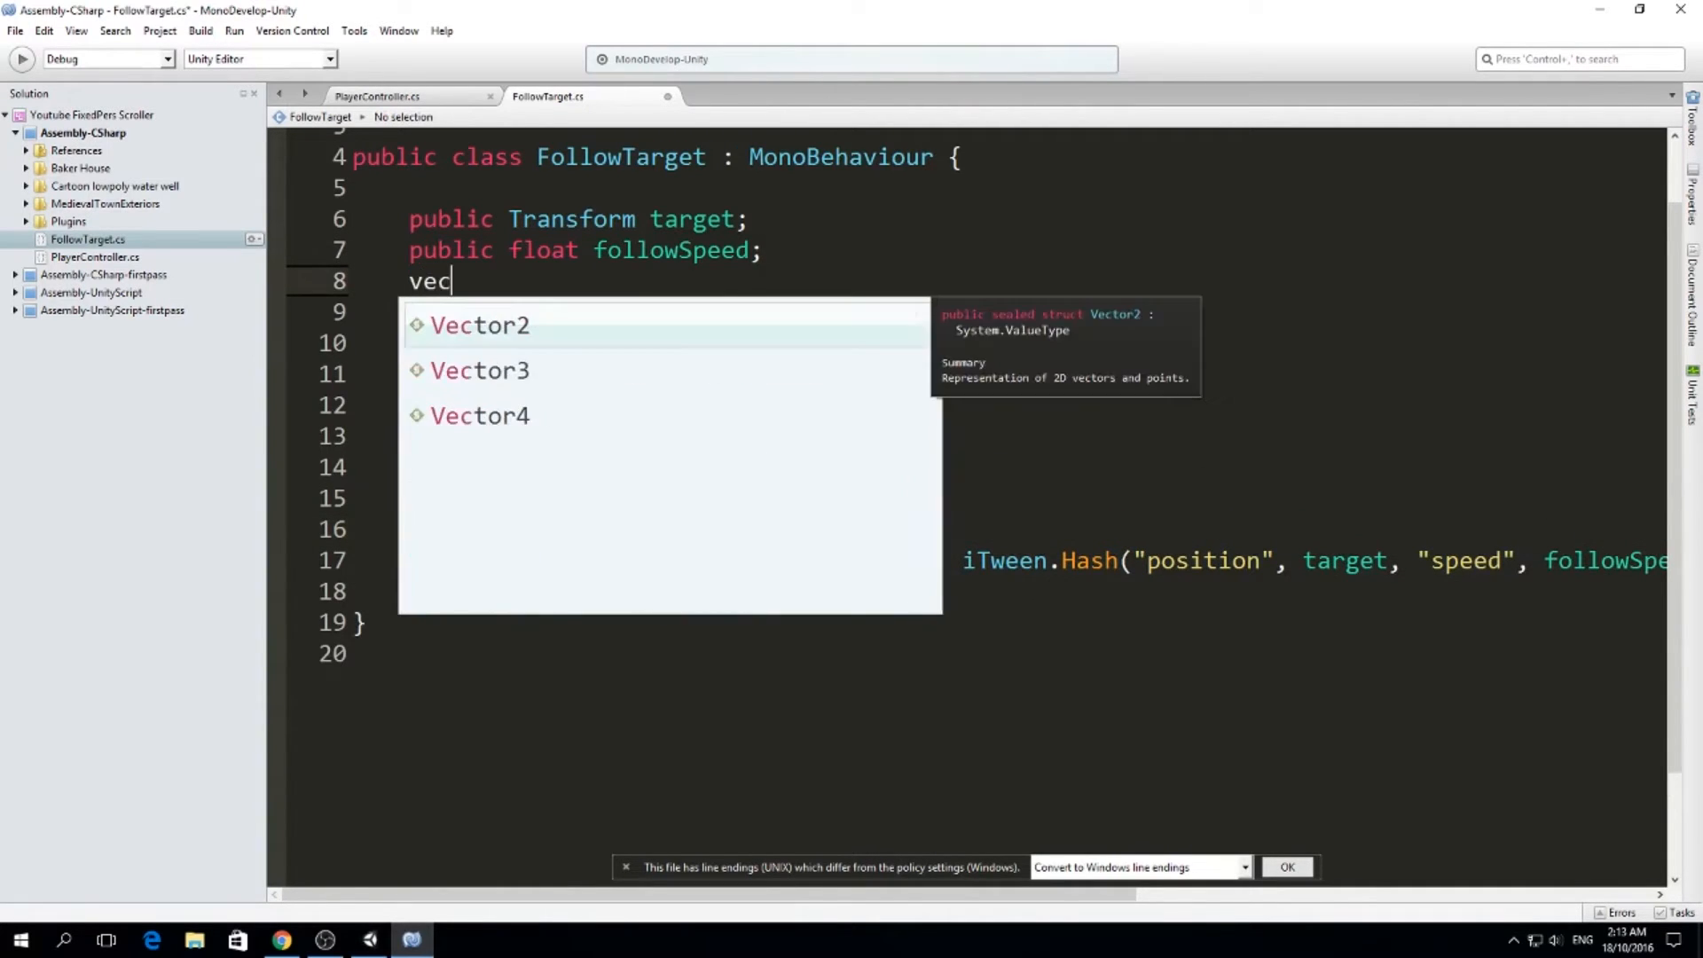
left_click(479, 369)
type("public")
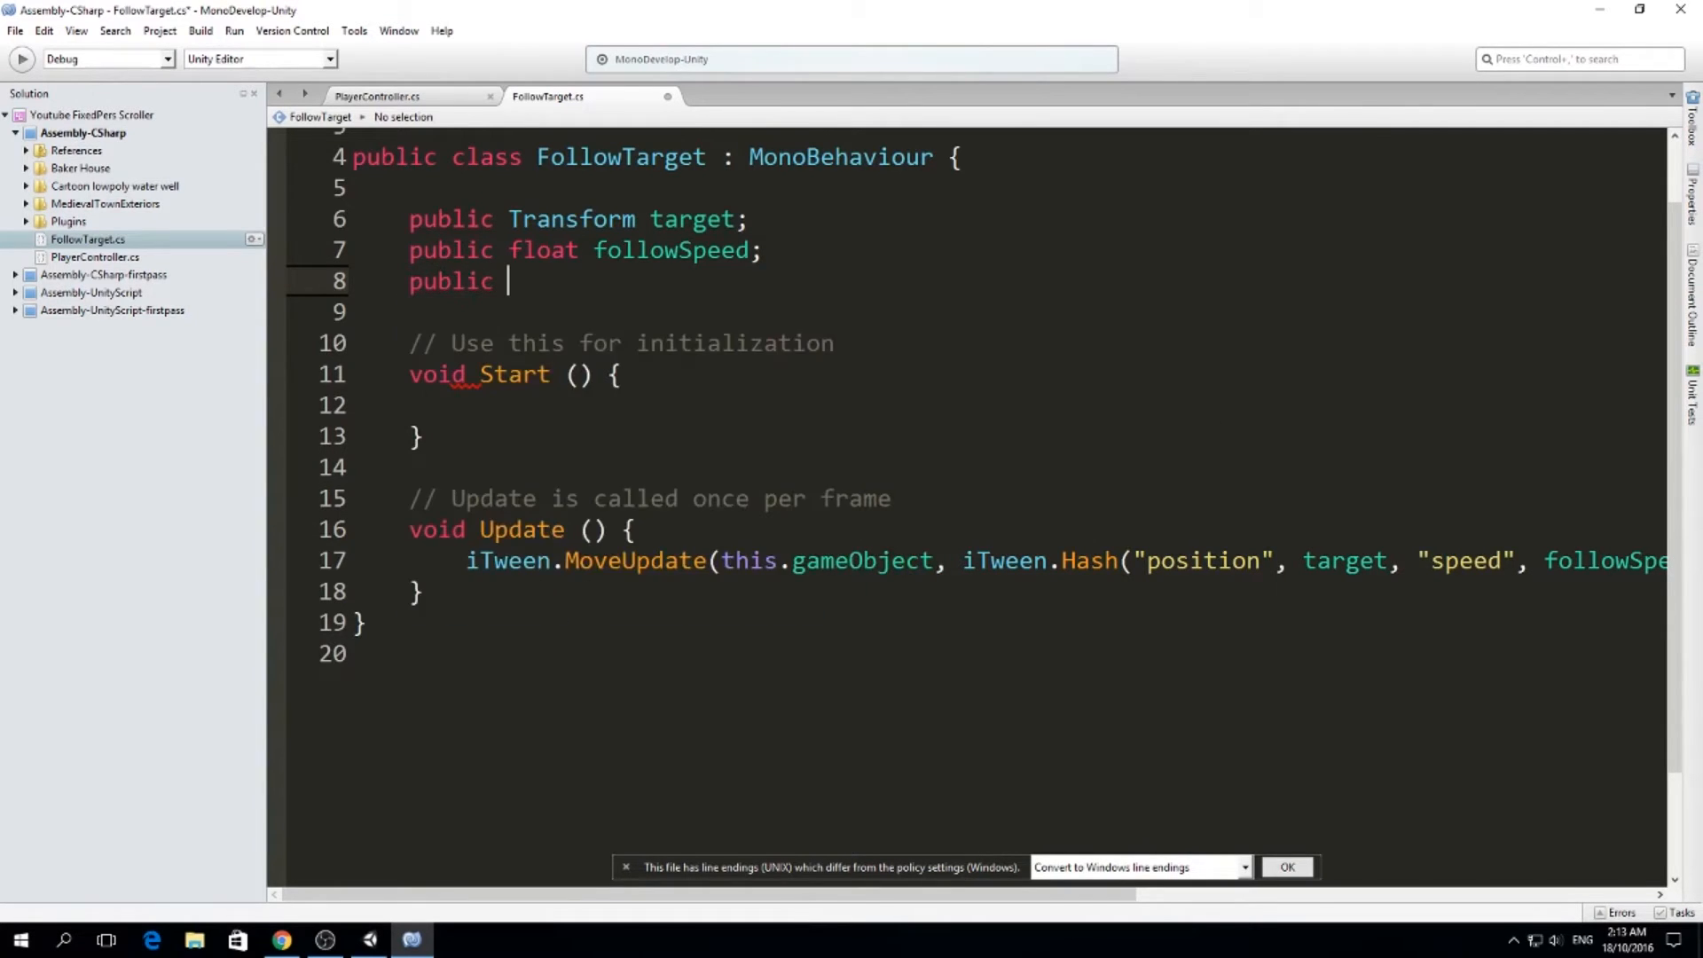
type("Vector3")
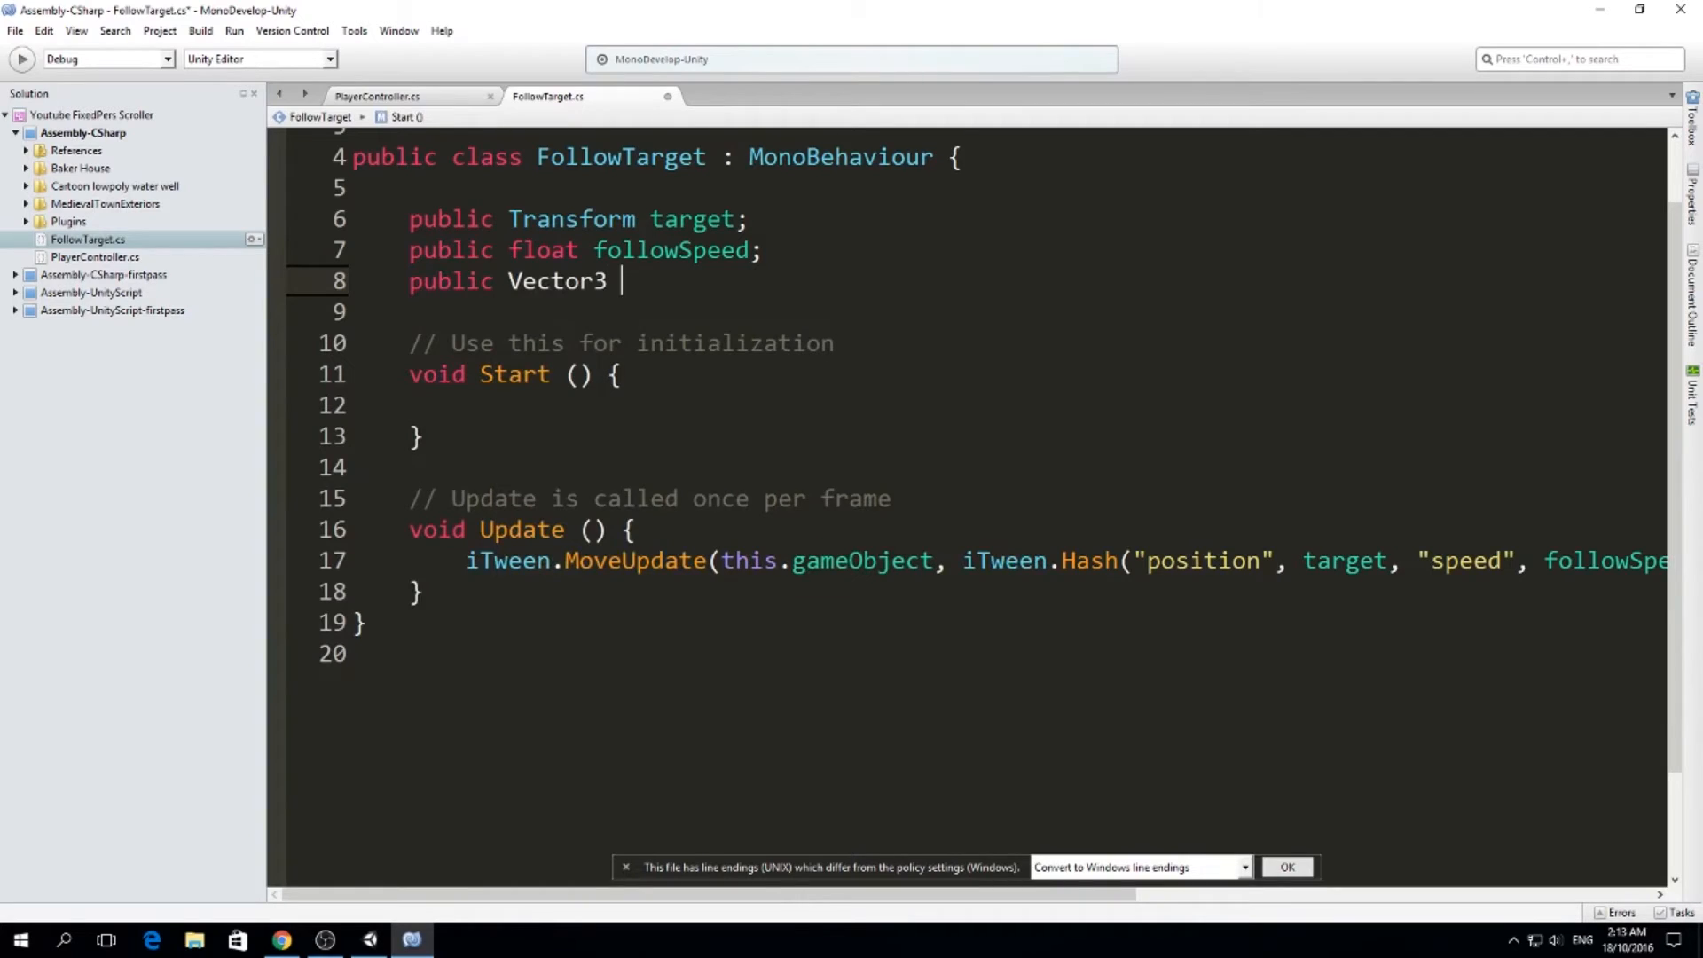
type("offset")
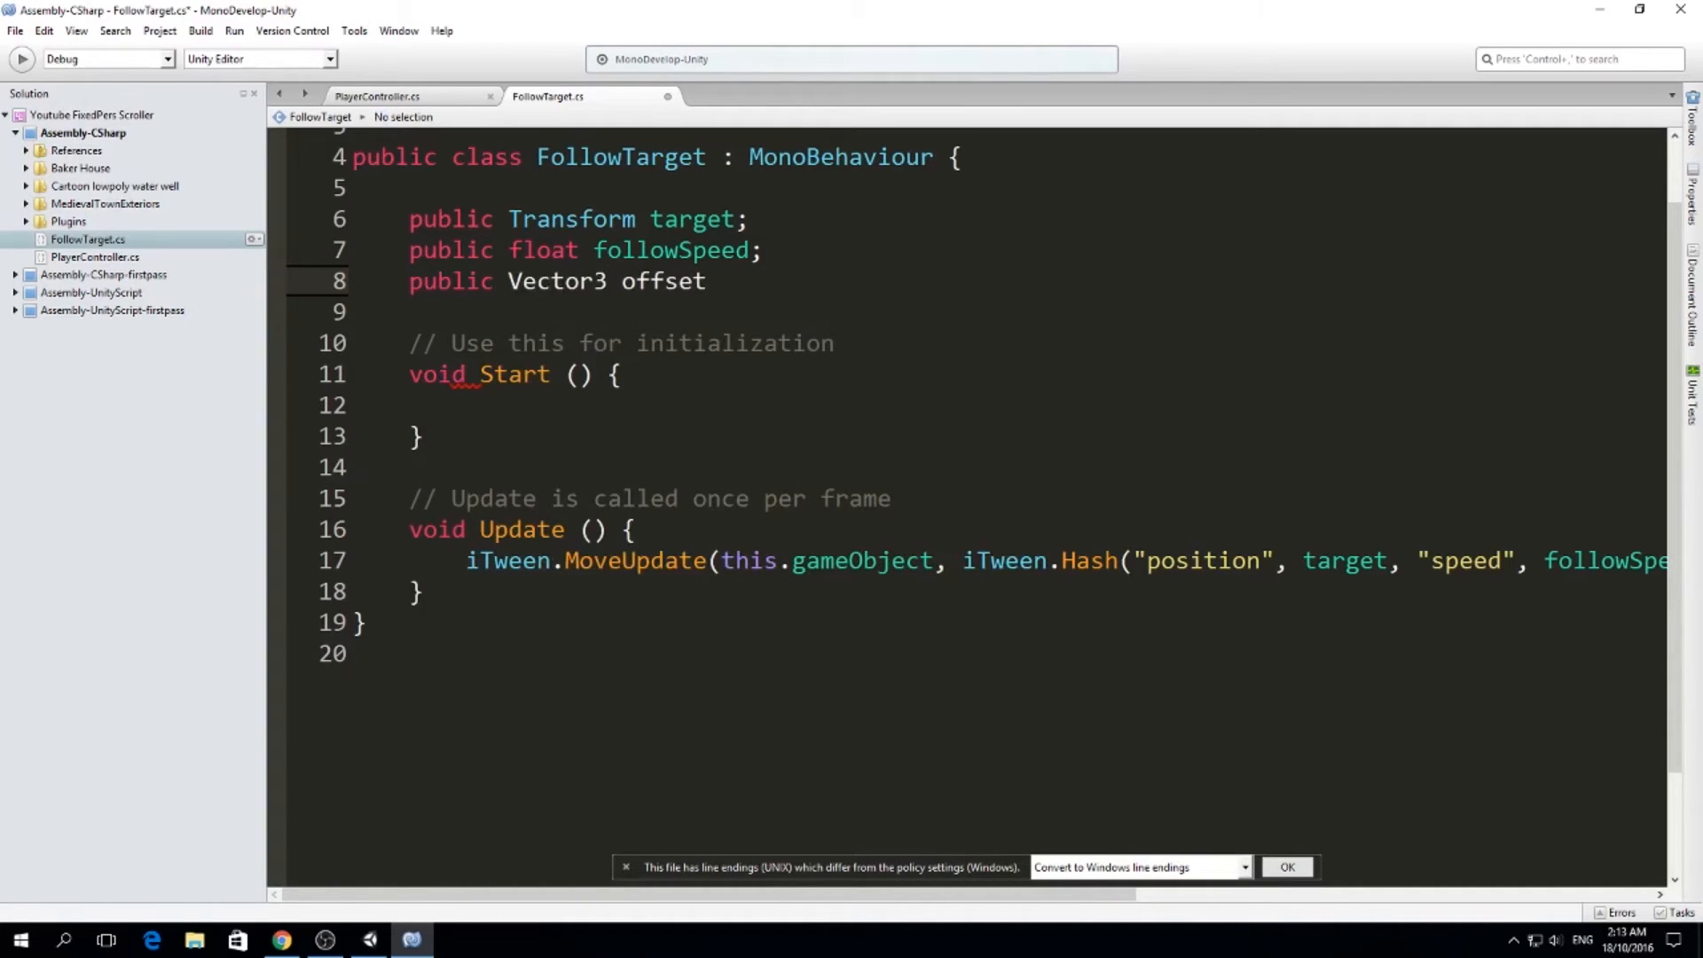
type(";")
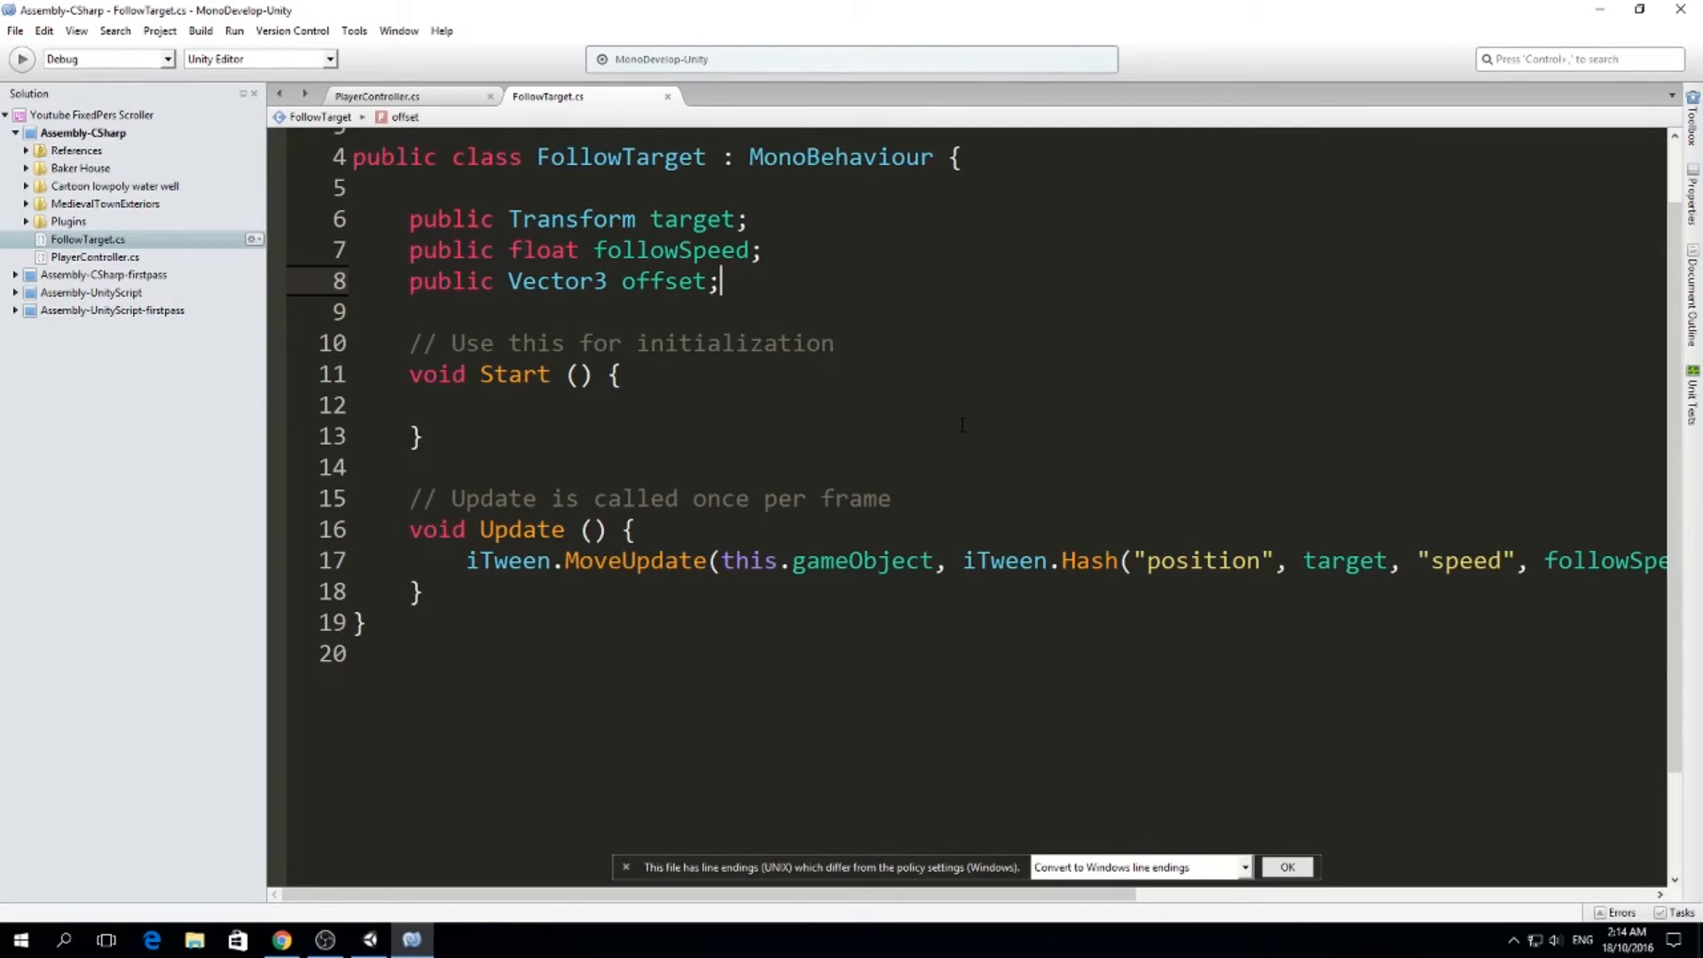
mouse_move(1009, 437)
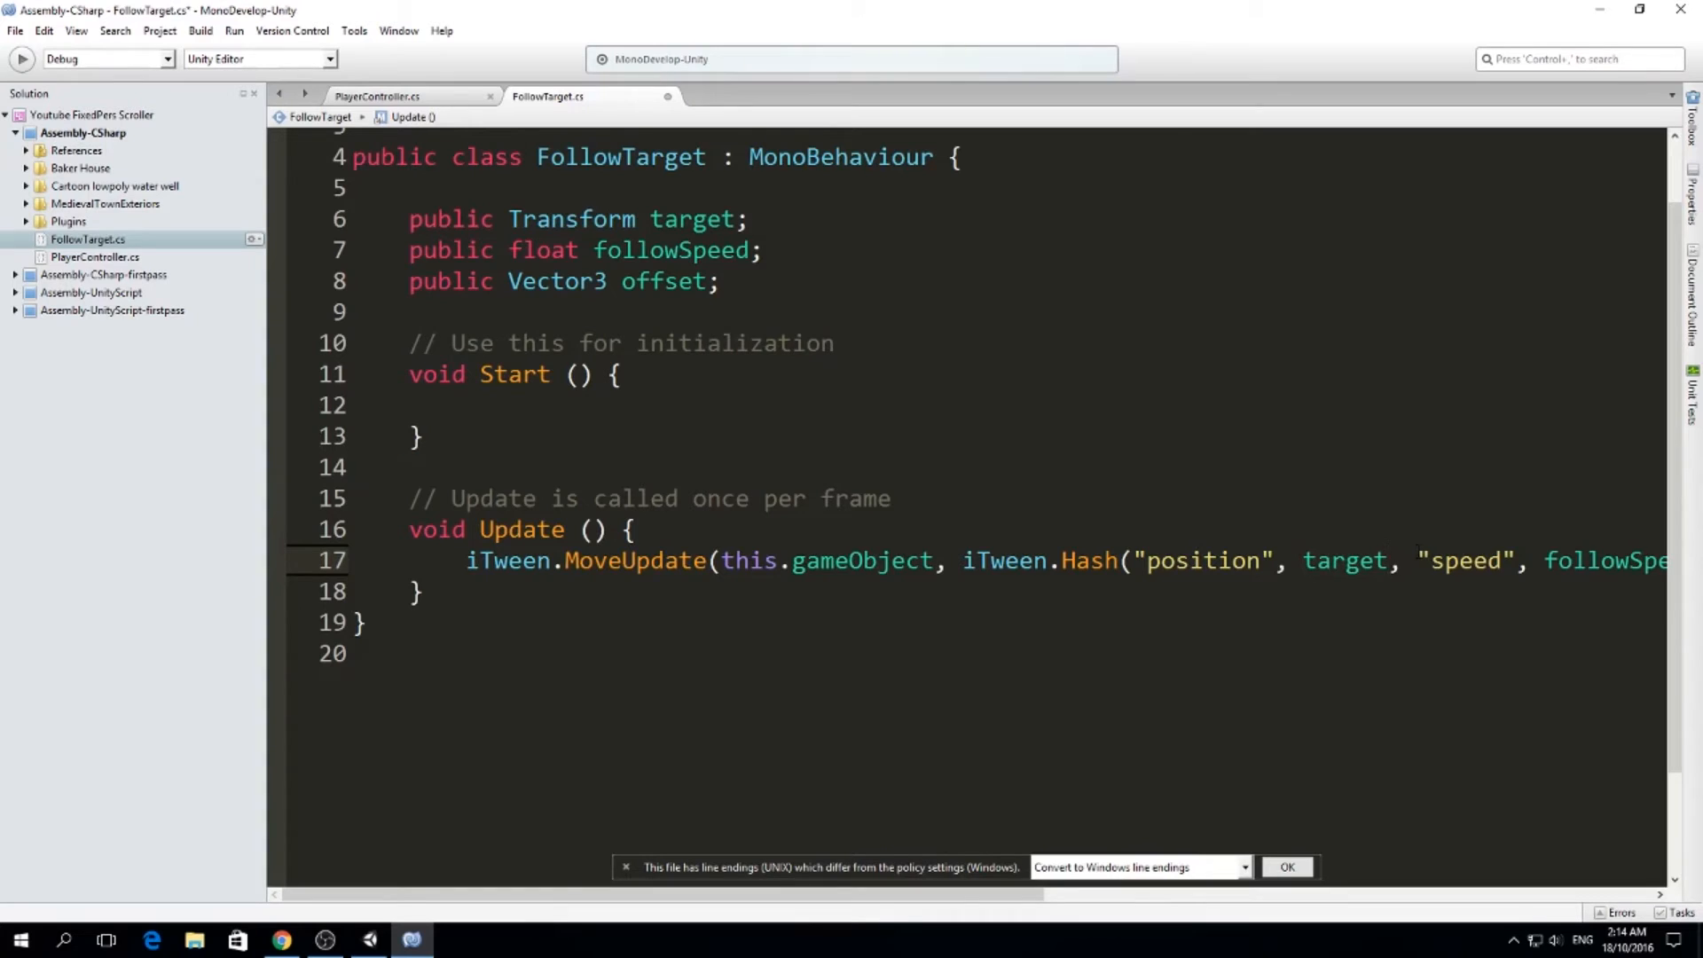
Make MoveUpdate target target.position + offset, then return to Unity
type(".position")
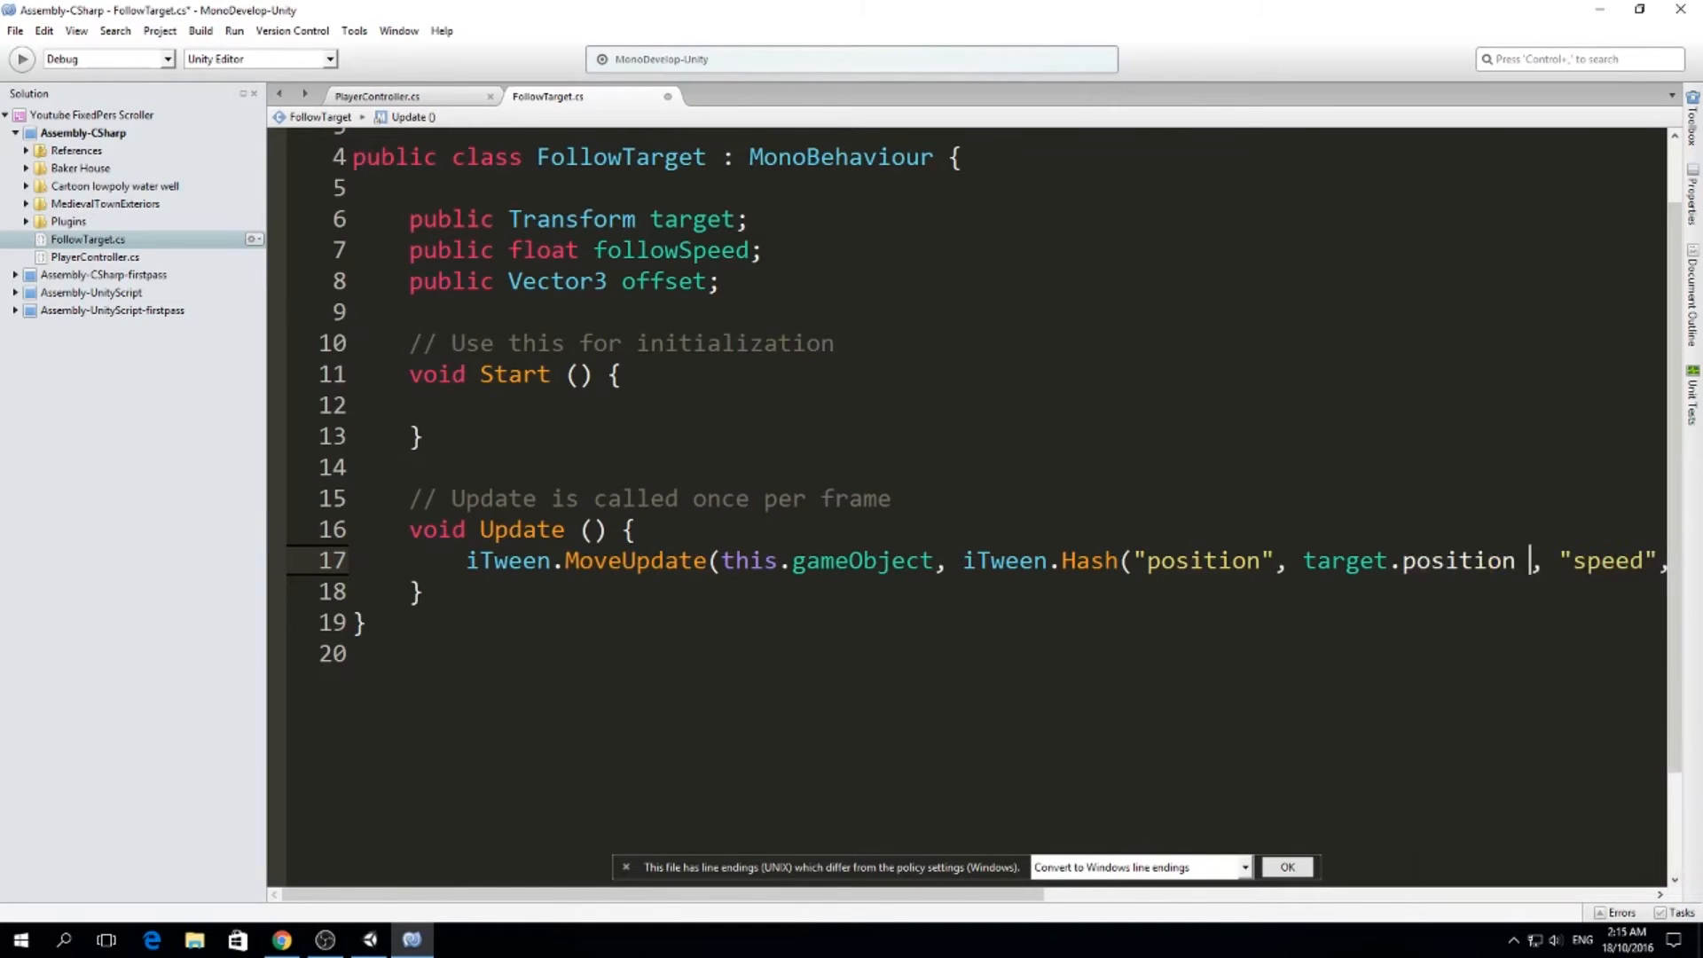
type("+ offset")
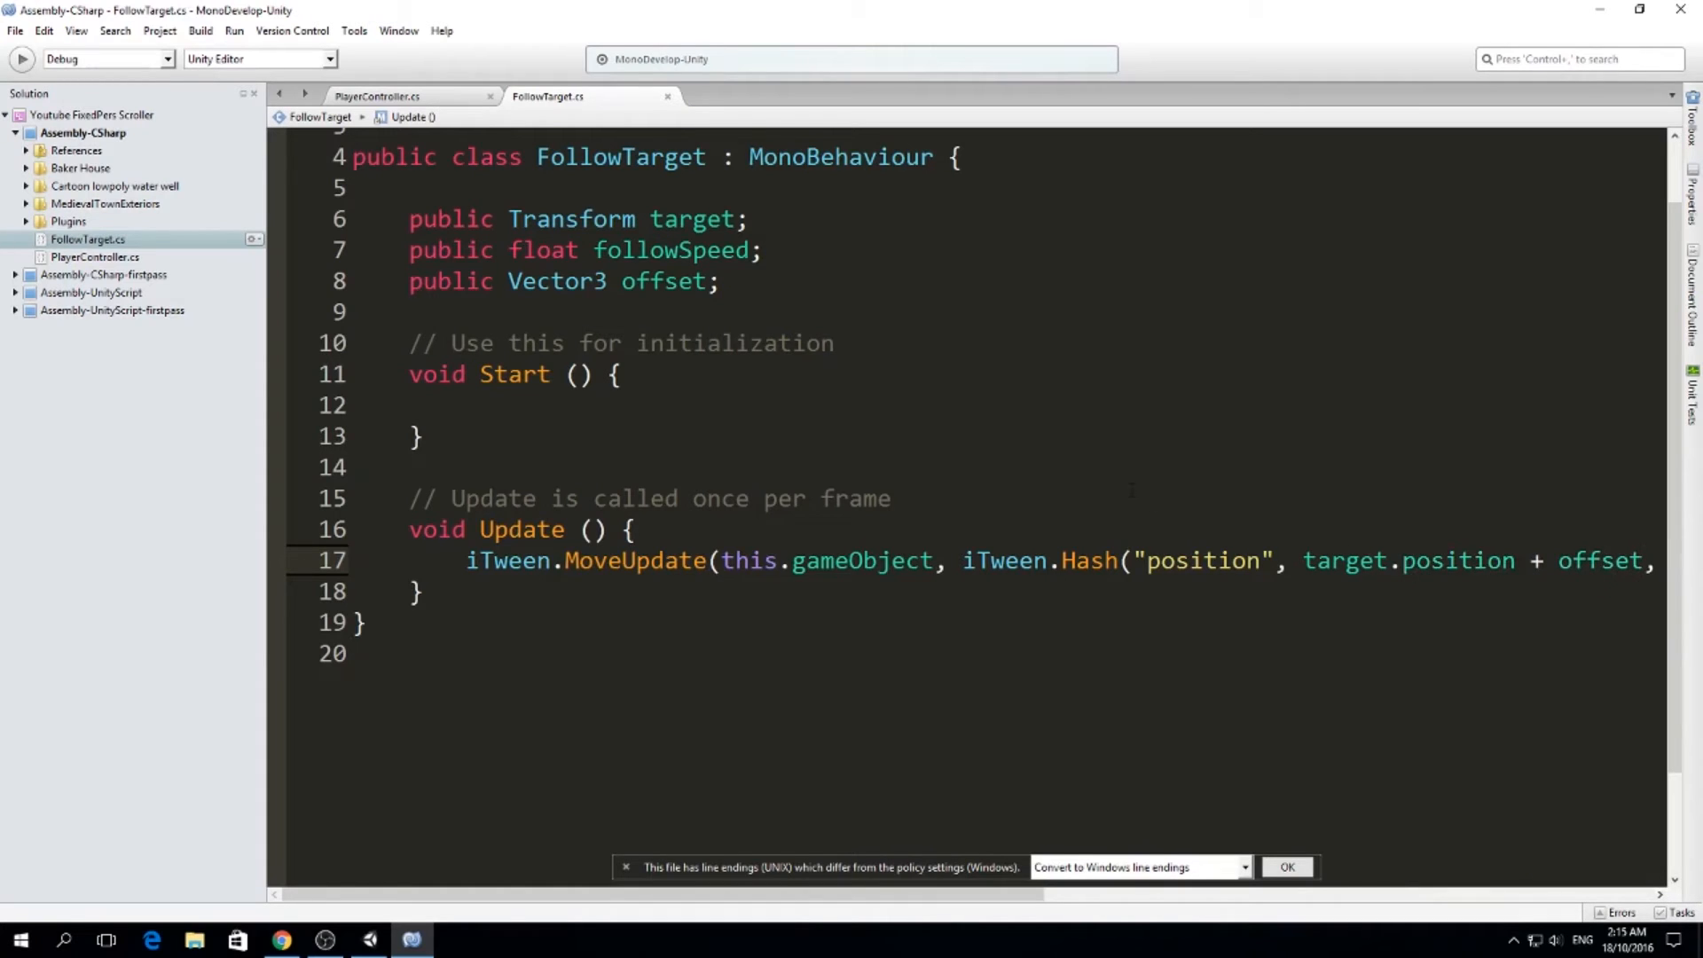
left_click(411, 940)
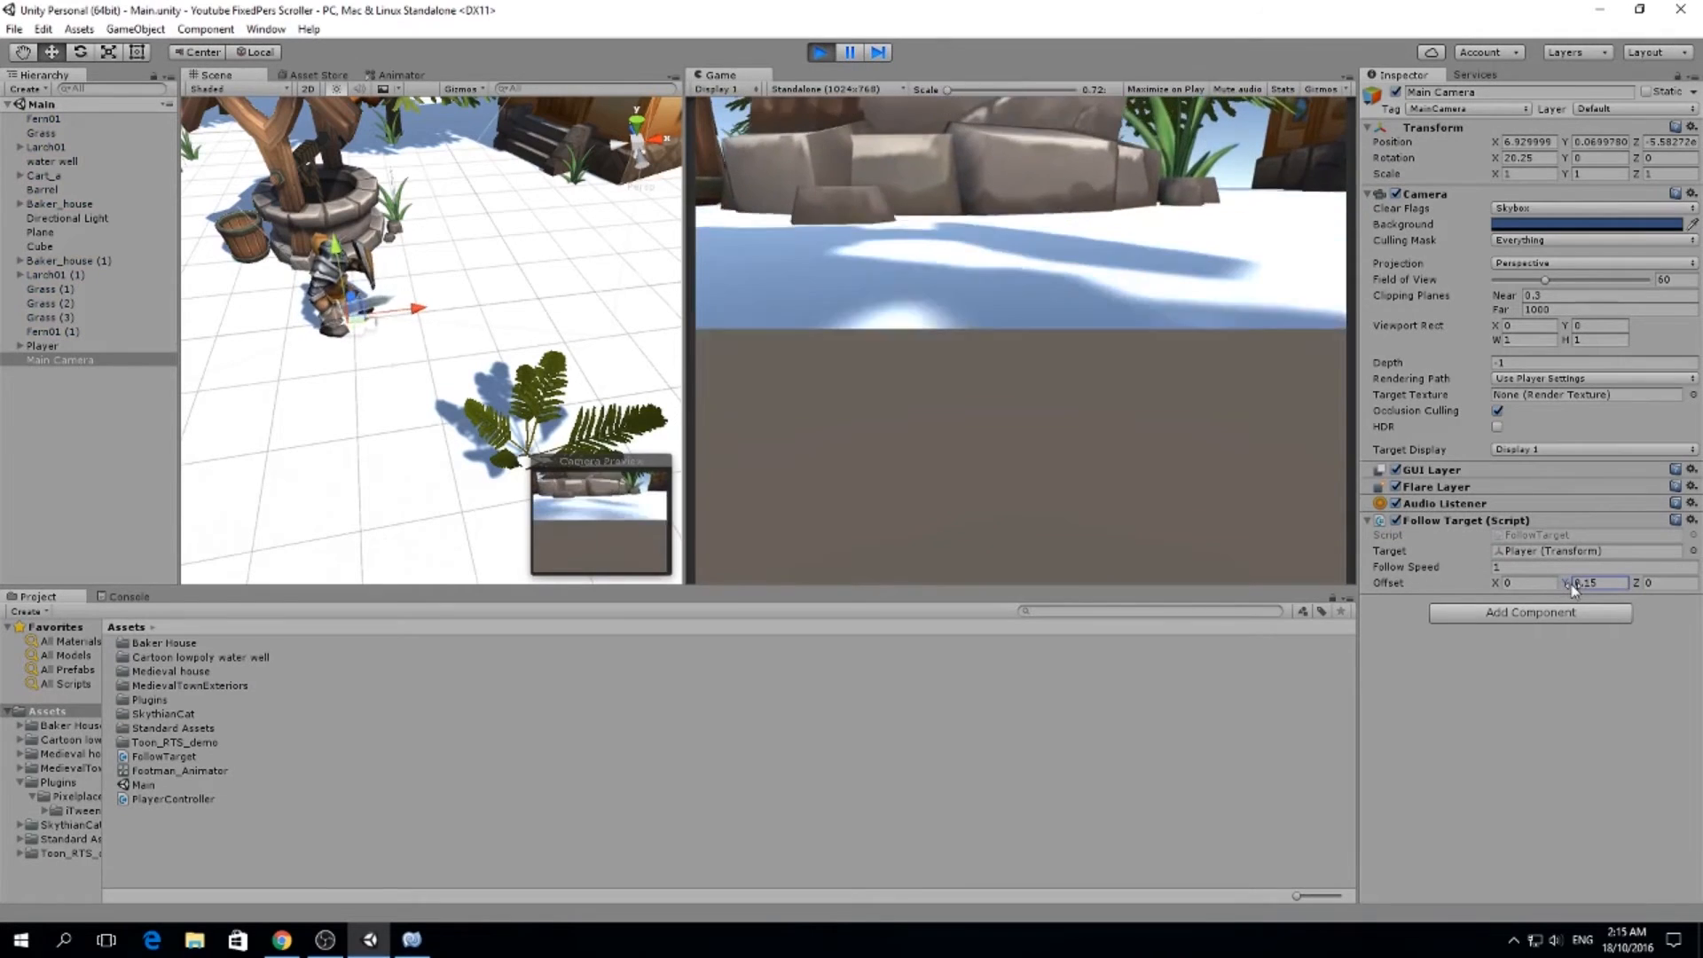
Drag the camera's Offset Y value upward while the game runs
left_click_drag(1571, 582, 1592, 582)
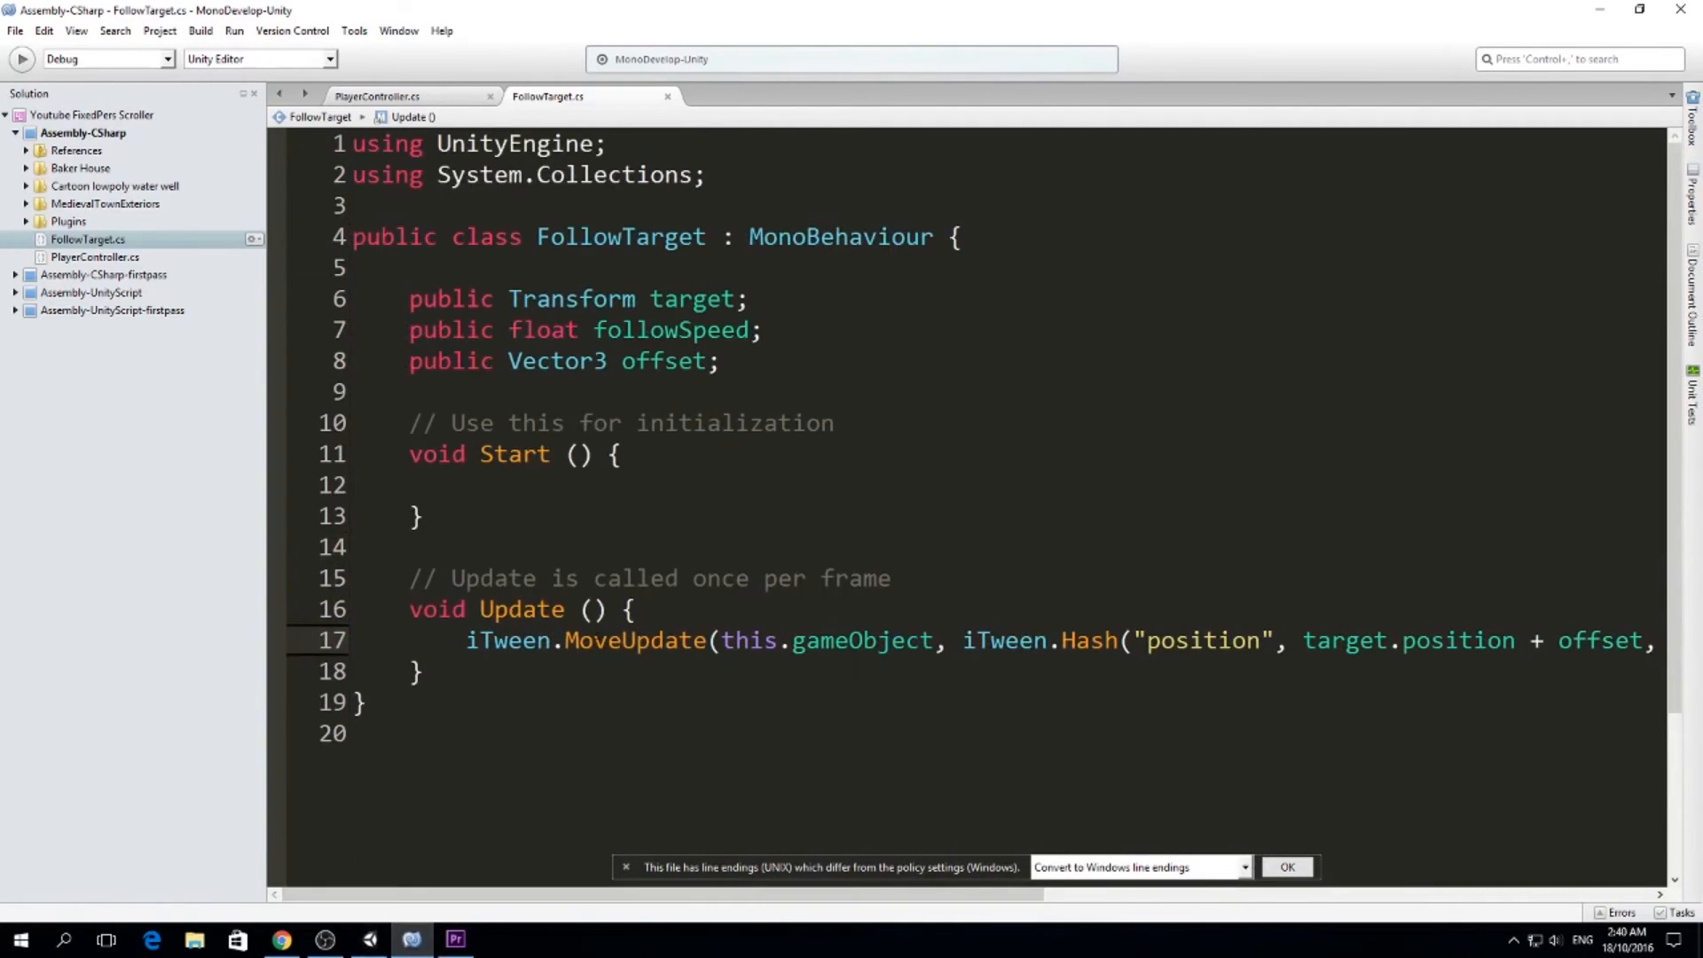
Replace the "speed" hash key with "time" and rename followSpeed to followTime
scroll("right", 3)
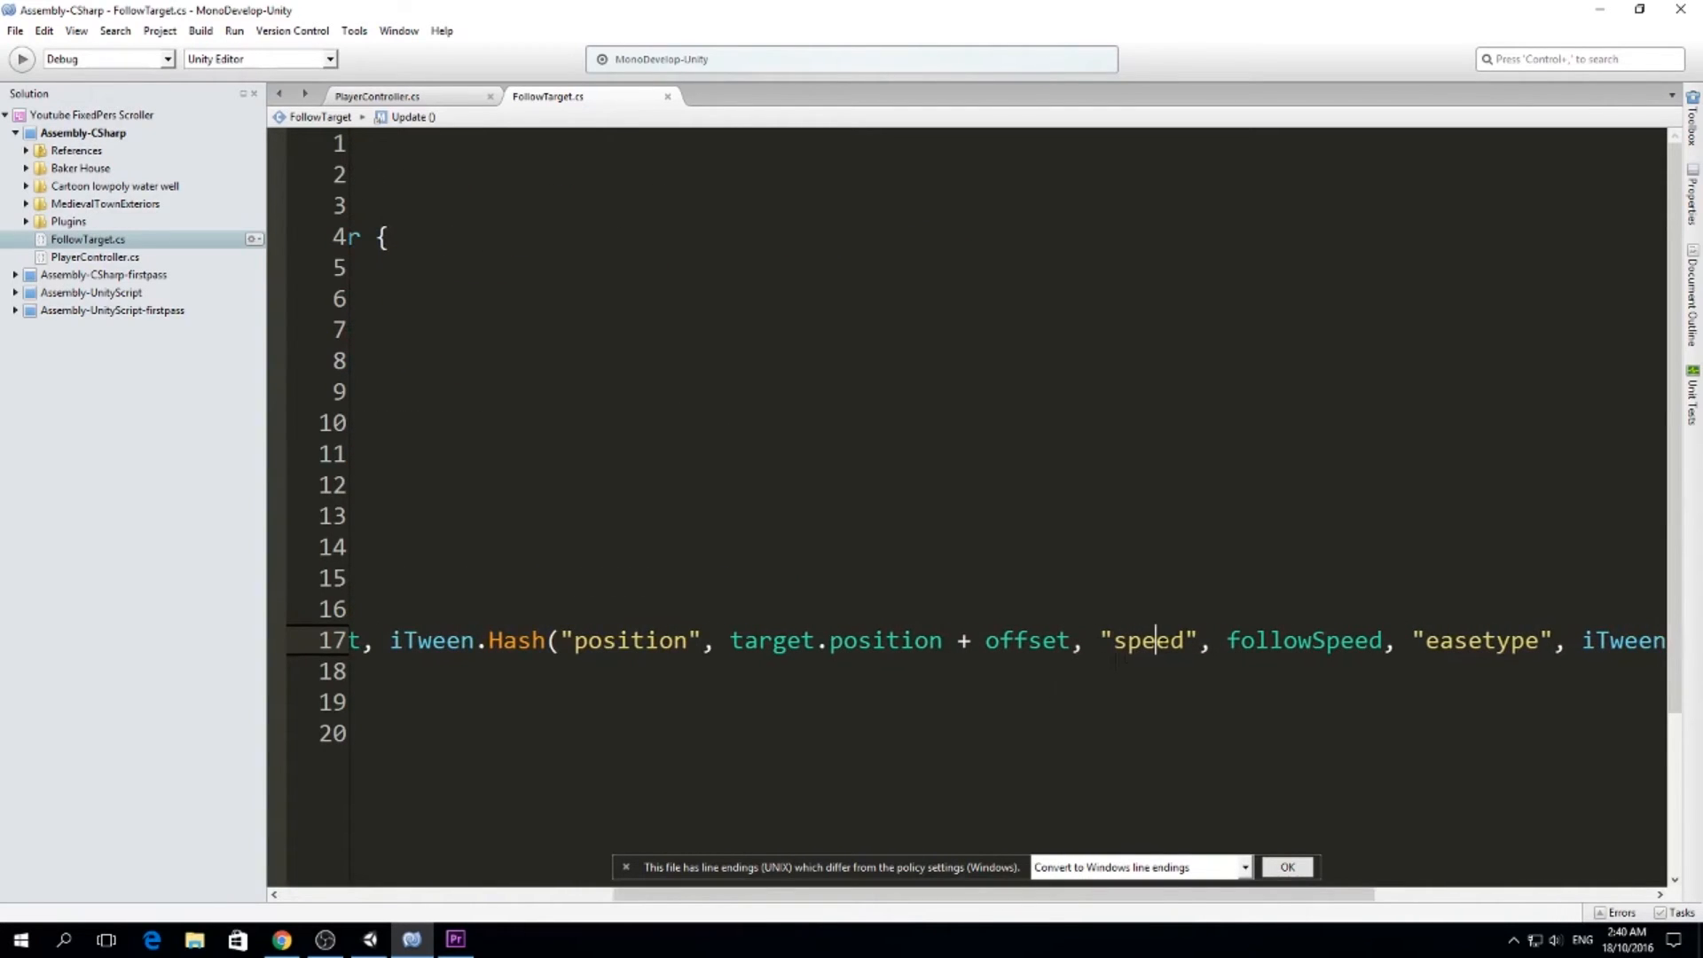
type("time")
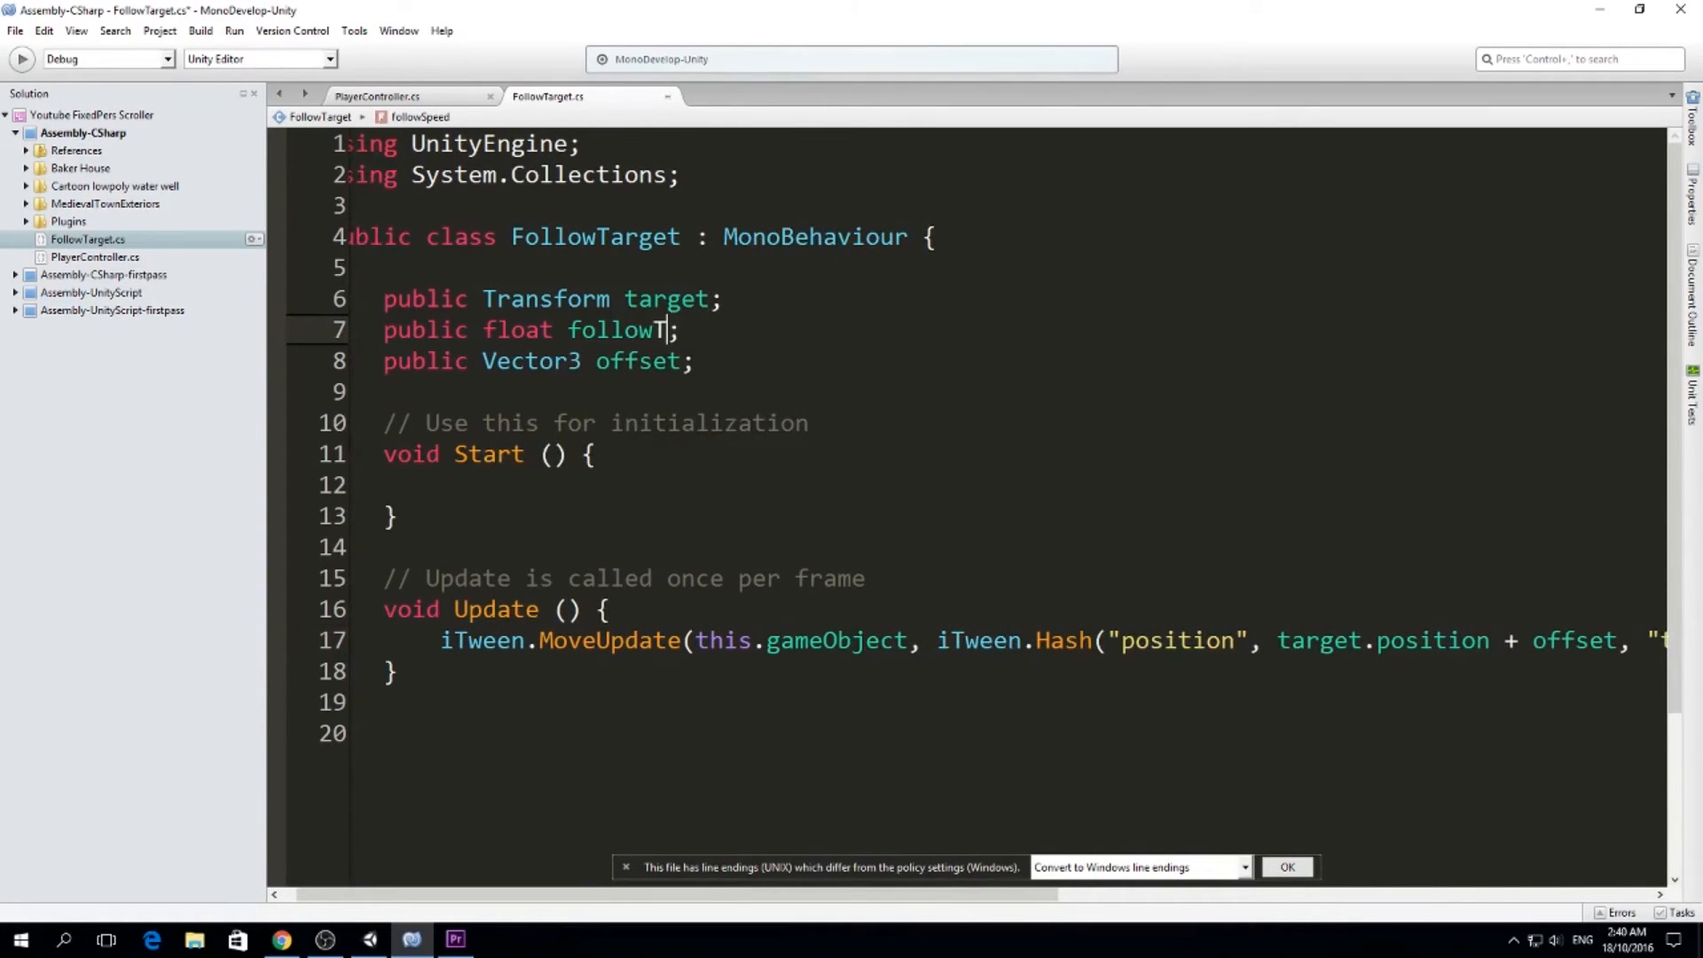
type("ime")
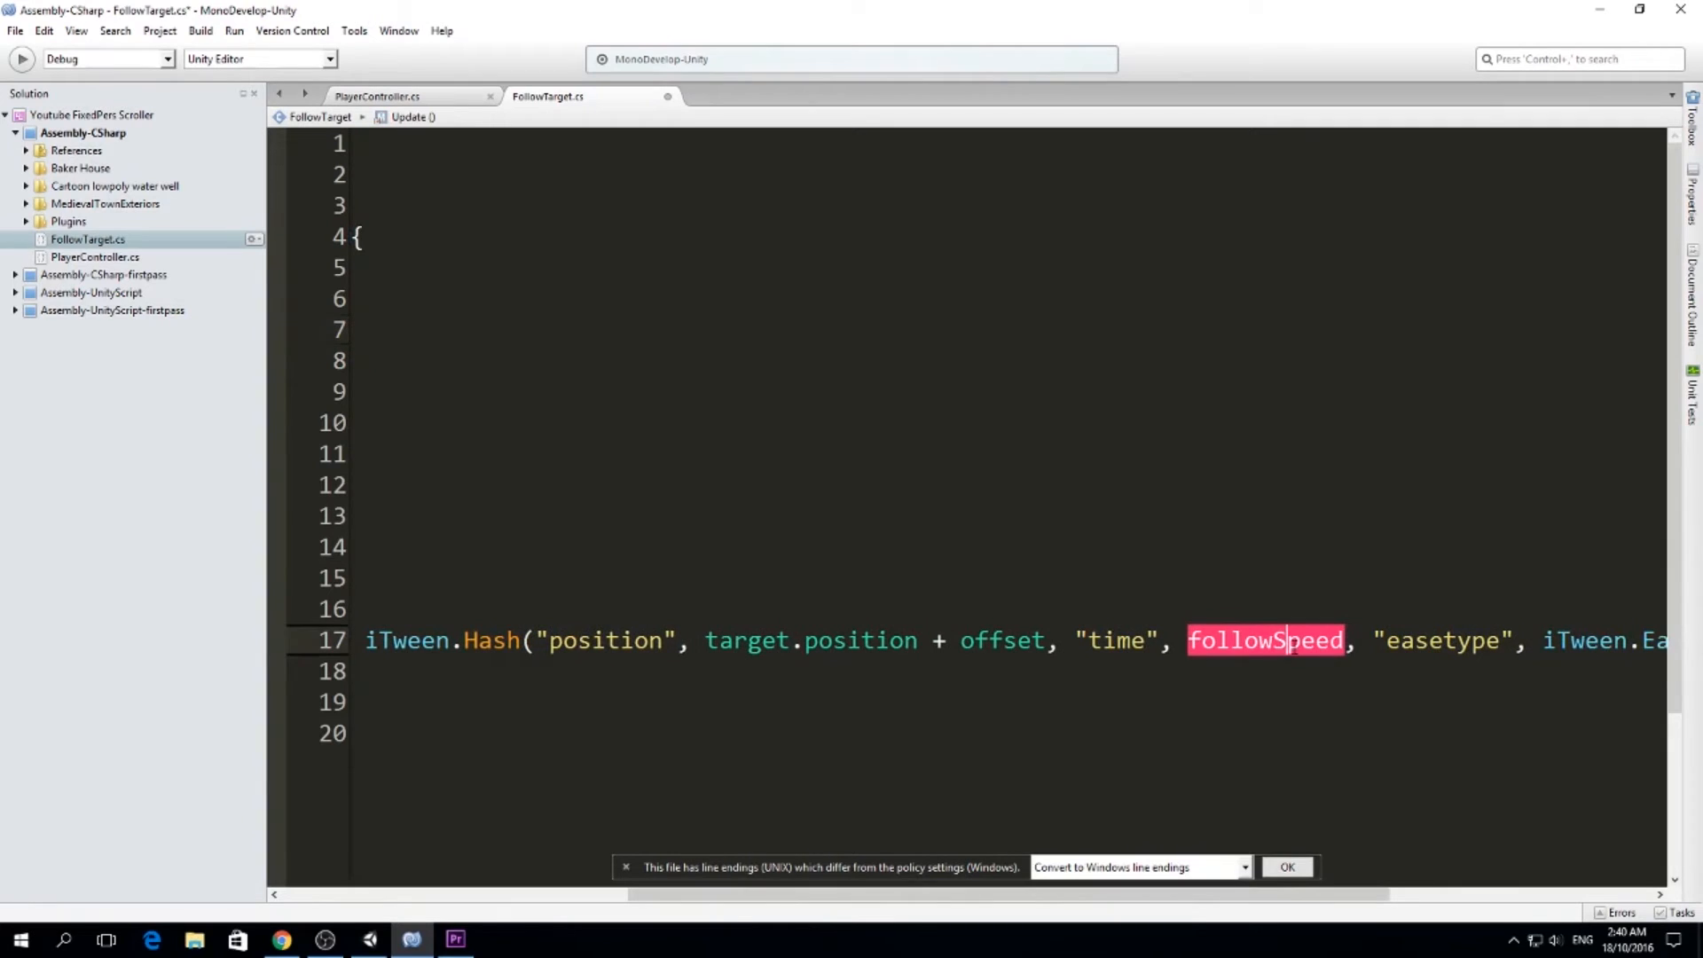
type("followTime")
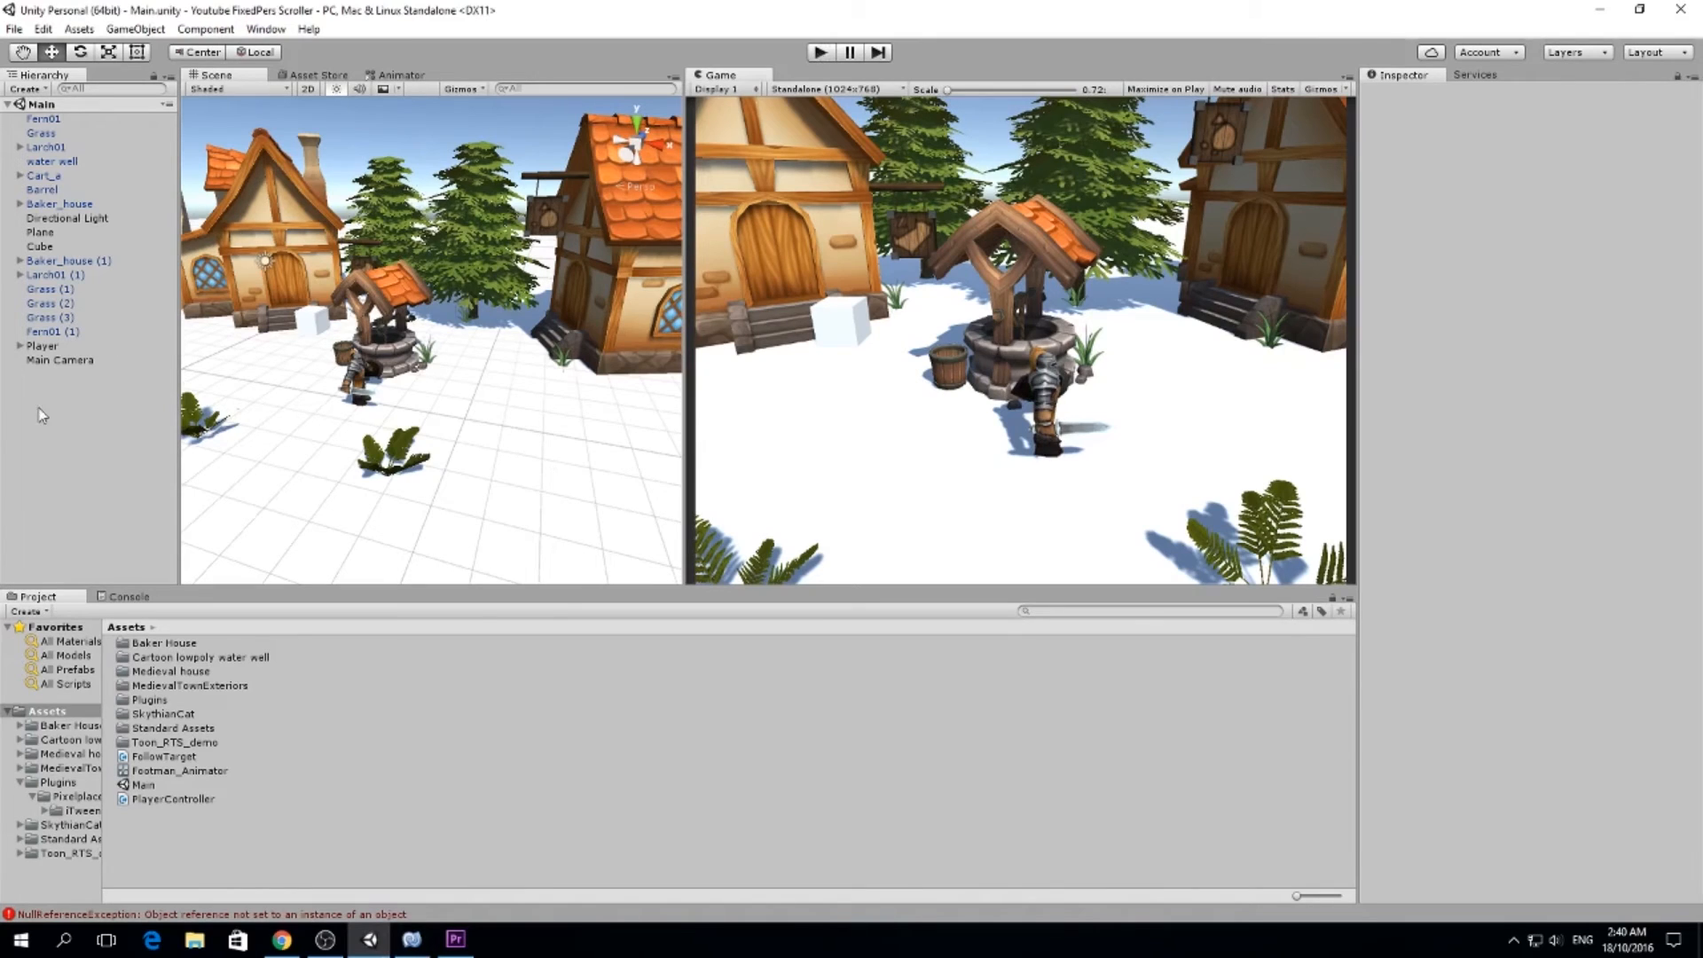
Give the Main Camera's Follow Target an offset of 0, 3, -5 behind the player
left_click(37, 344)
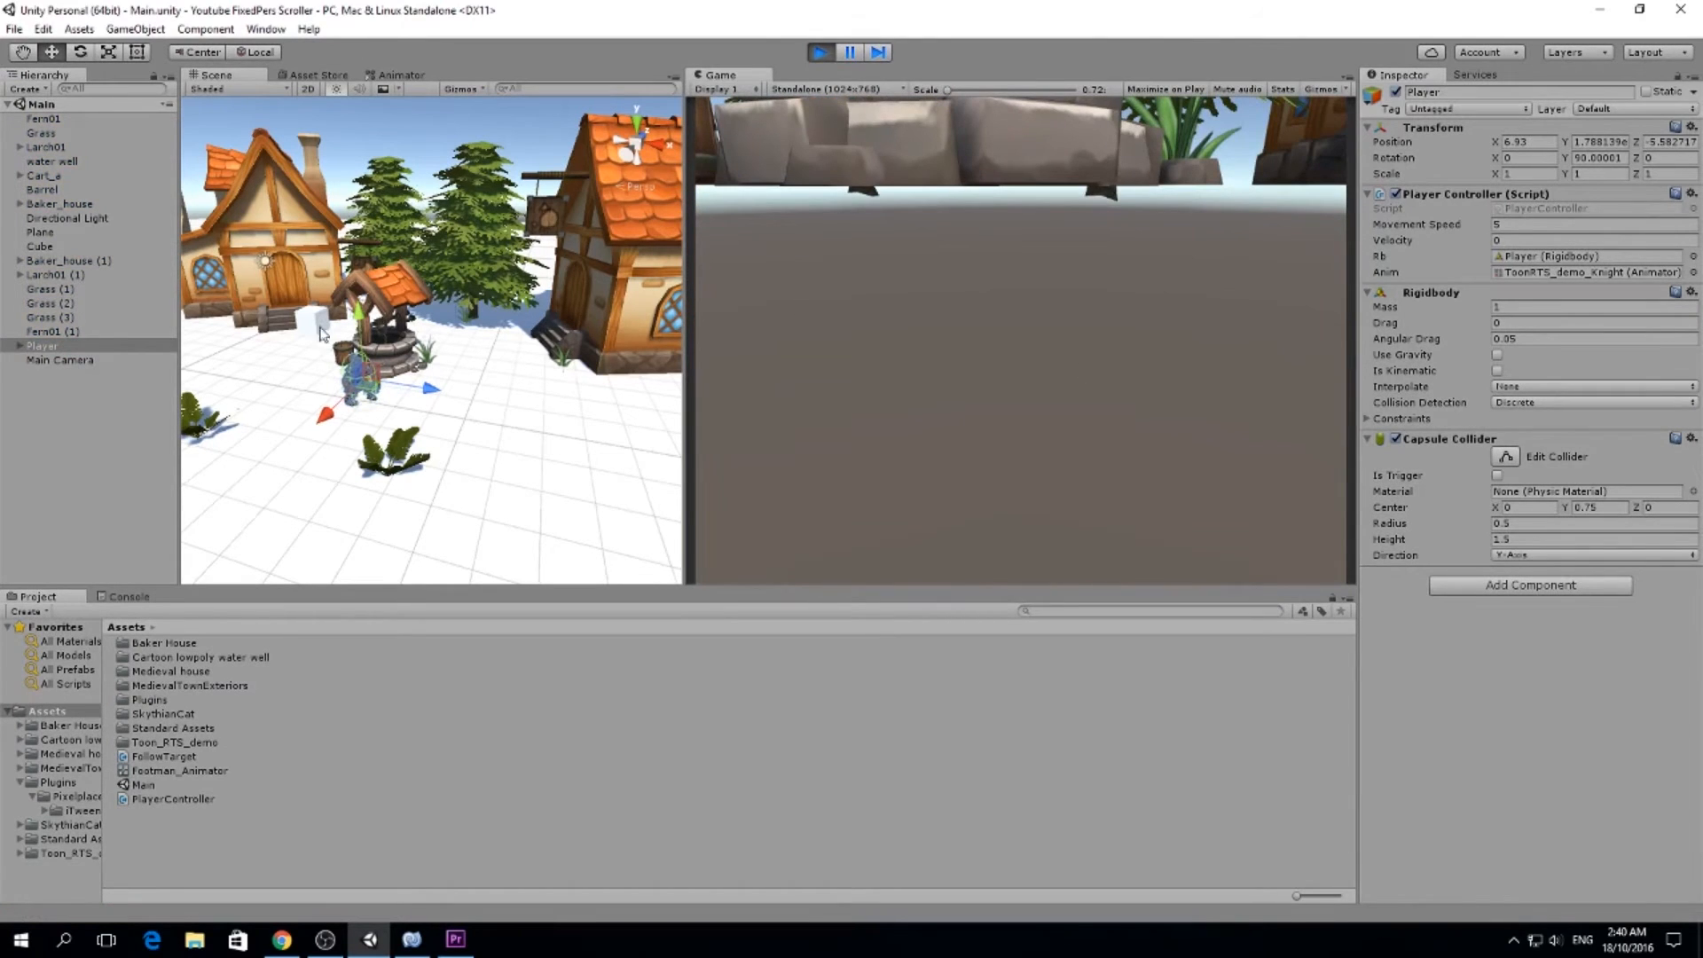
left_click(58, 359)
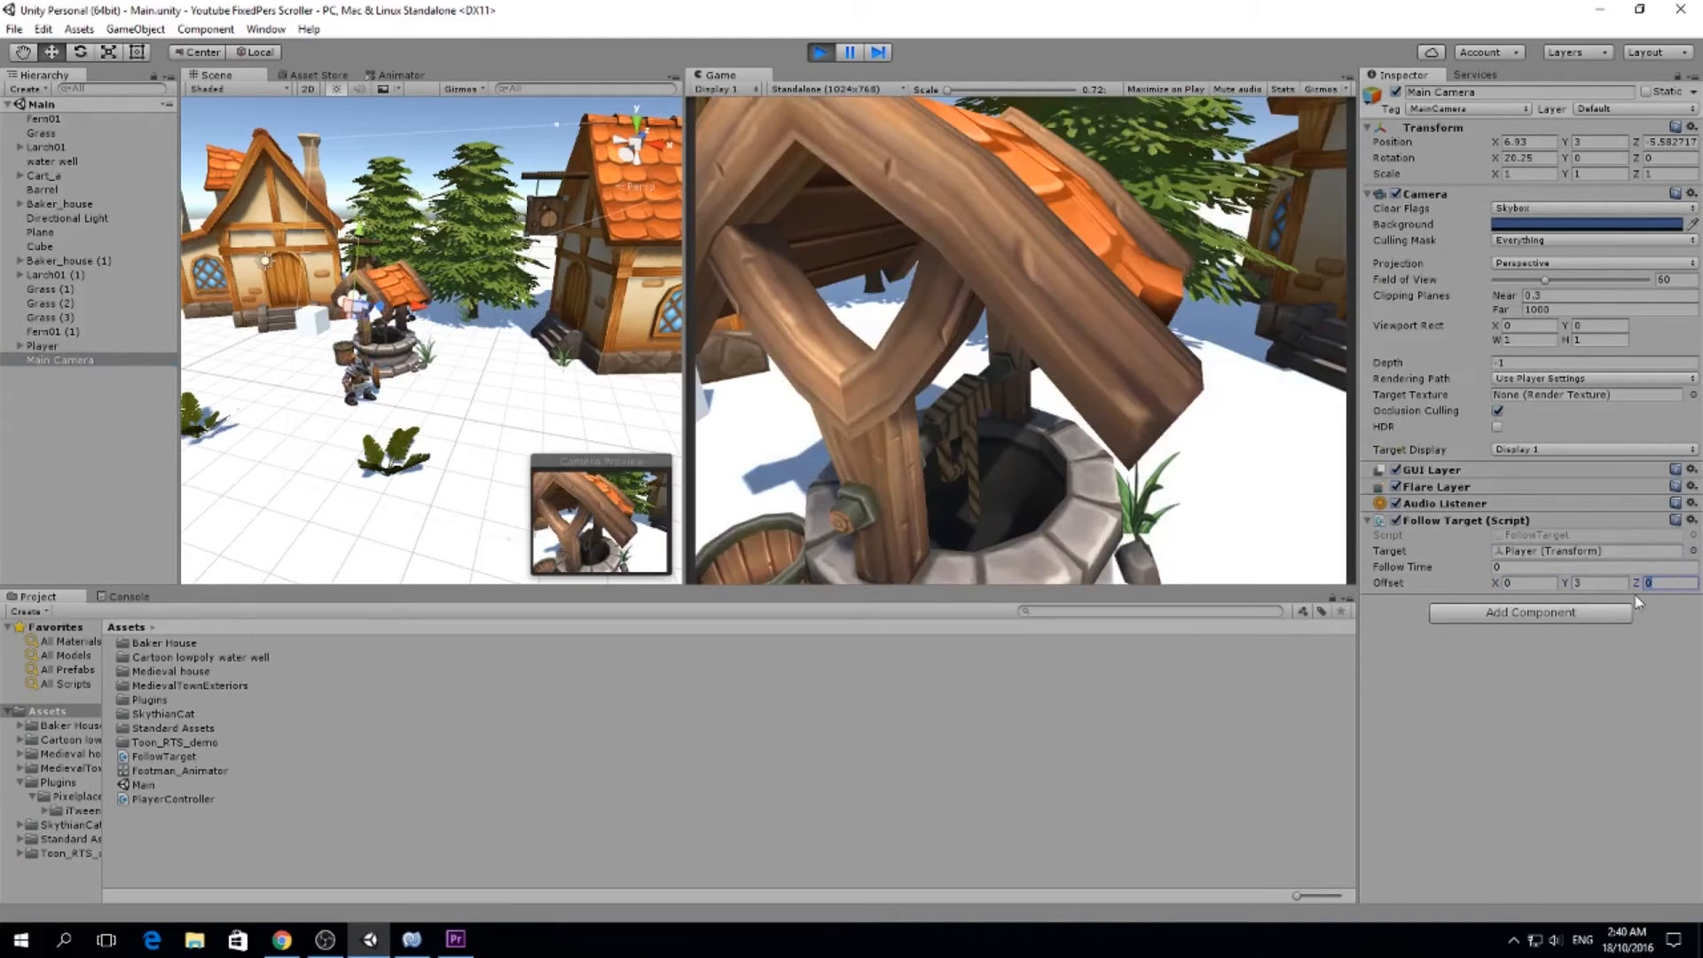
type("-5")
left_click(1593, 566)
type("2")
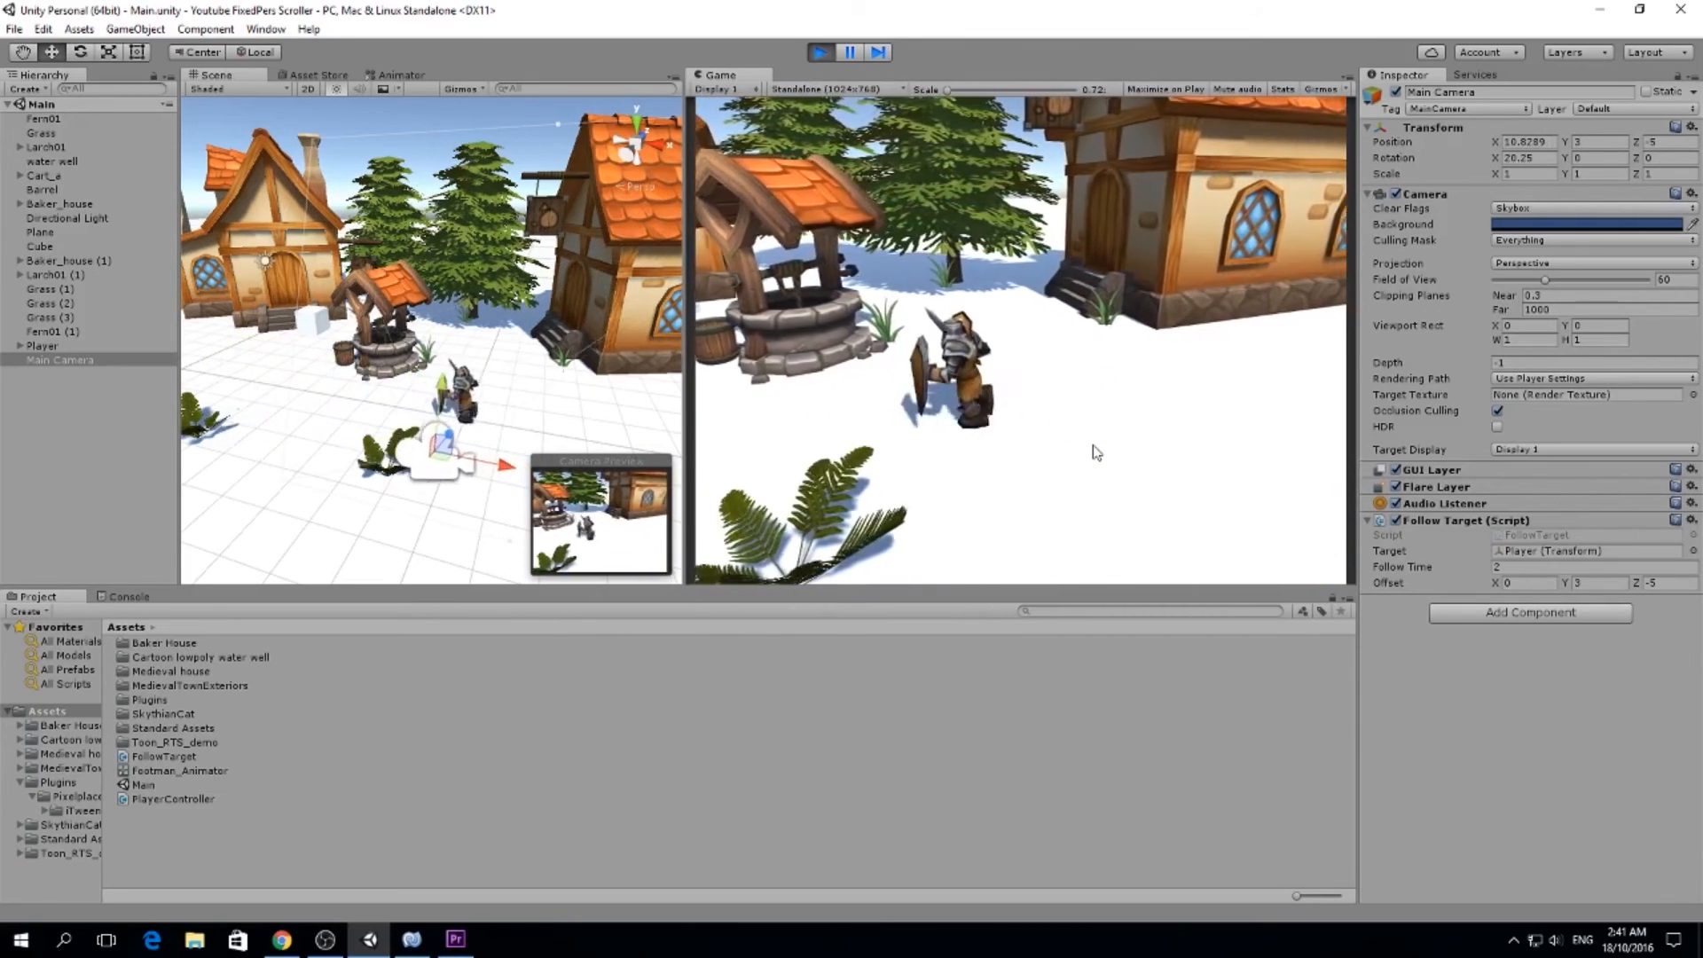
Reduce the Main Camera's Follow Time to 0.2 so it trails the knight closely
left_click(1593, 568)
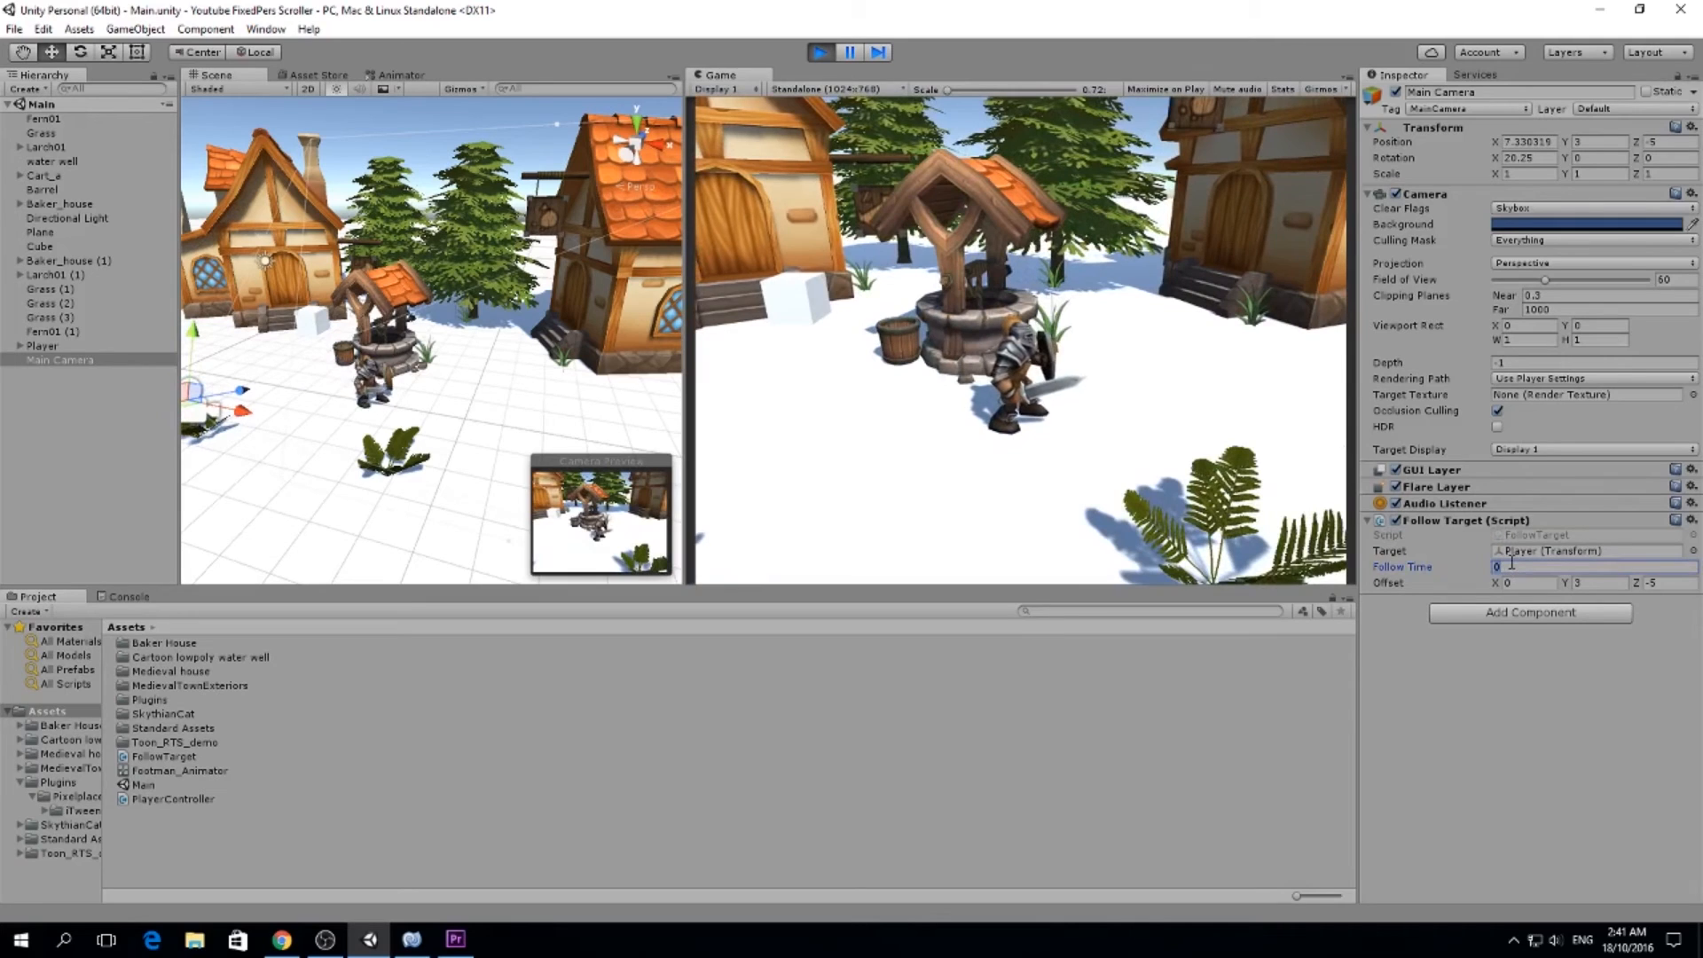
type("0.2")
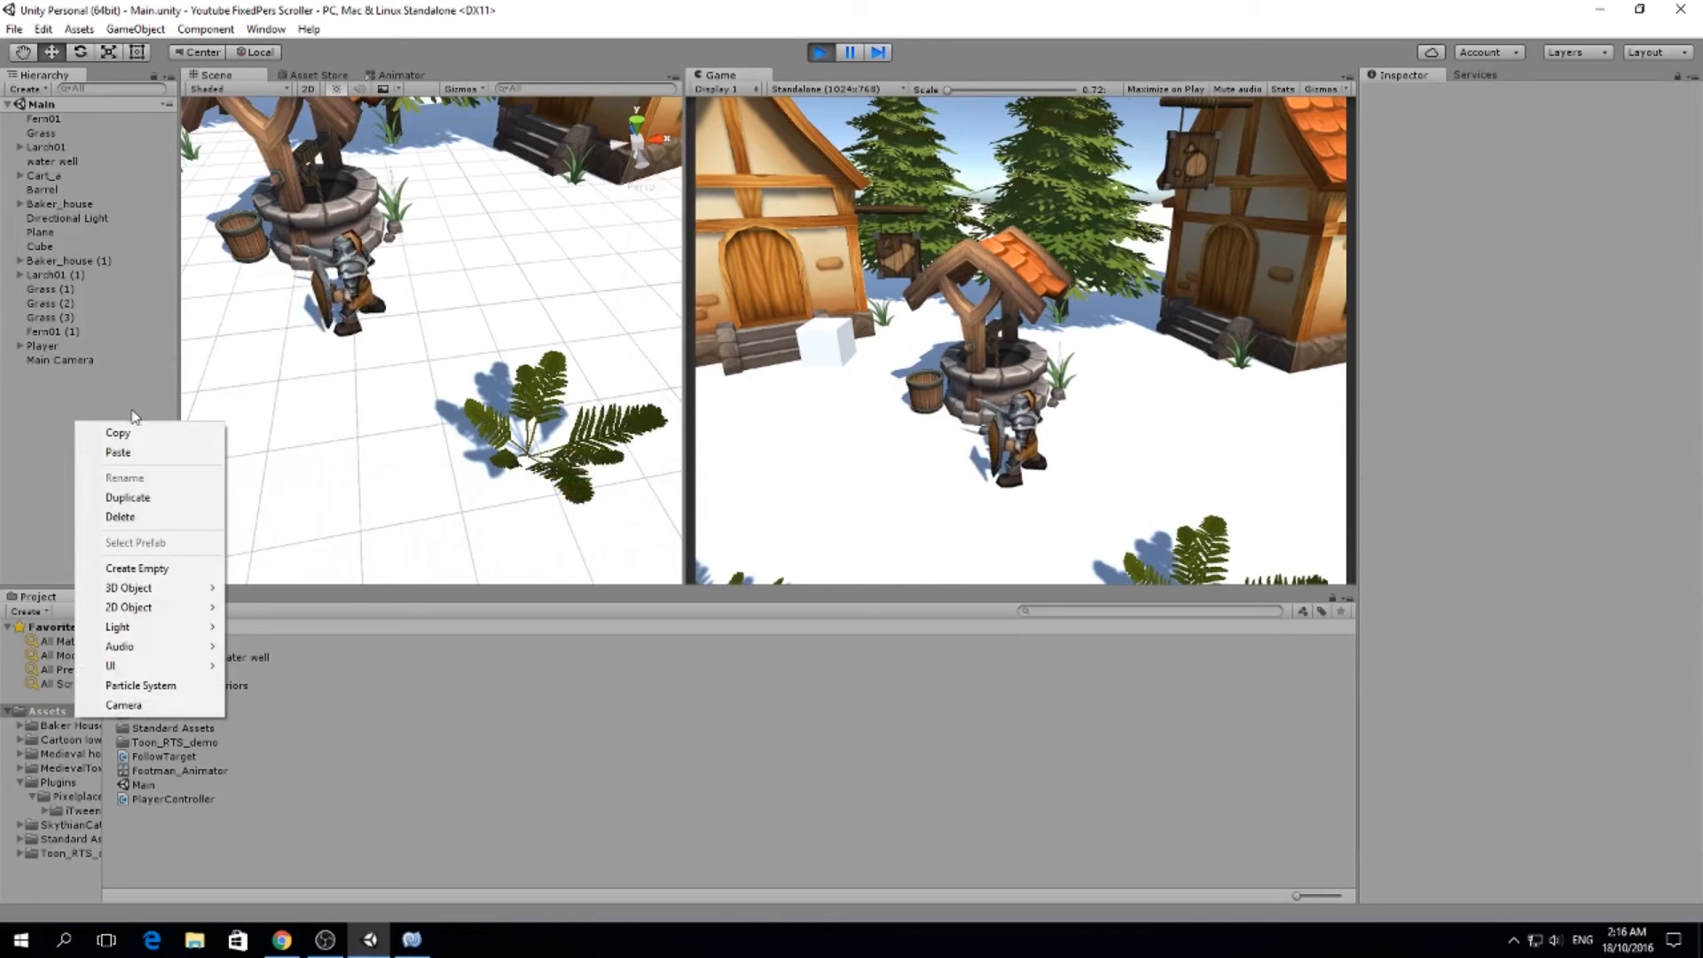
mouse_move(142, 587)
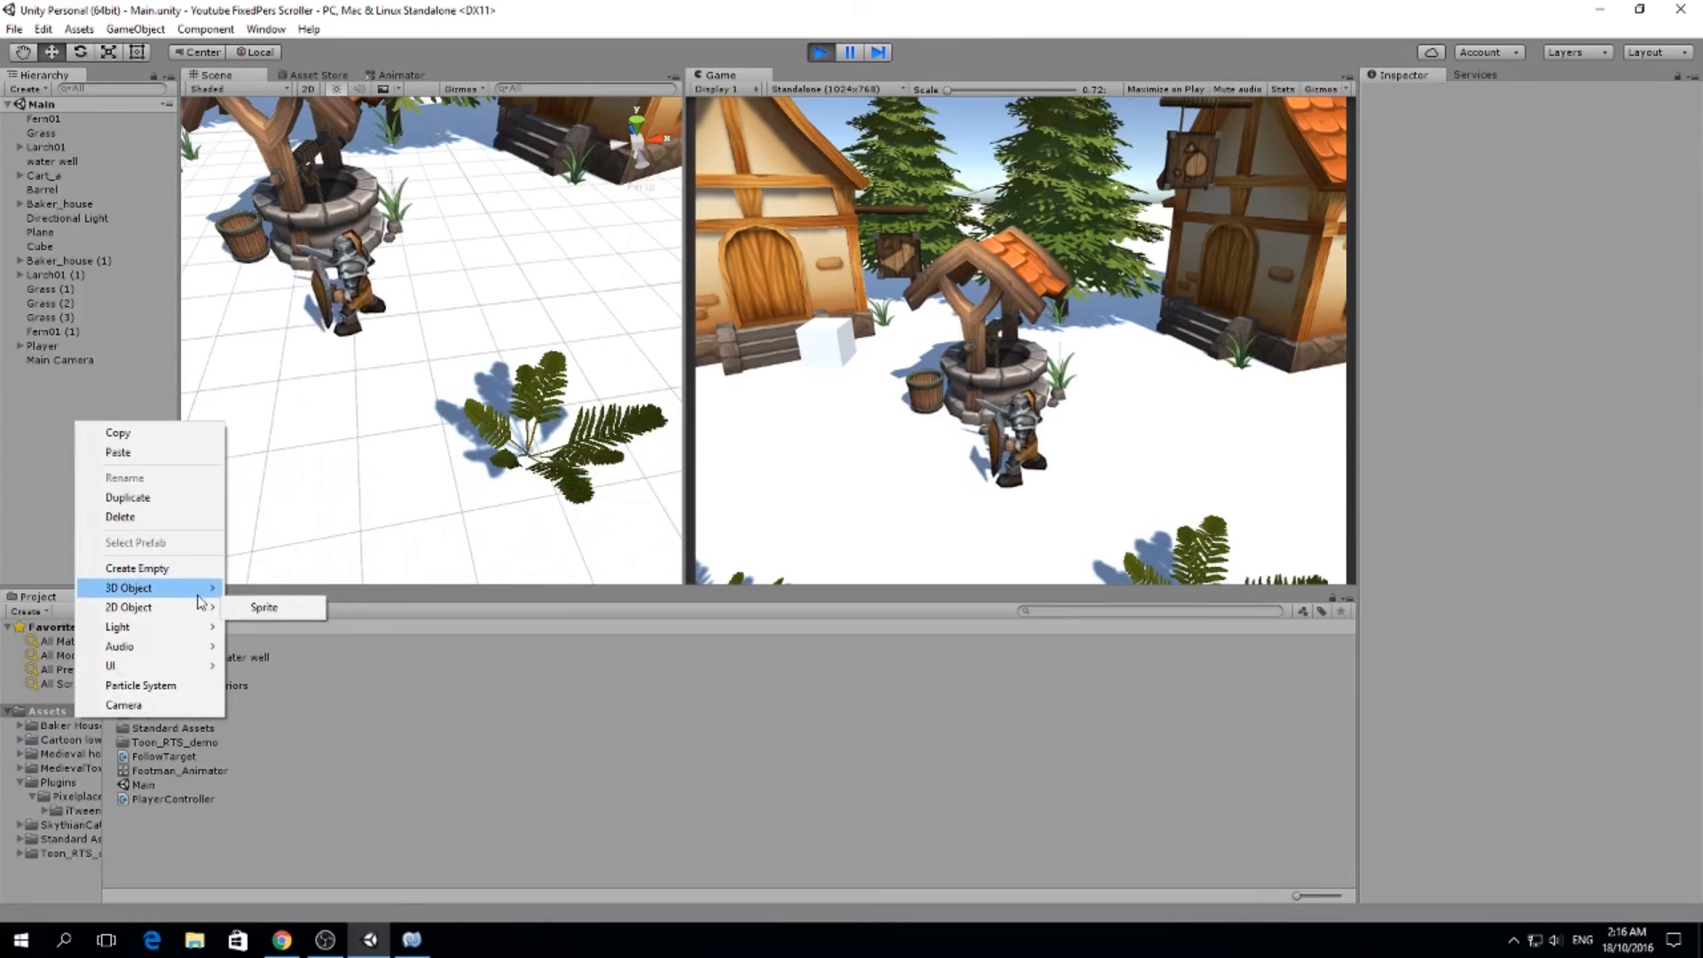
Create a Sphere with the Follow Target script on Player and Offset X -2.01
left_click(259, 607)
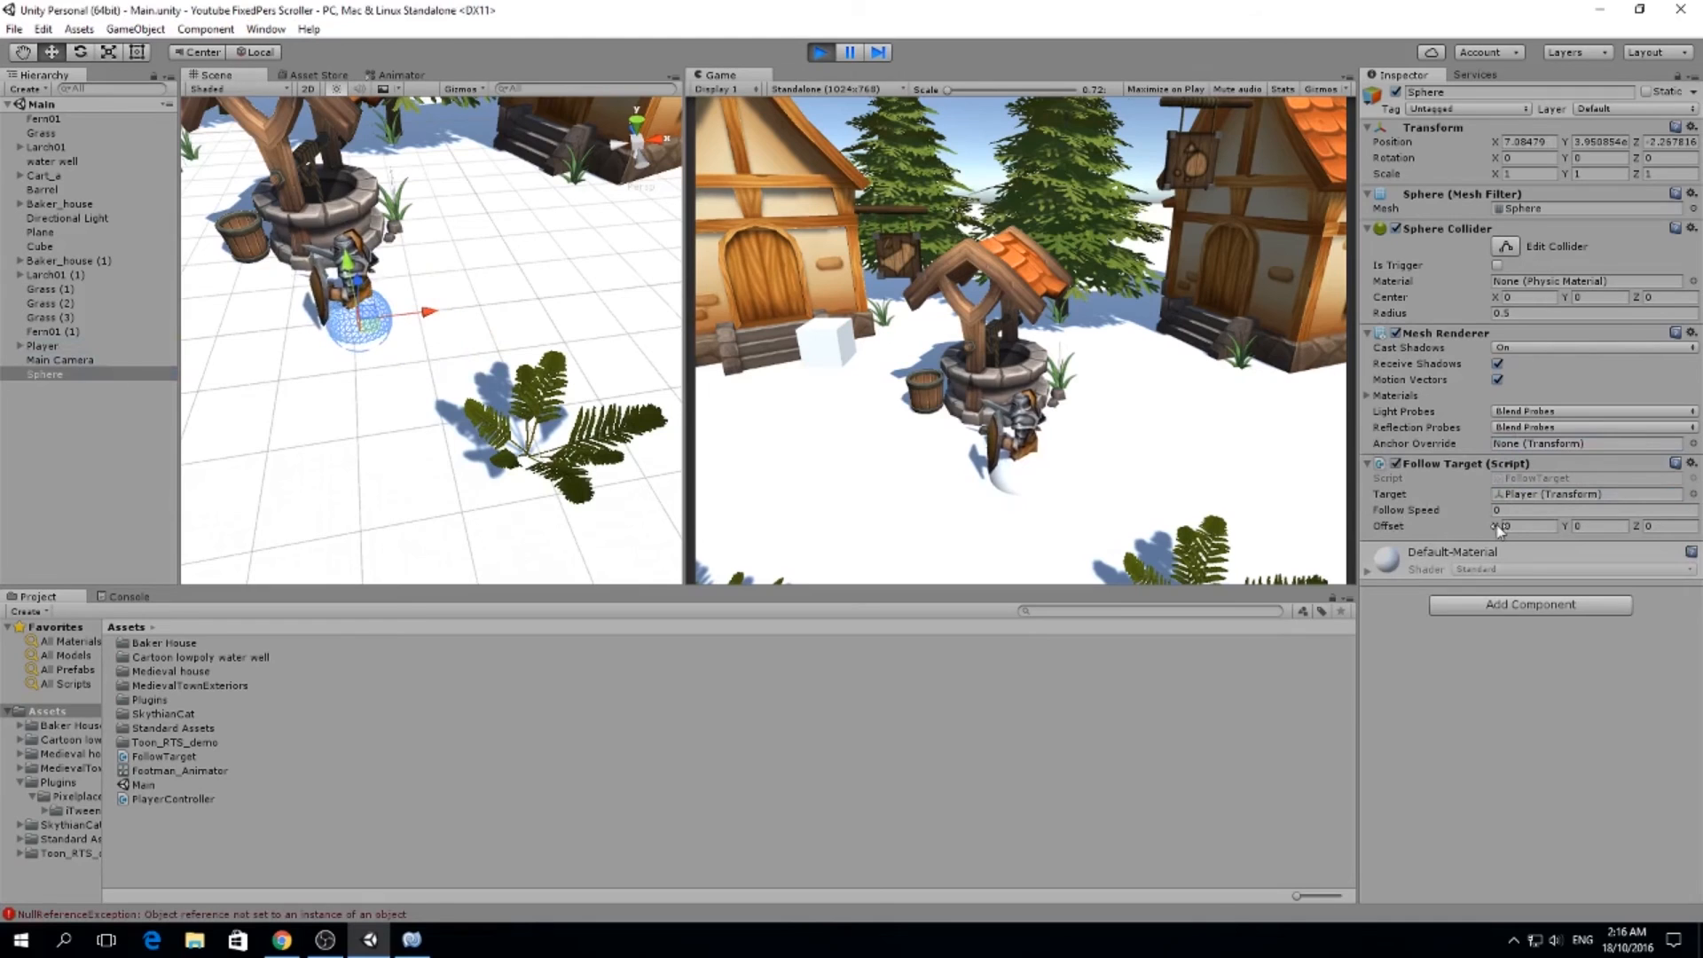
type("-2.01")
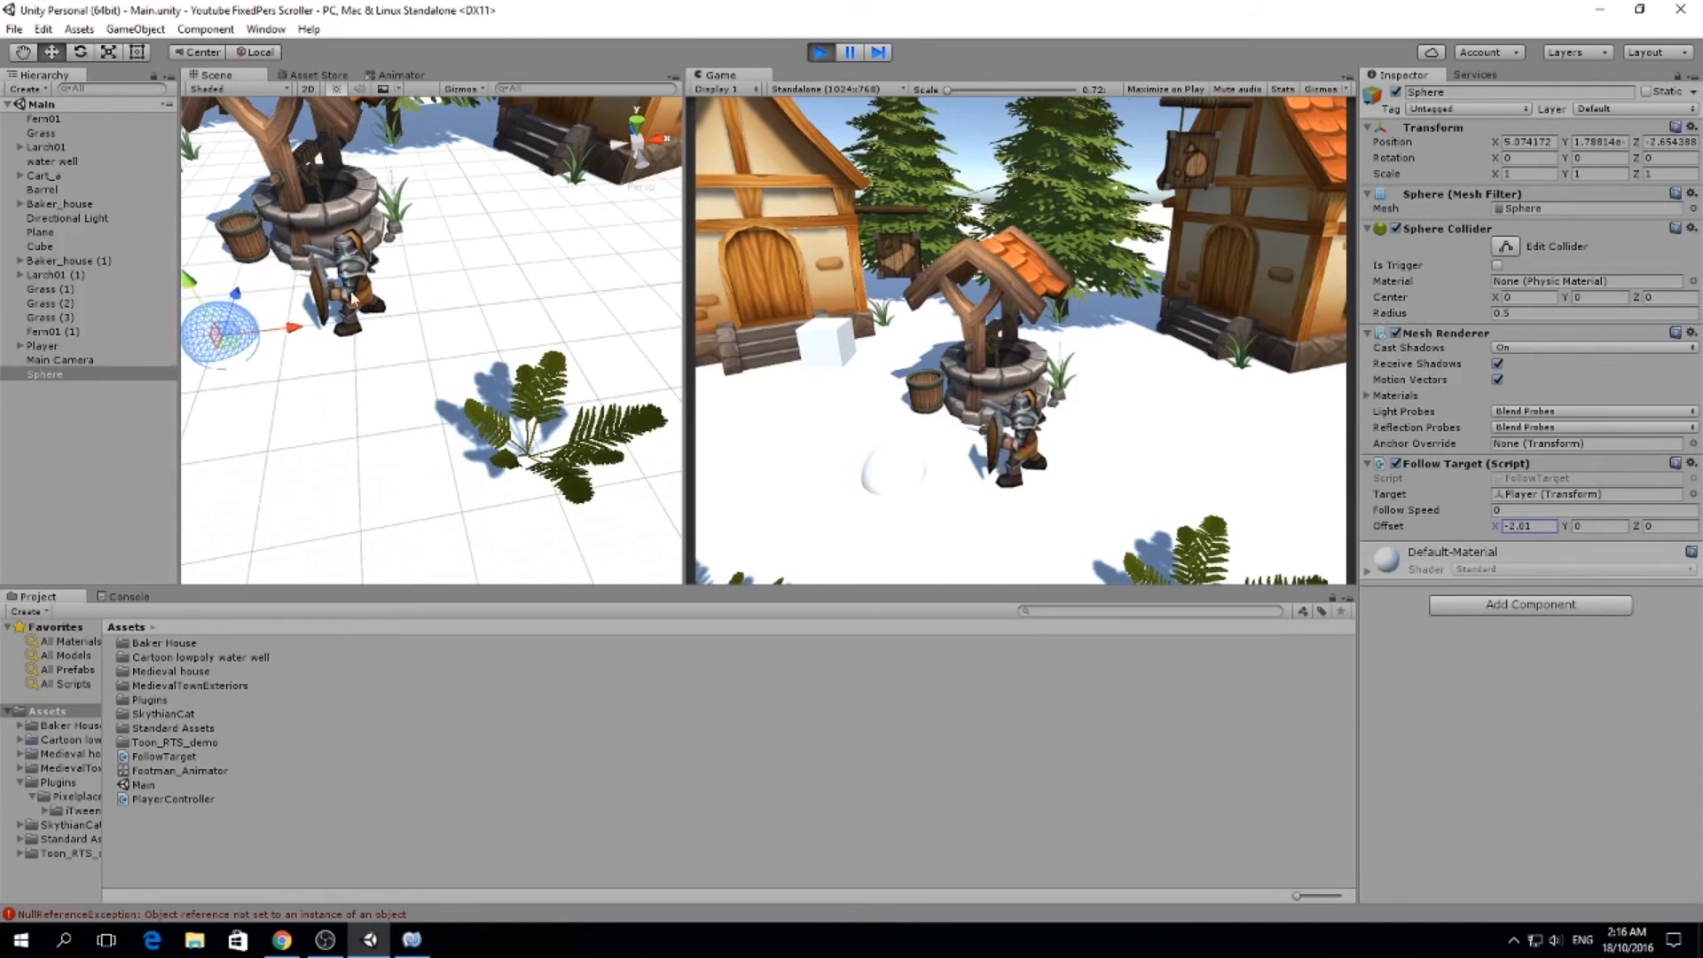
left_click(36, 233)
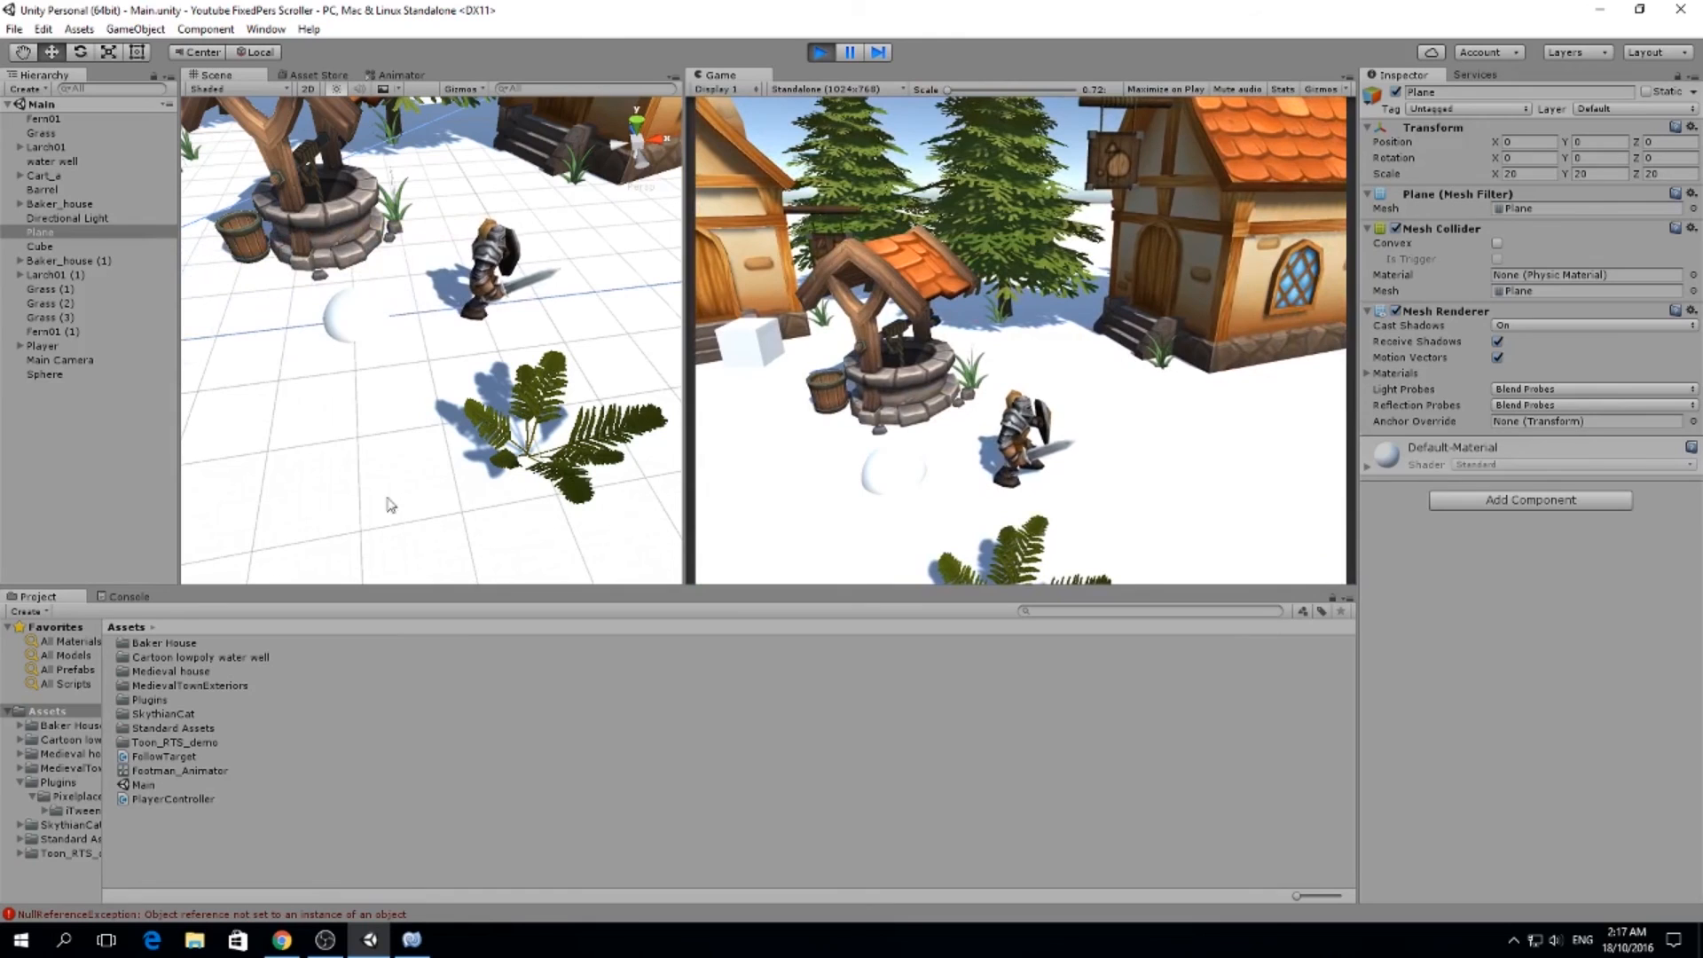
mouse_move(62, 388)
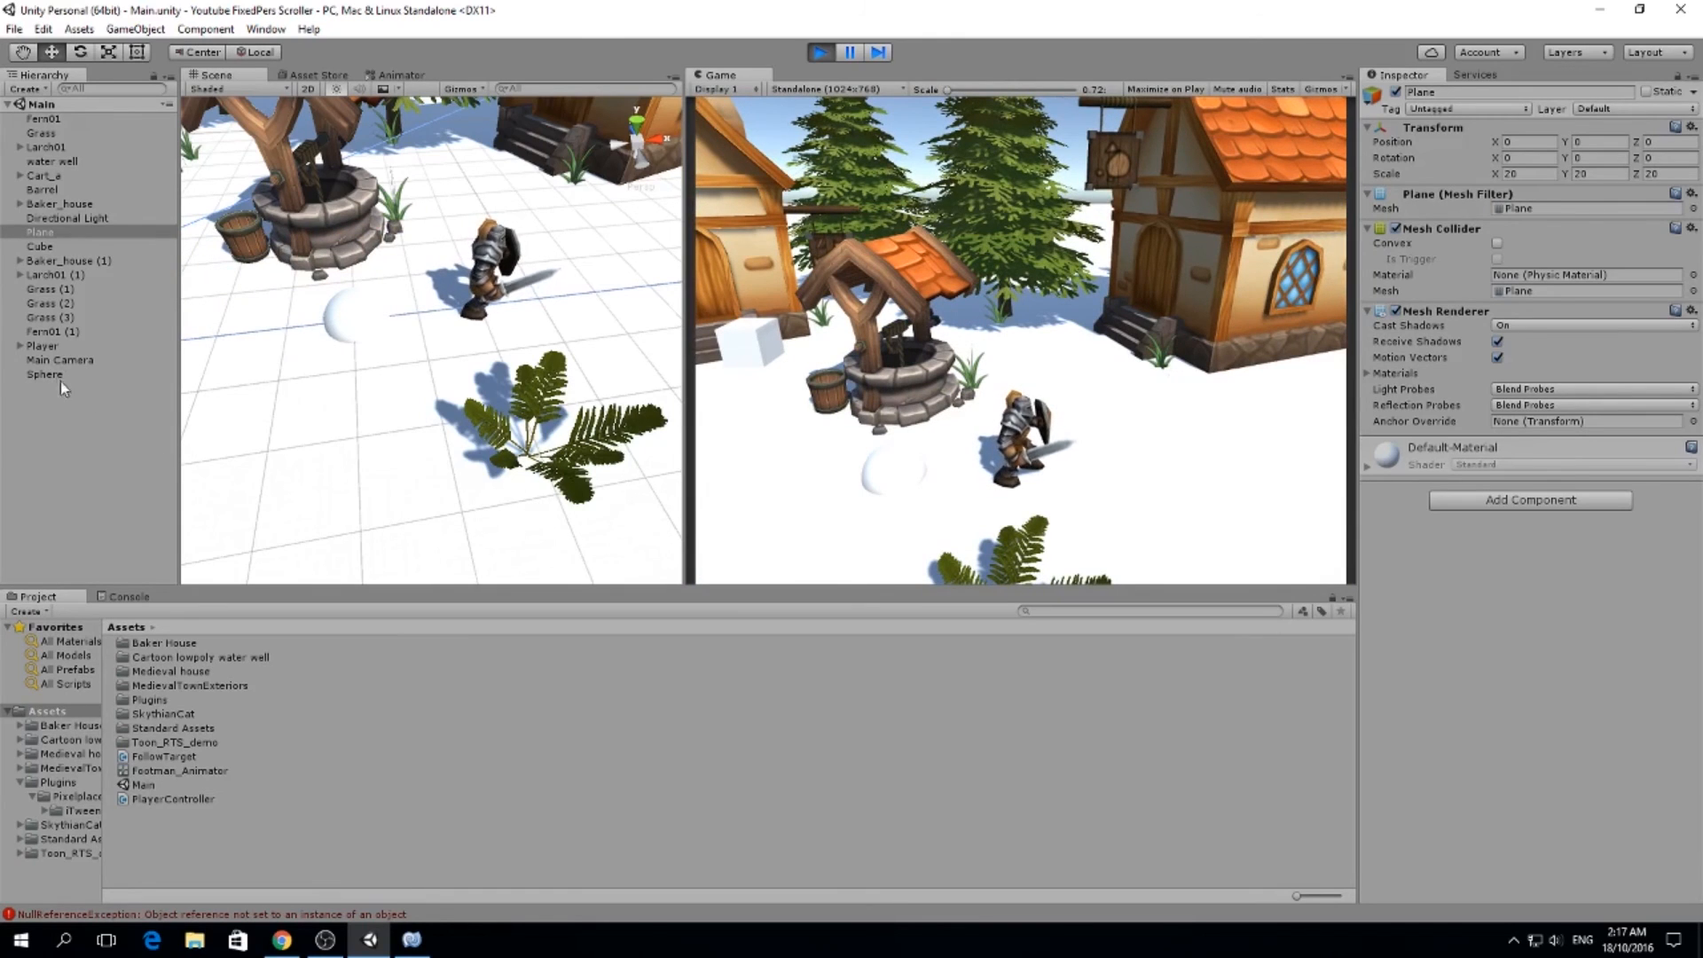
left_click(46, 373)
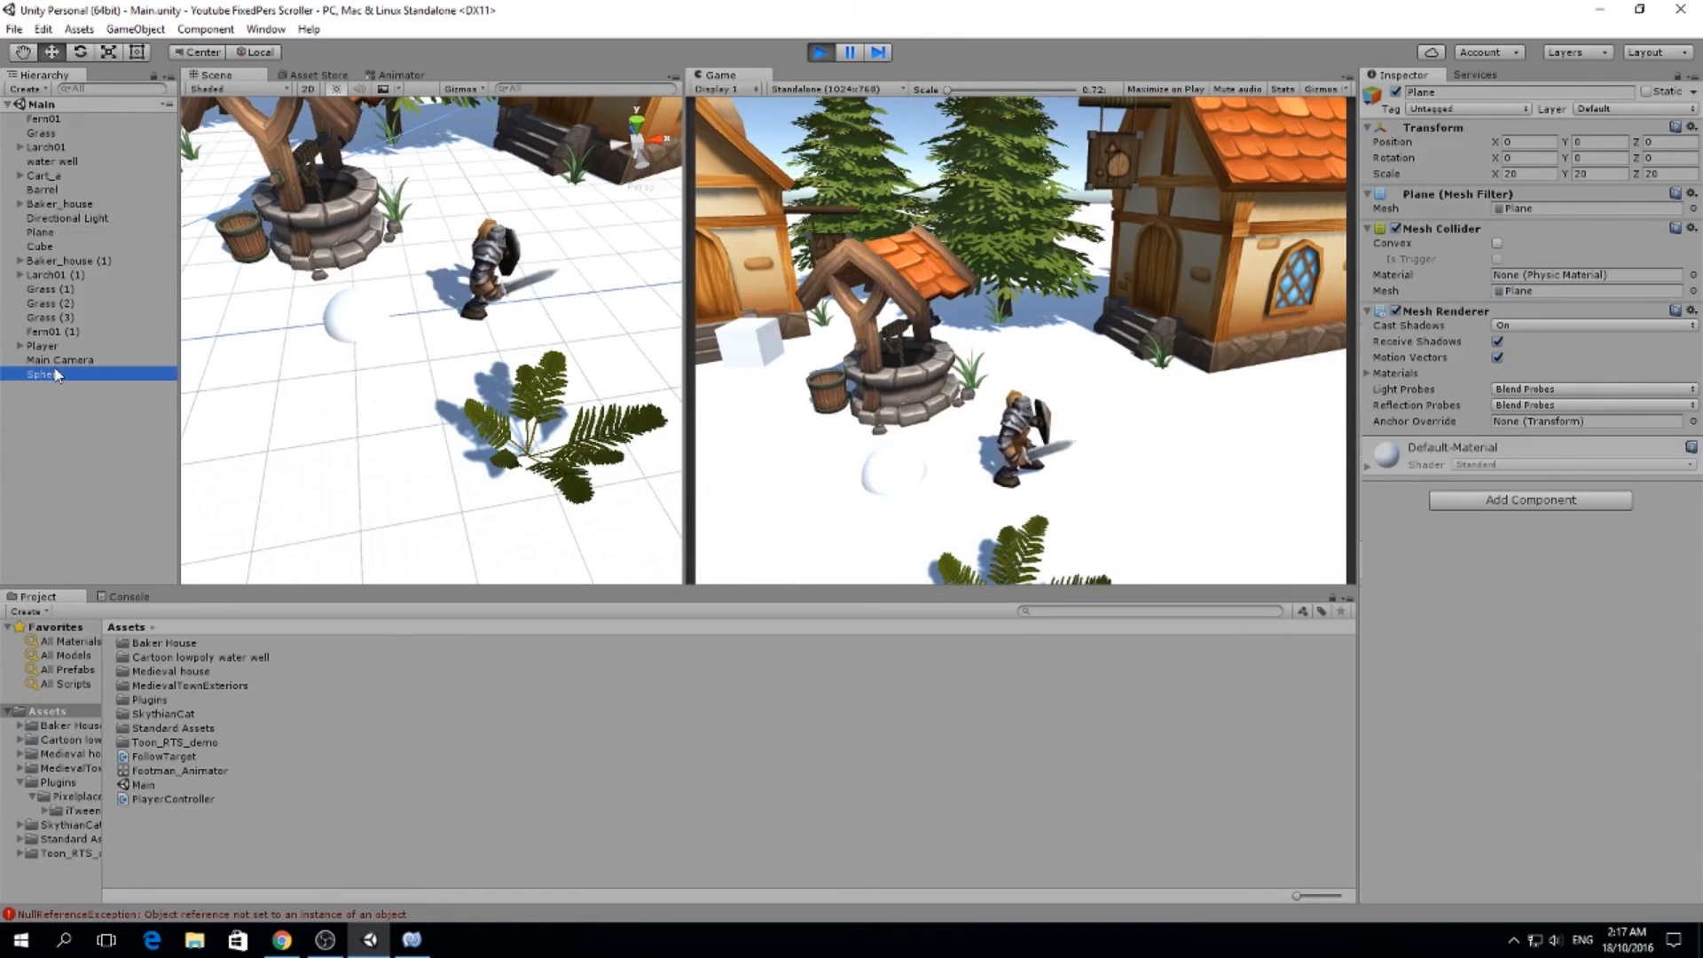